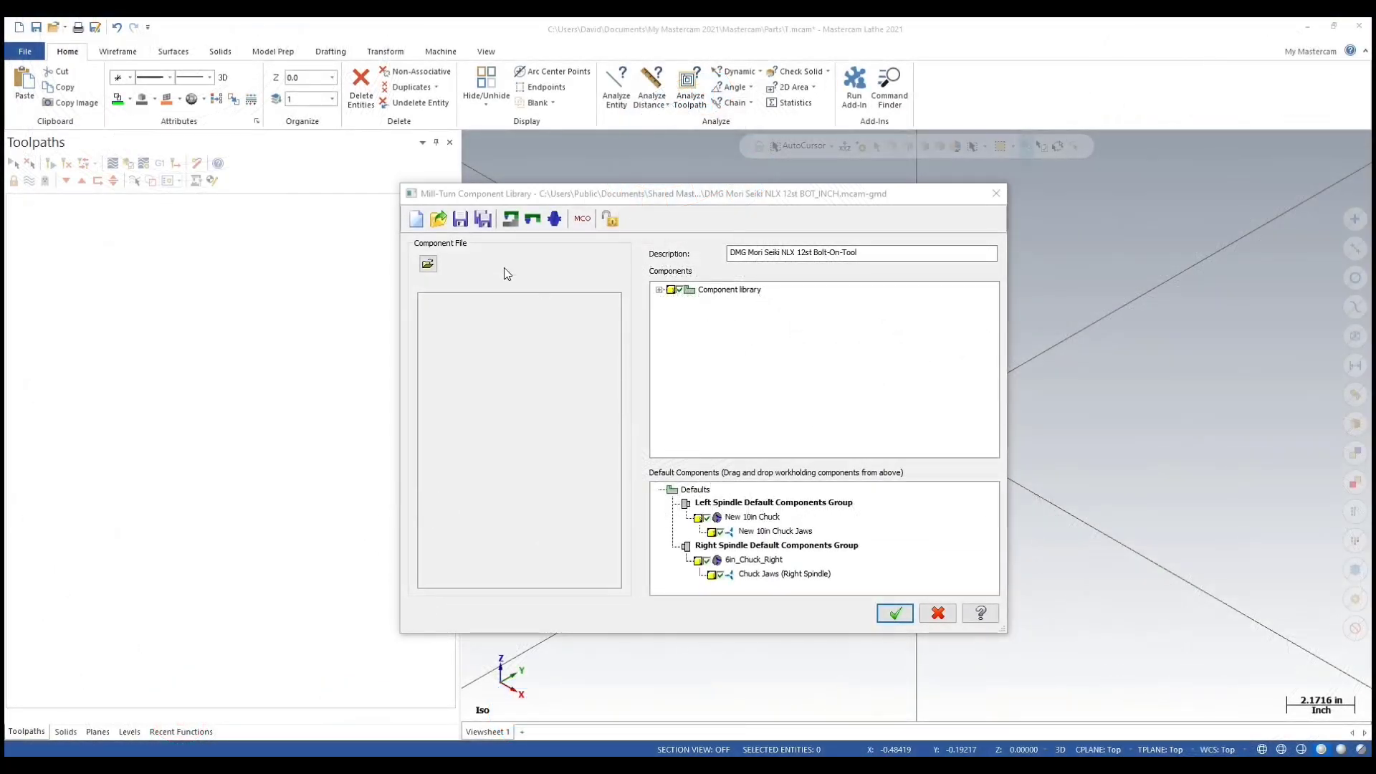
pyautogui.moveTo(552, 387)
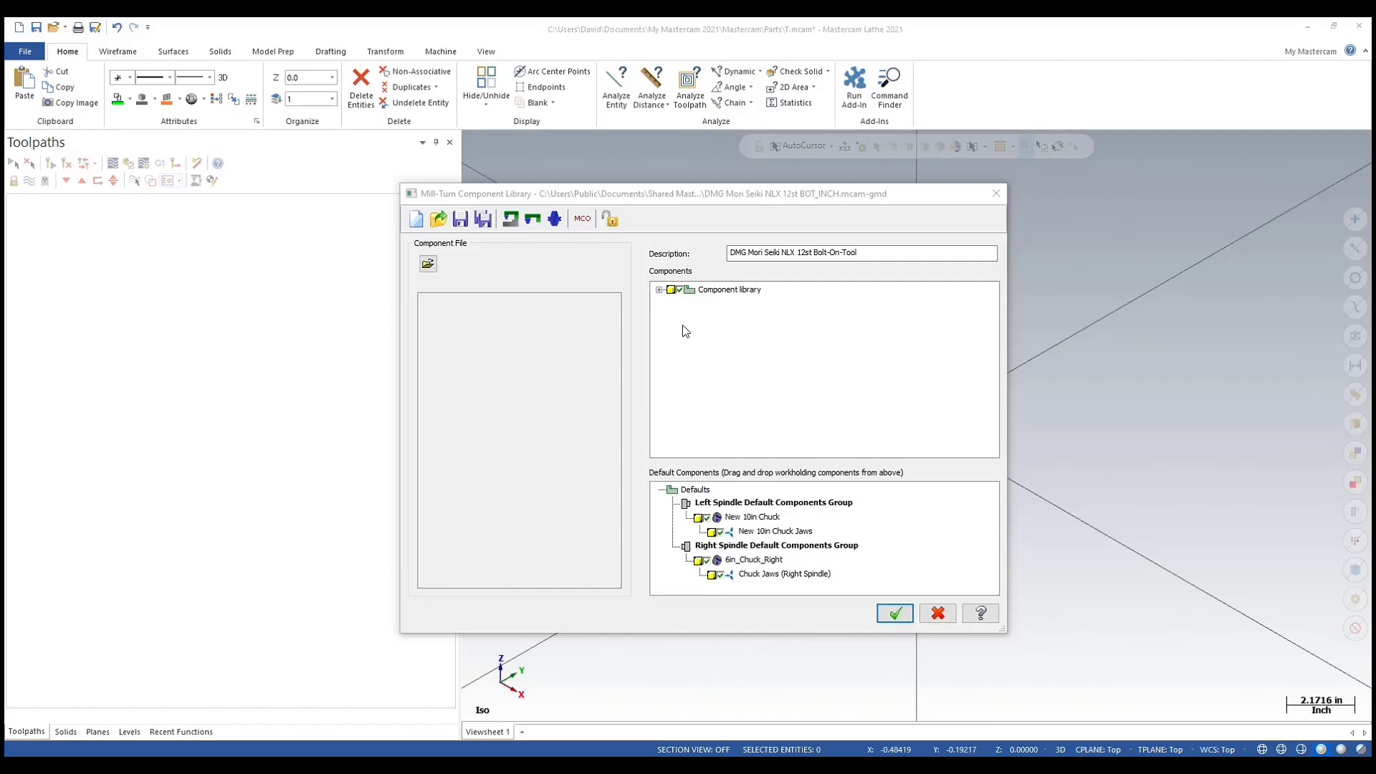
pyautogui.moveTo(726, 329)
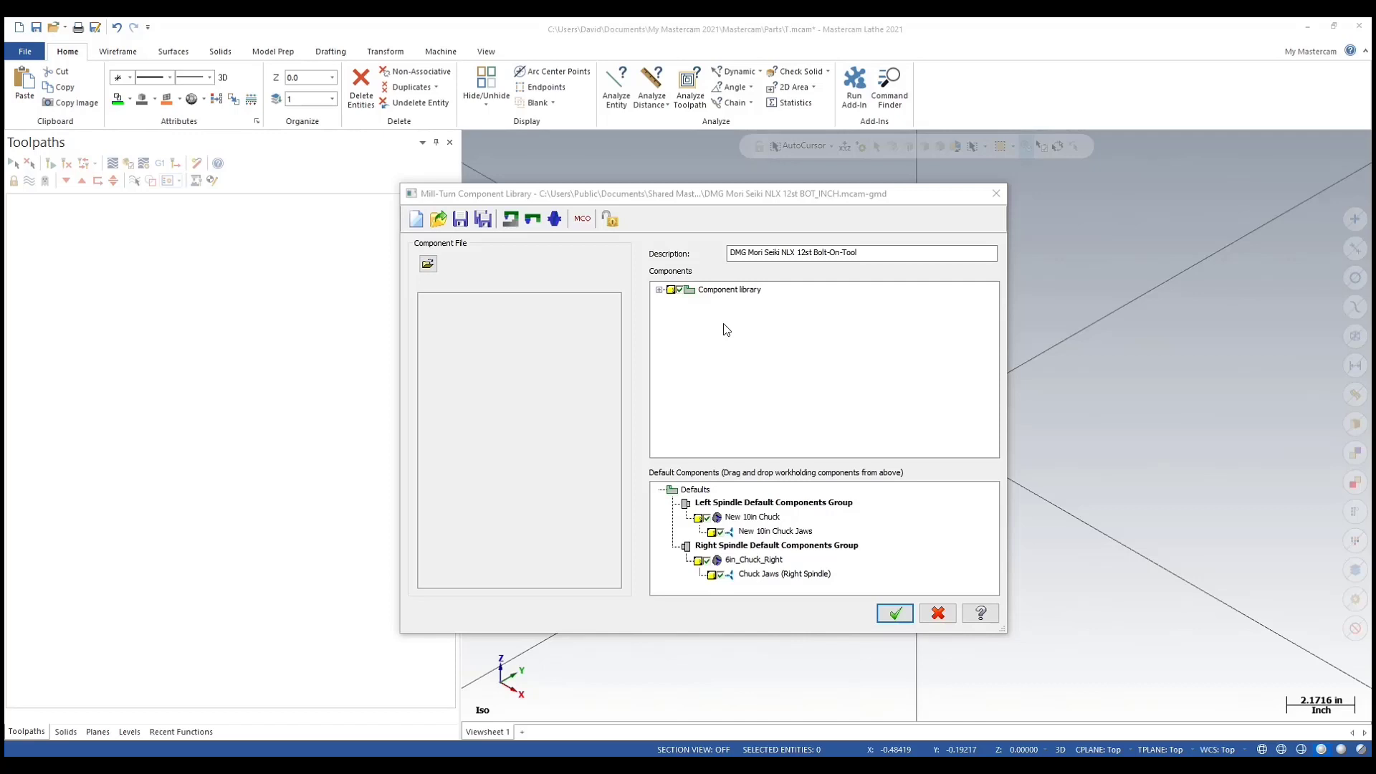
pyautogui.moveTo(753, 465)
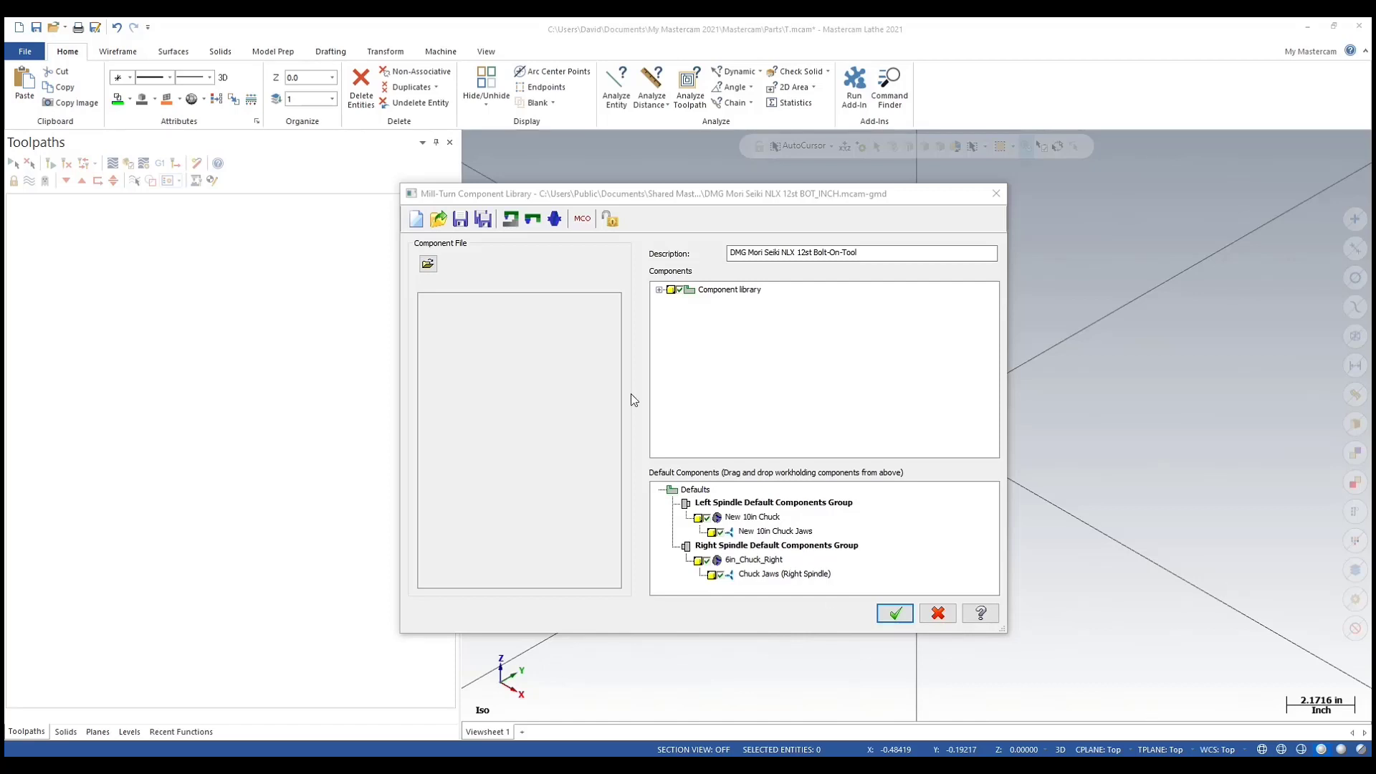
# - Add a new collet chuck to the Collet Chuck Group with Solid entity geometry
pyautogui.click(660, 289)
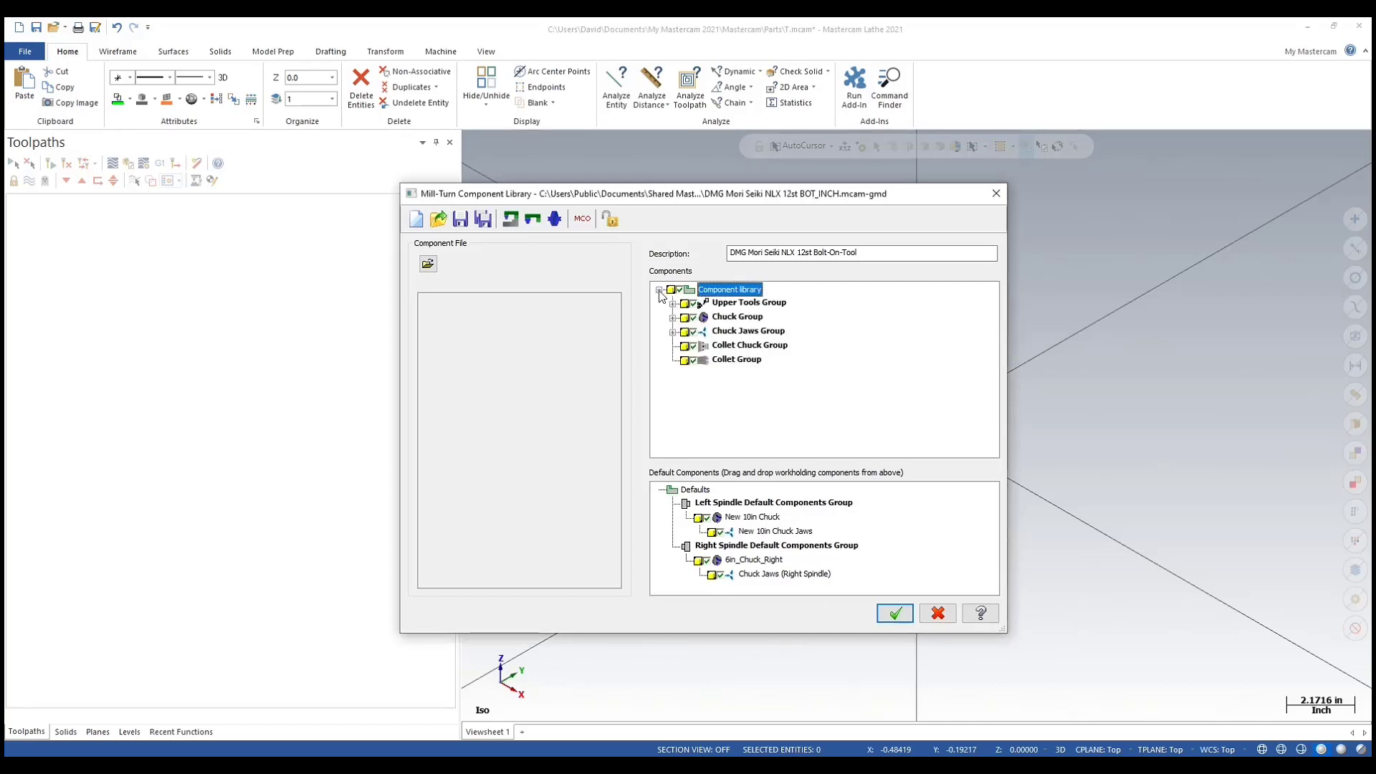
pyautogui.rightClick(744, 345)
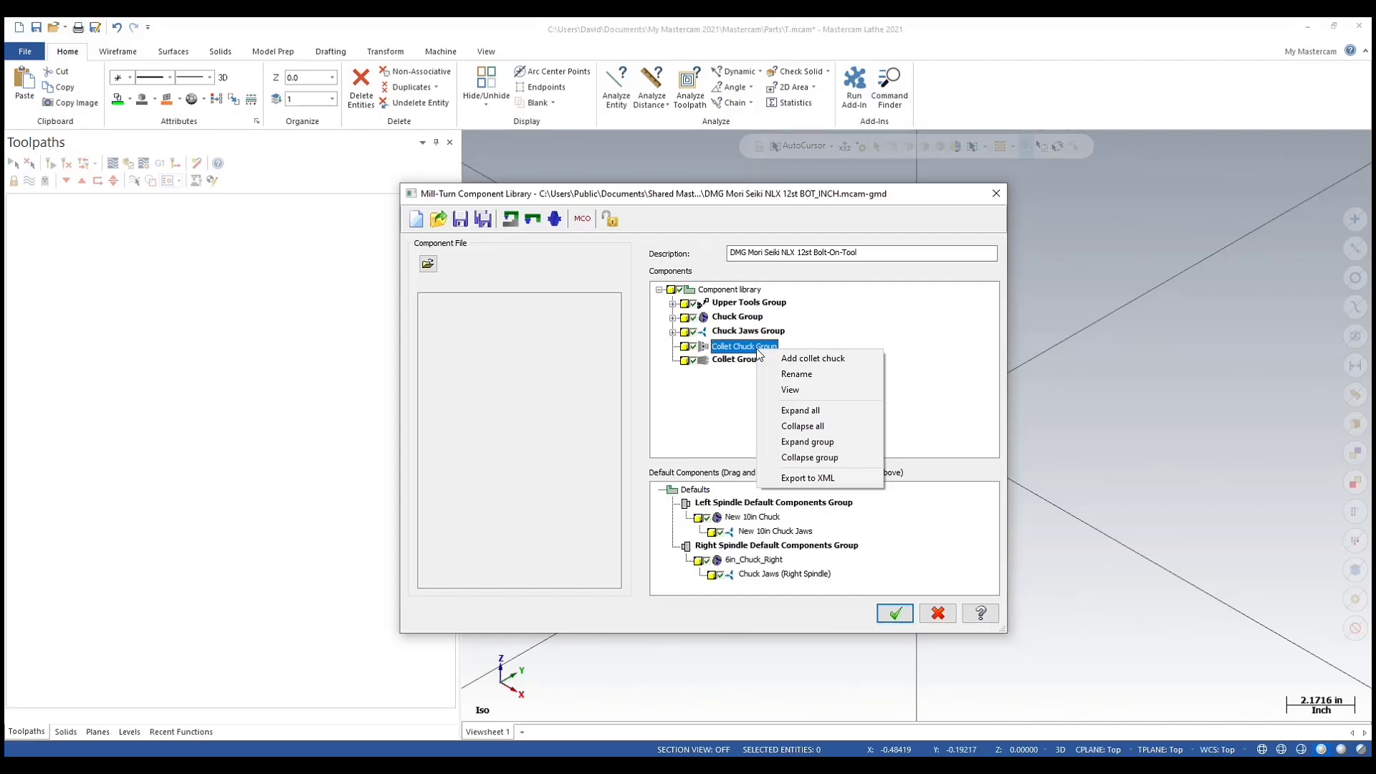
pyautogui.moveTo(812, 358)
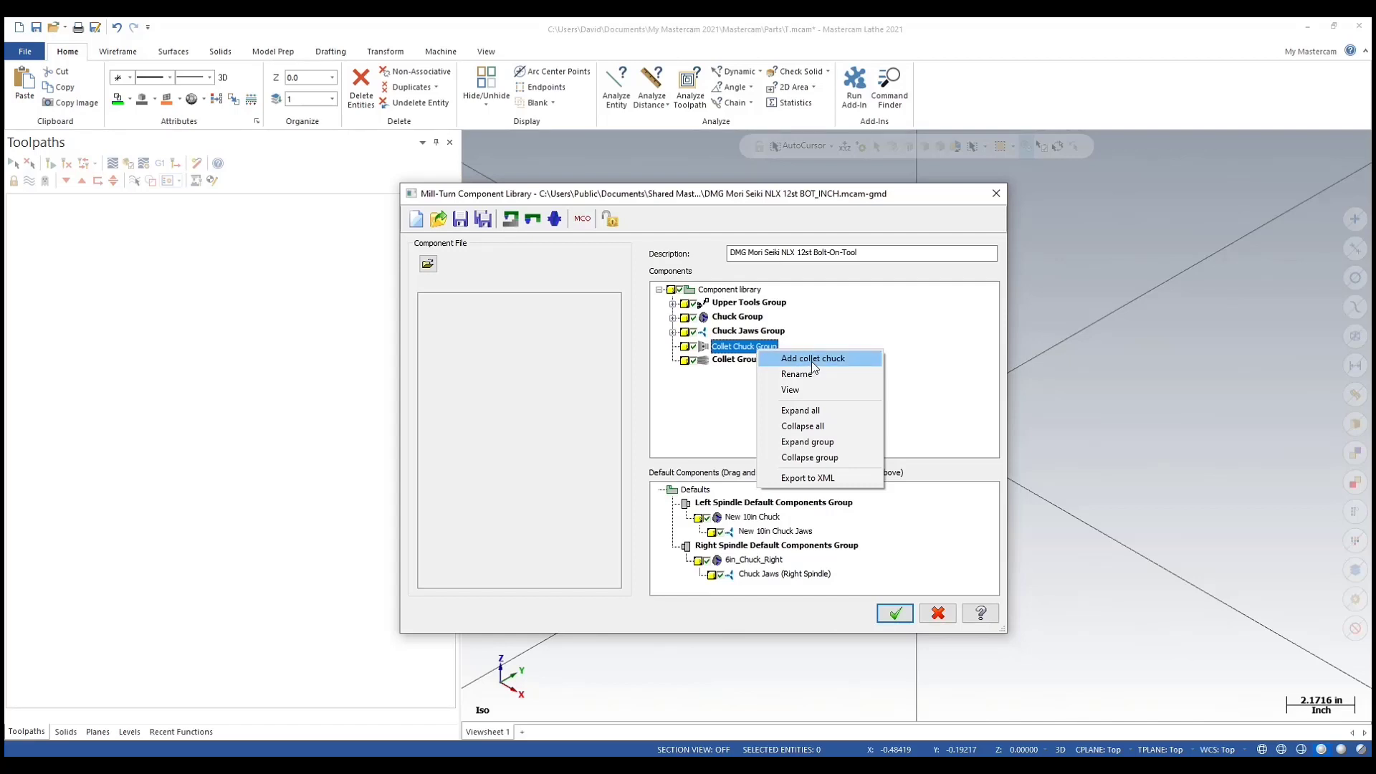
pyautogui.click(812, 358)
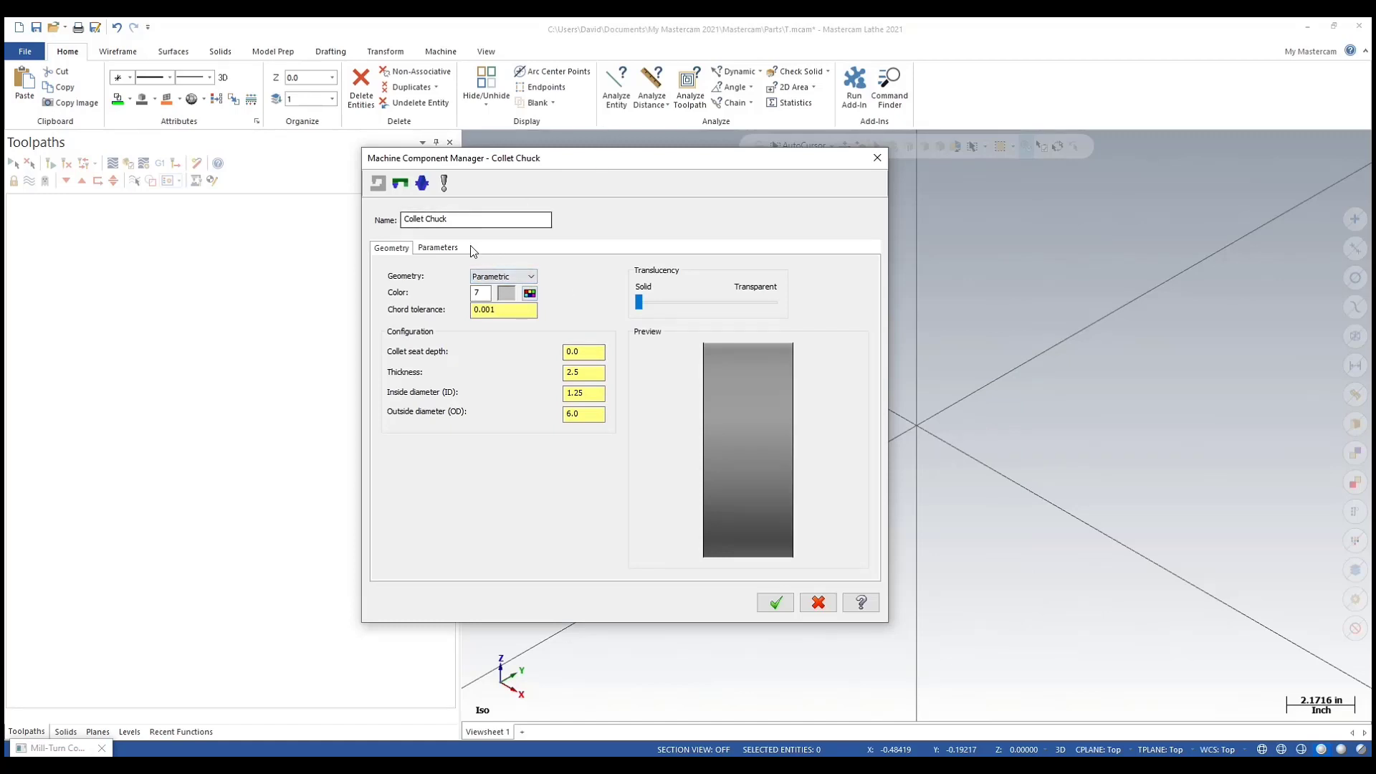
pyautogui.click(530, 276)
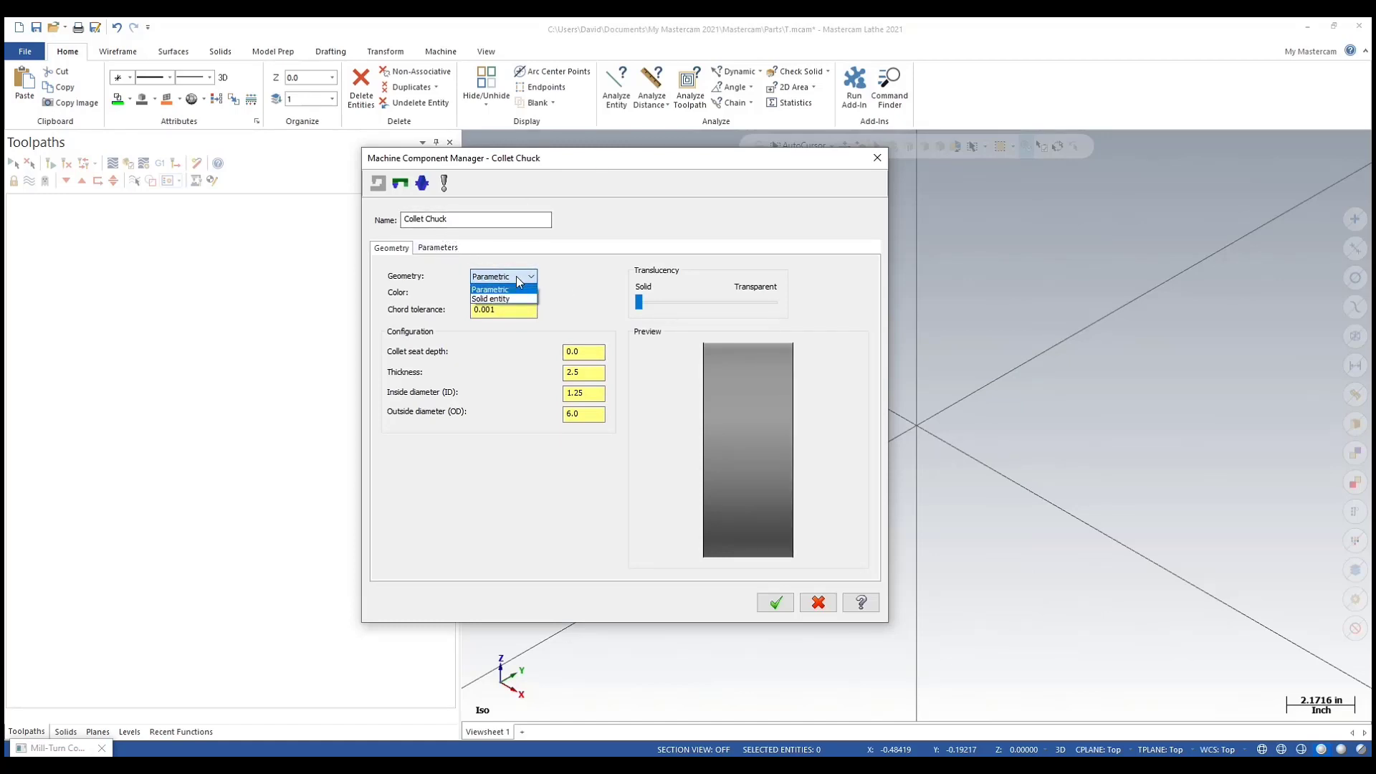
pyautogui.click(490, 298)
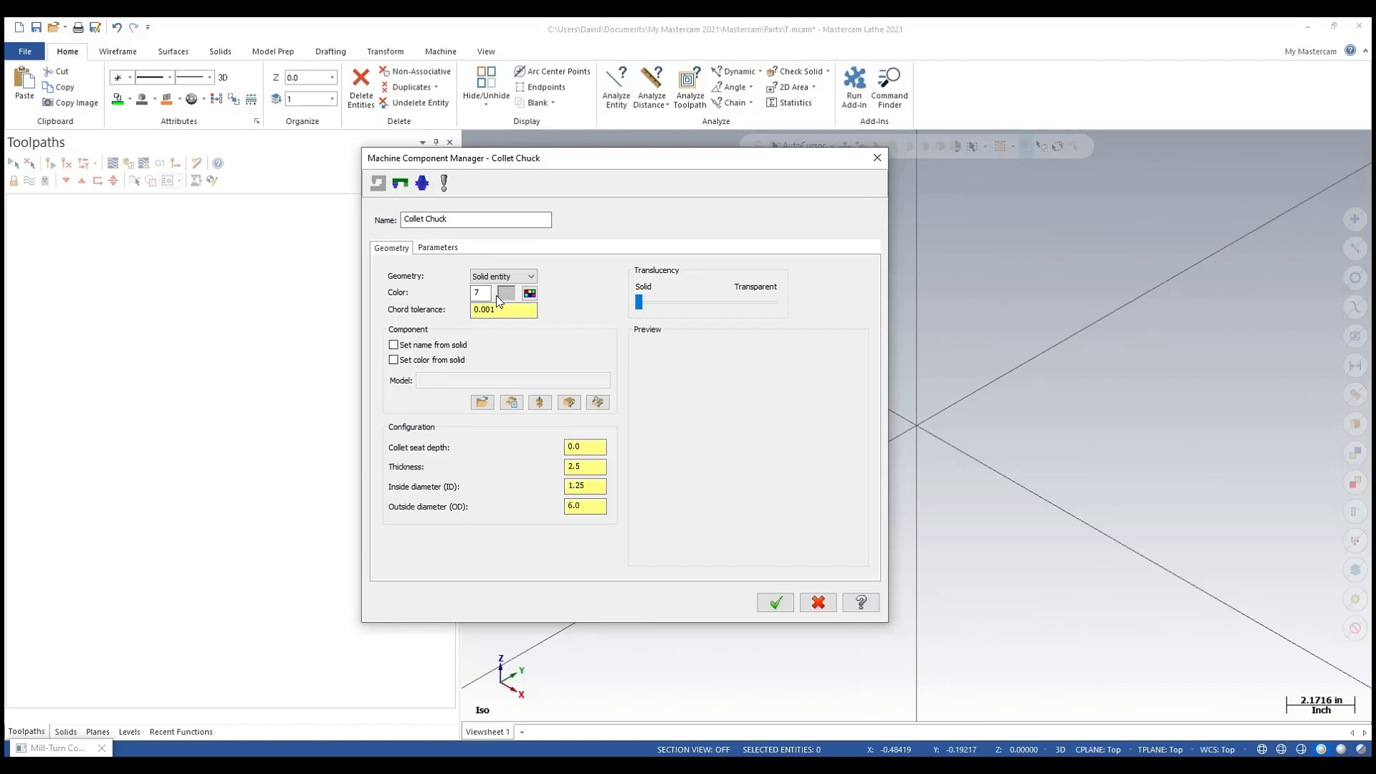
pyautogui.moveTo(481, 402)
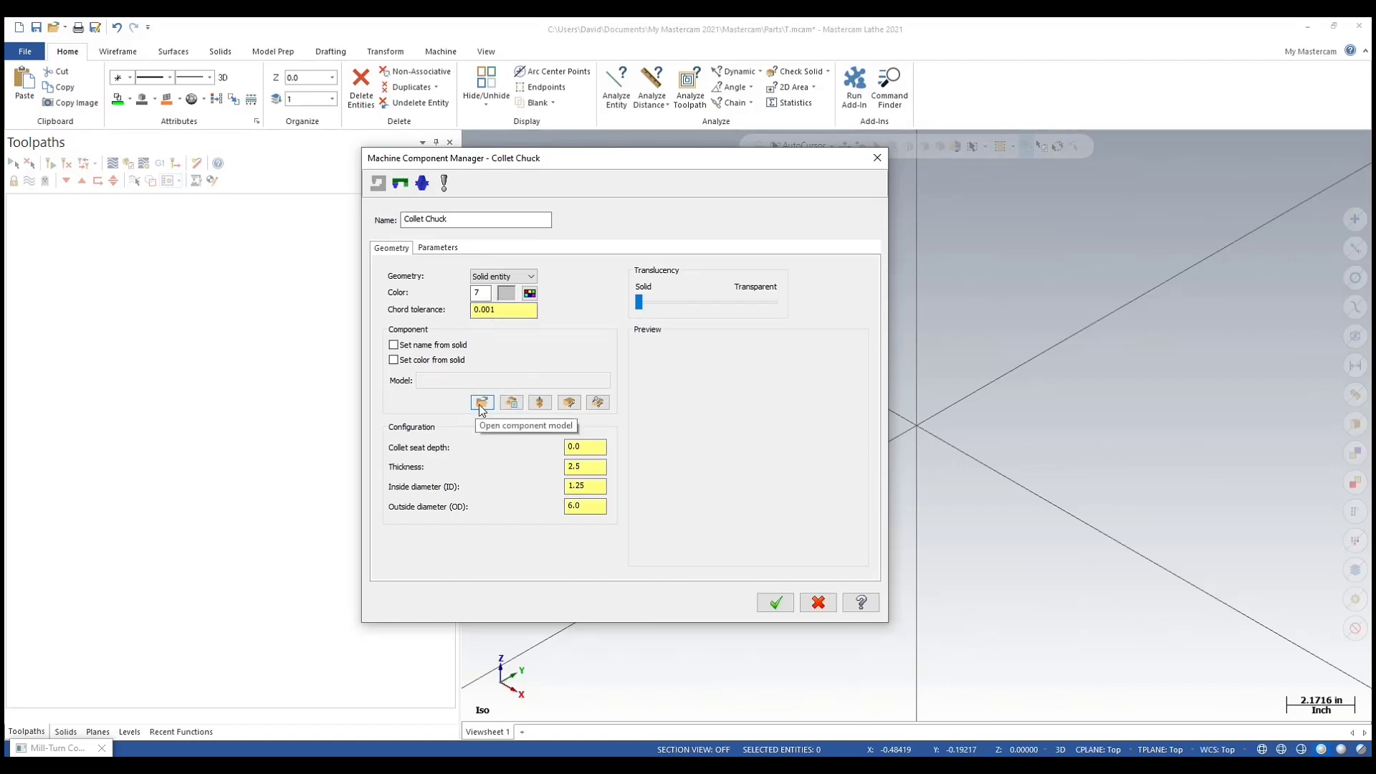
# - Import 5C Collet system.stp as the chuck model without saving the current part
pyautogui.click(774, 602)
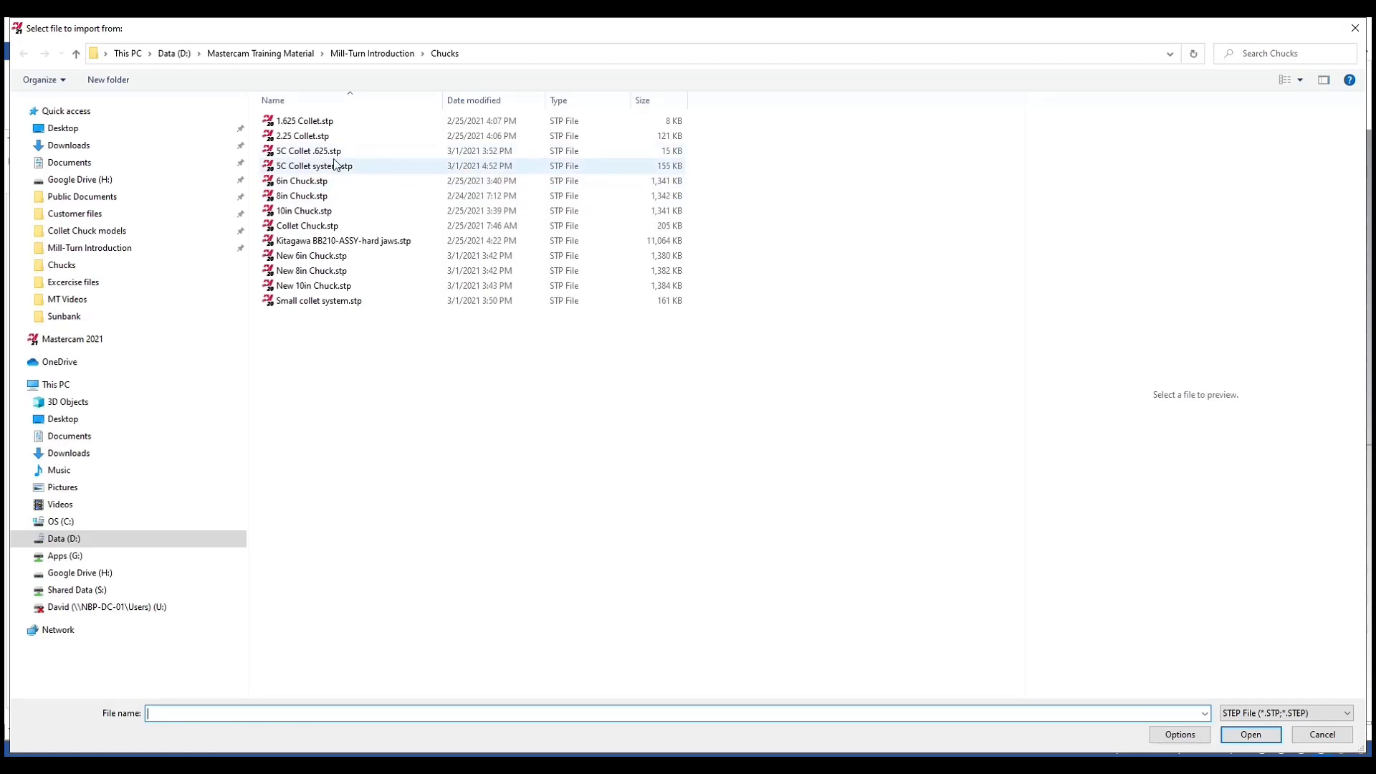
pyautogui.doubleClick(314, 166)
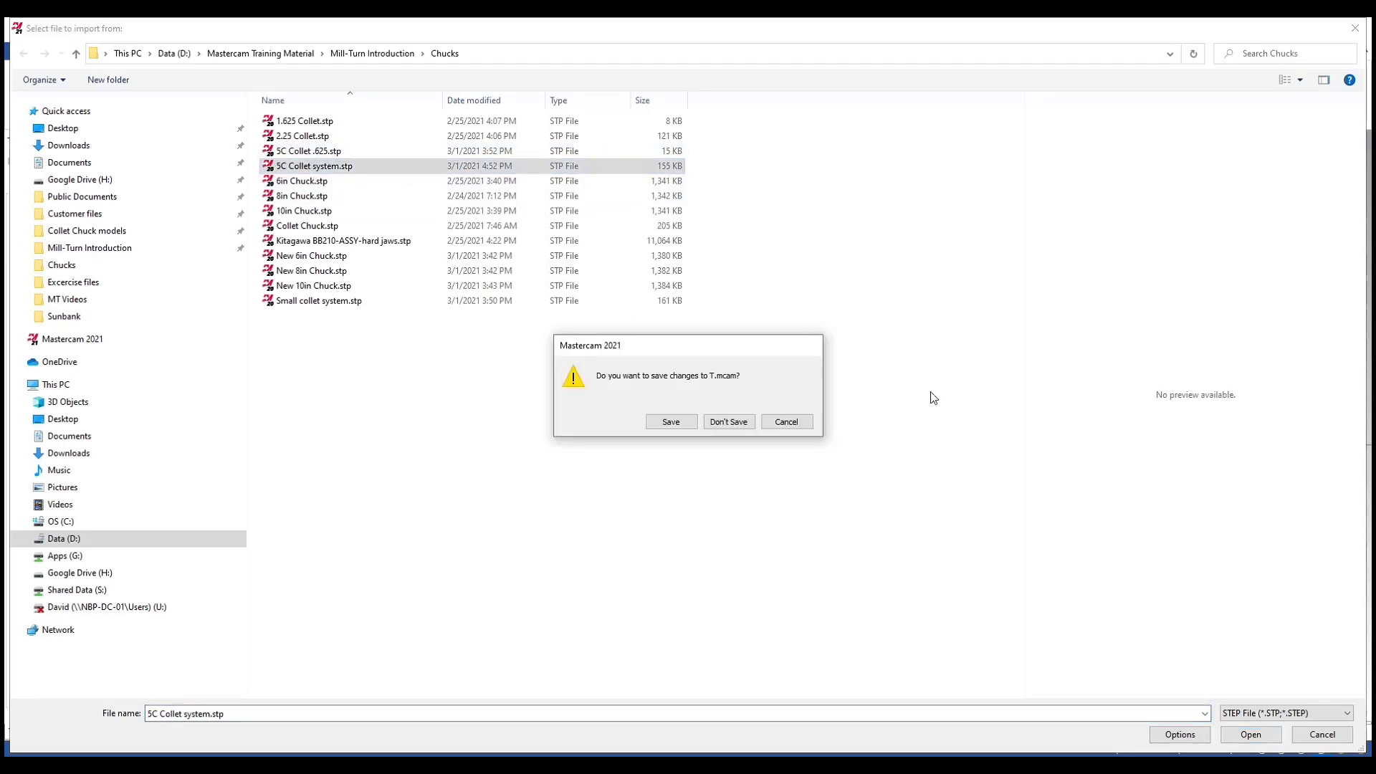
pyautogui.moveTo(790, 457)
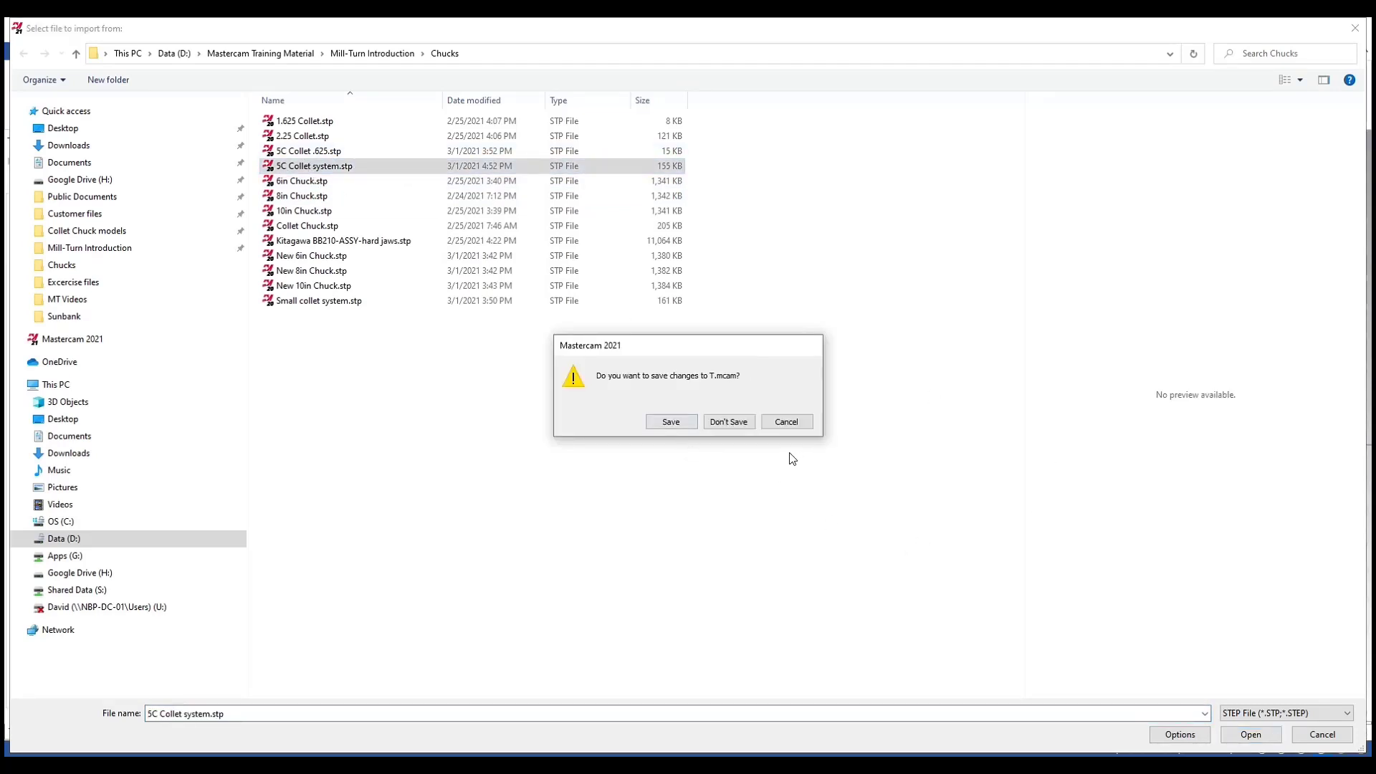
pyautogui.click(728, 422)
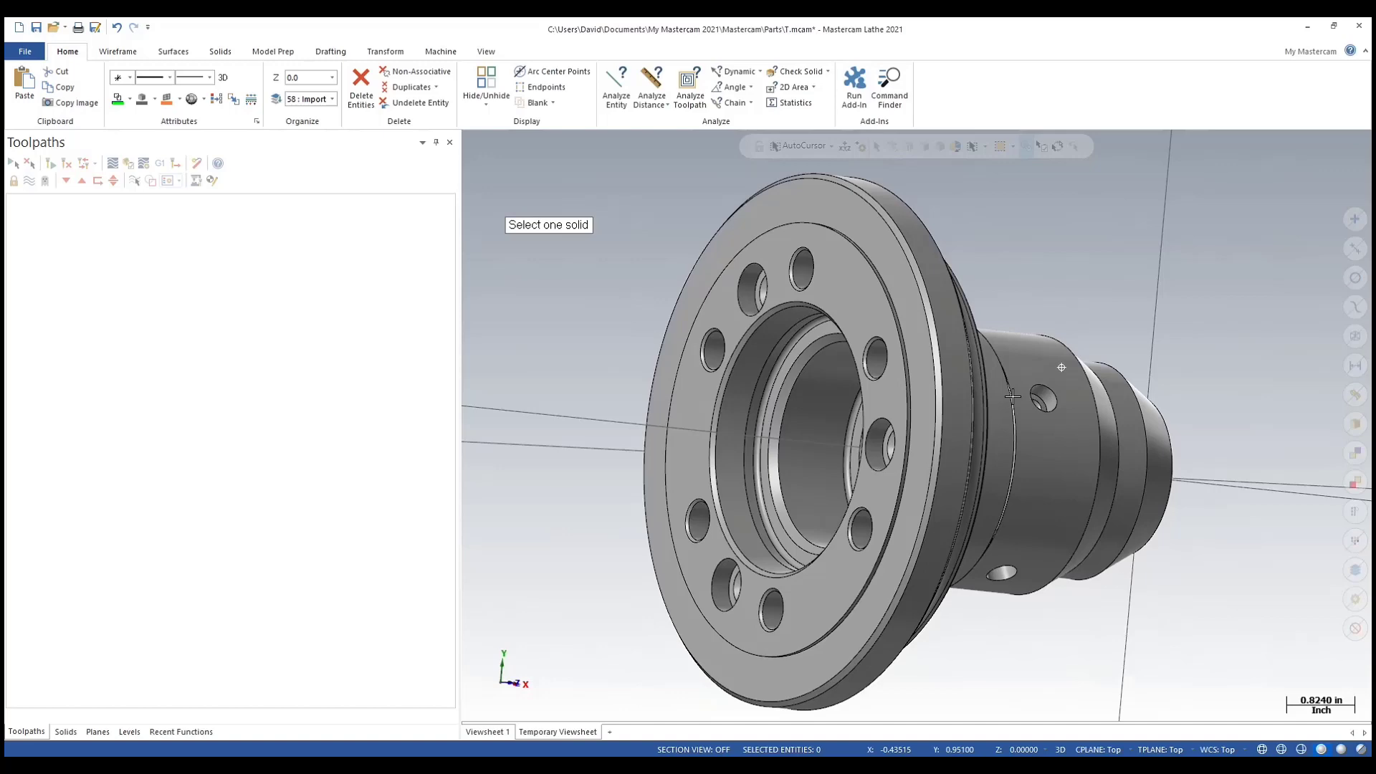
# - Orbit to the chuck's nose and switch to the Isometric (WCS) view for alignment
pyautogui.moveTo(1013, 396); pyautogui.dragTo(913, 316)
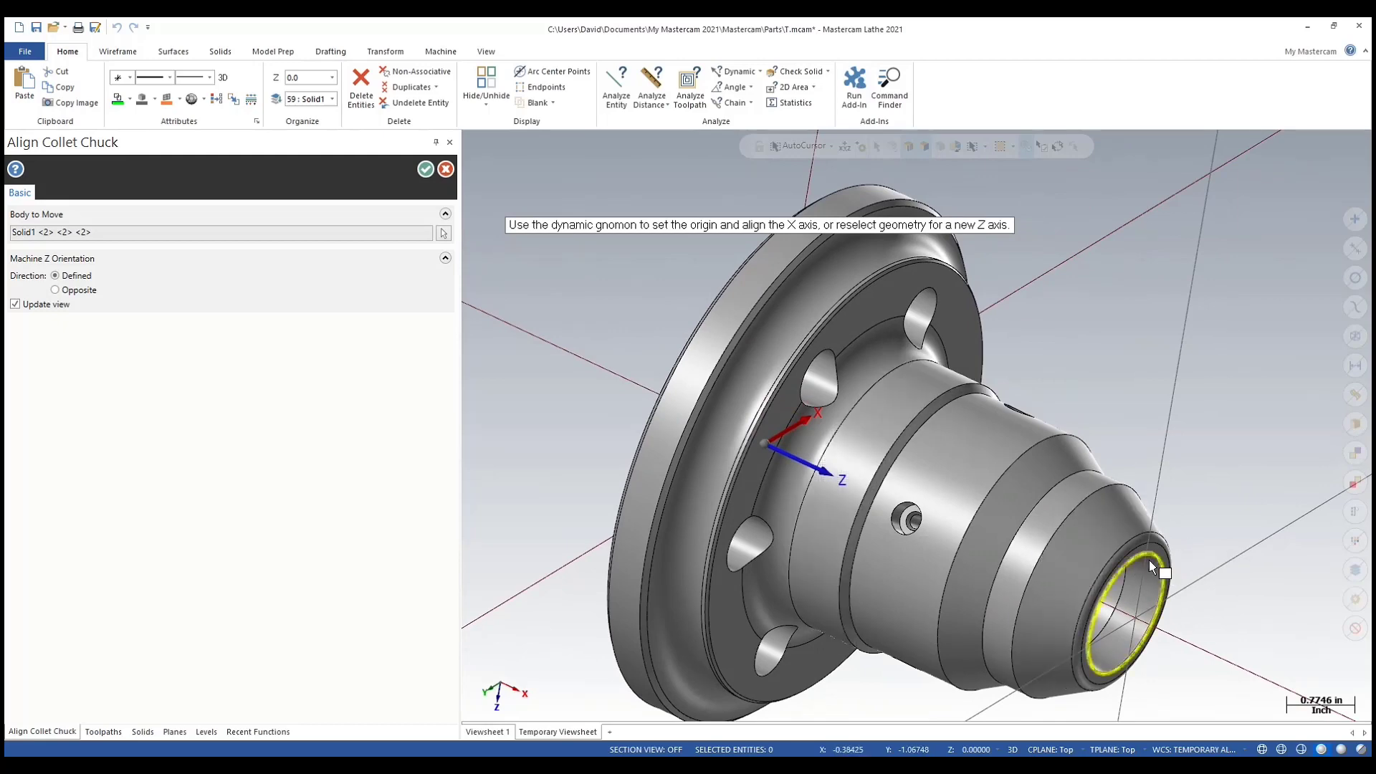
pyautogui.rightClick(1150, 566)
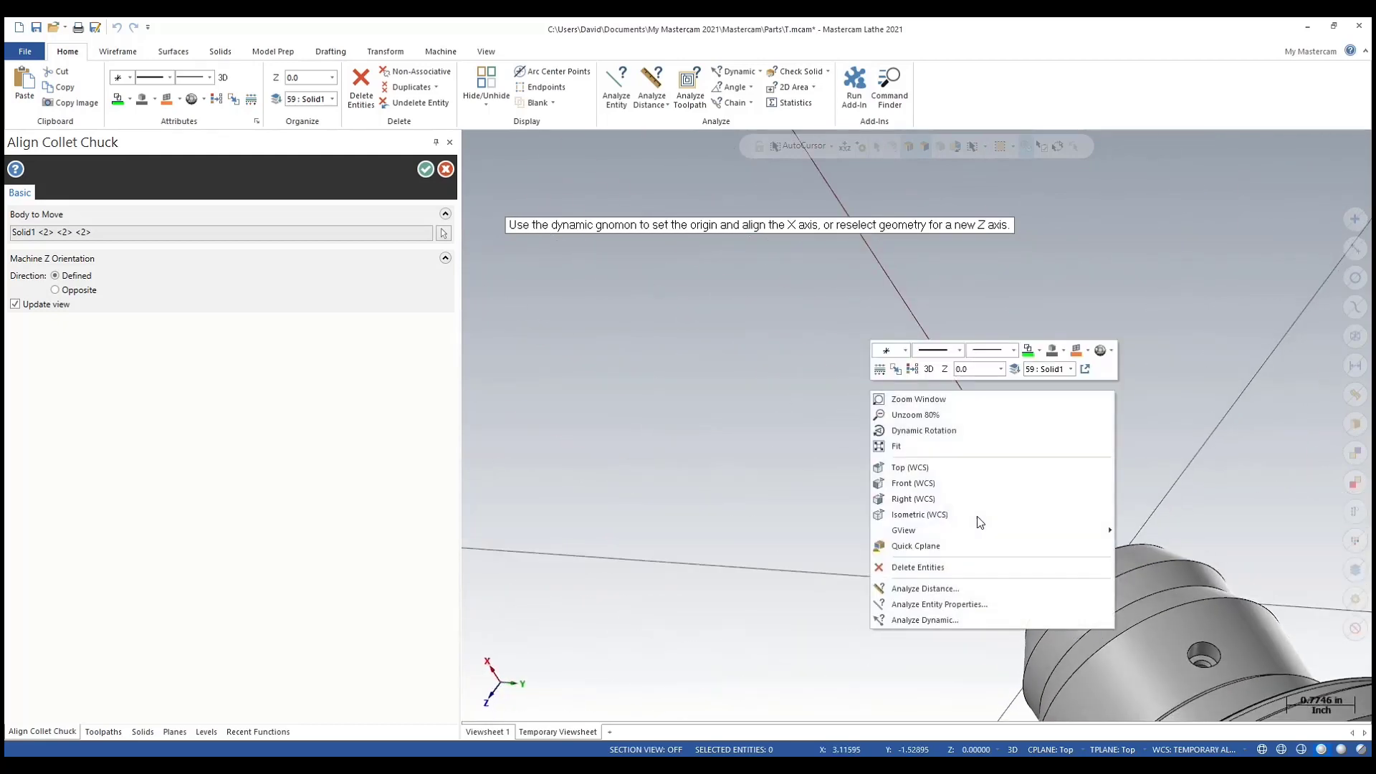
pyautogui.moveTo(919, 515)
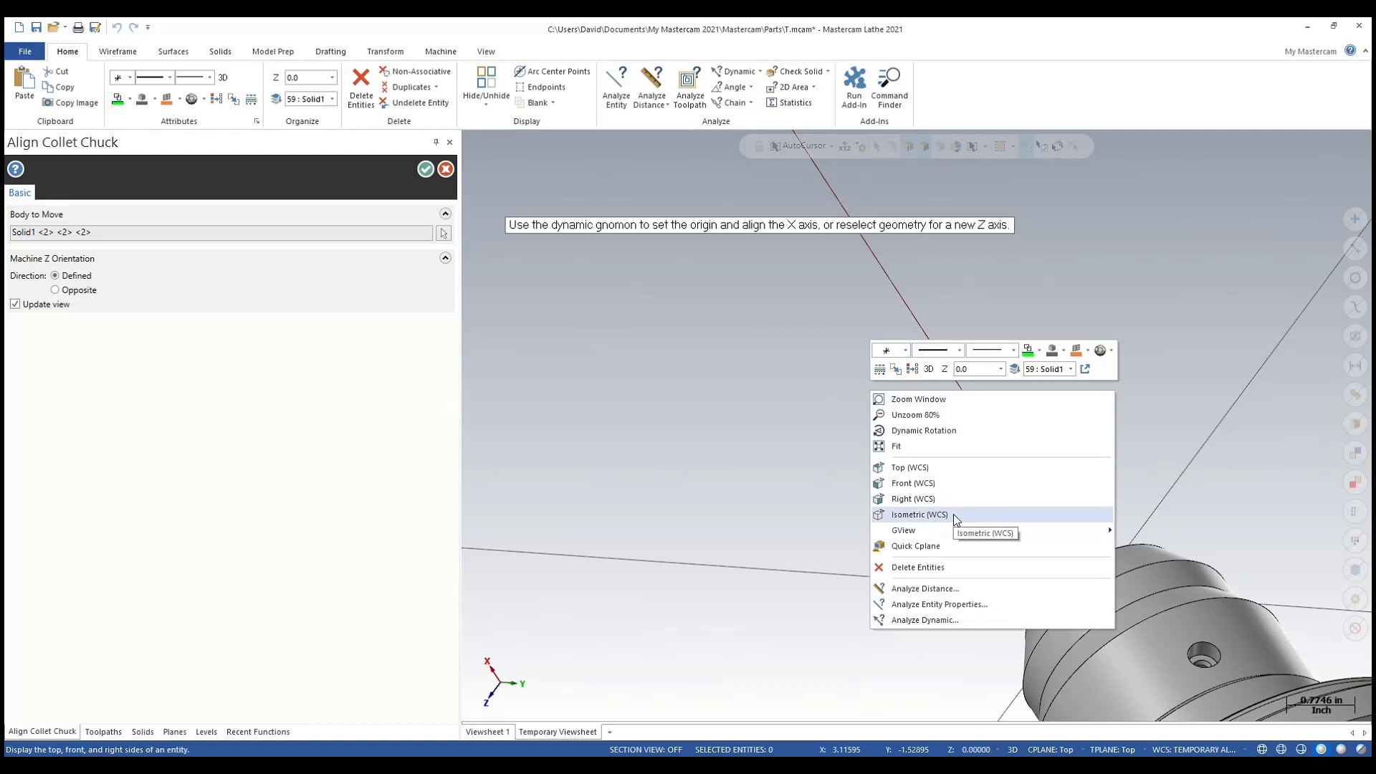
pyautogui.click(918, 514)
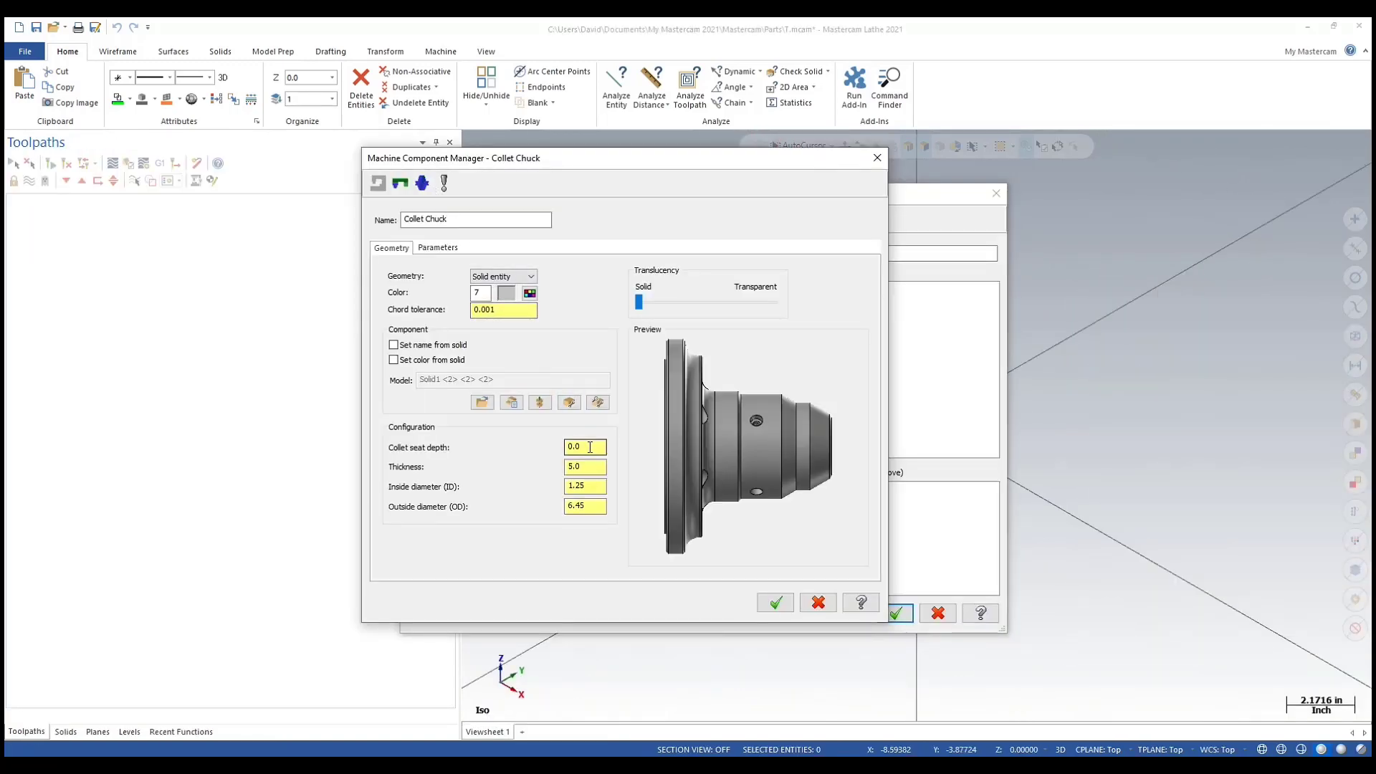
# - Check the collet seat depth and the 1.25 inside diameter against the preview
pyautogui.tripleClick(585, 446)
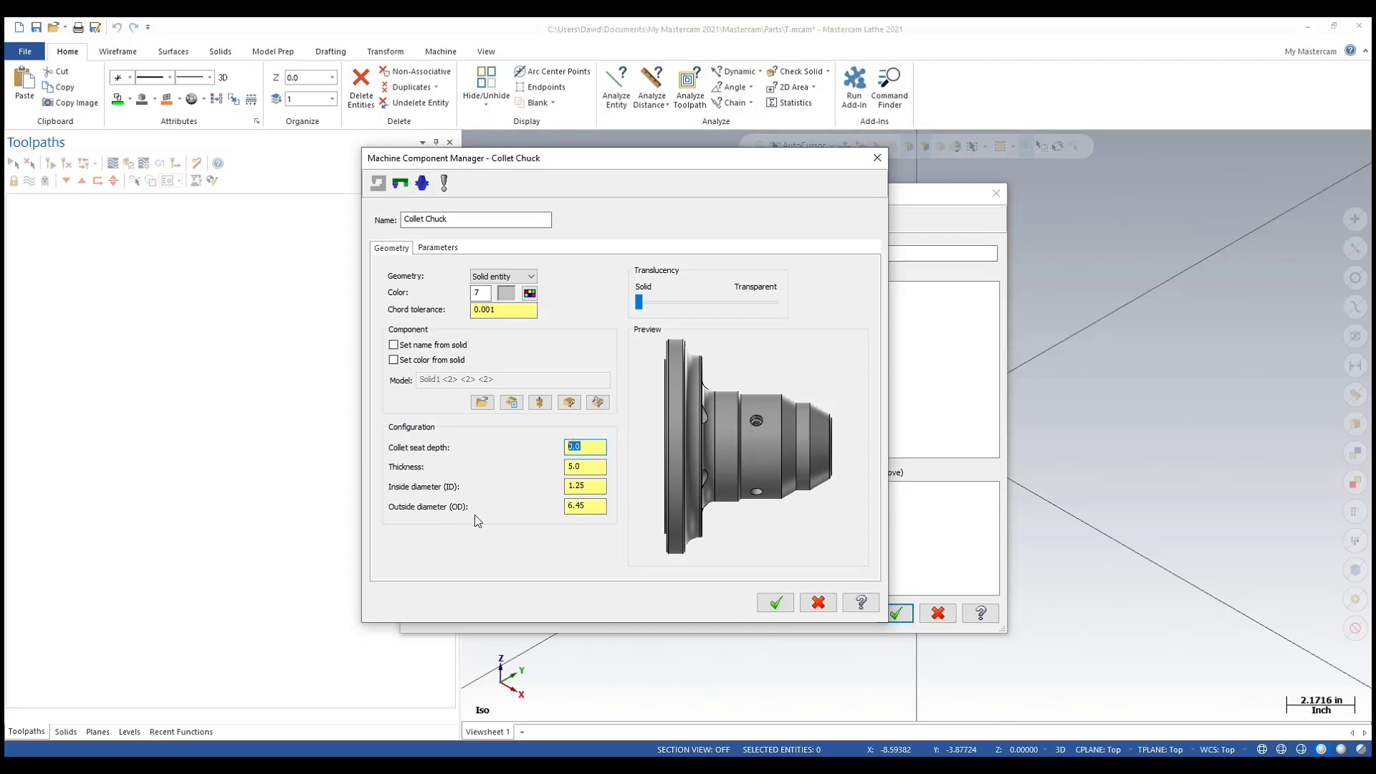
pyautogui.click(585, 466)
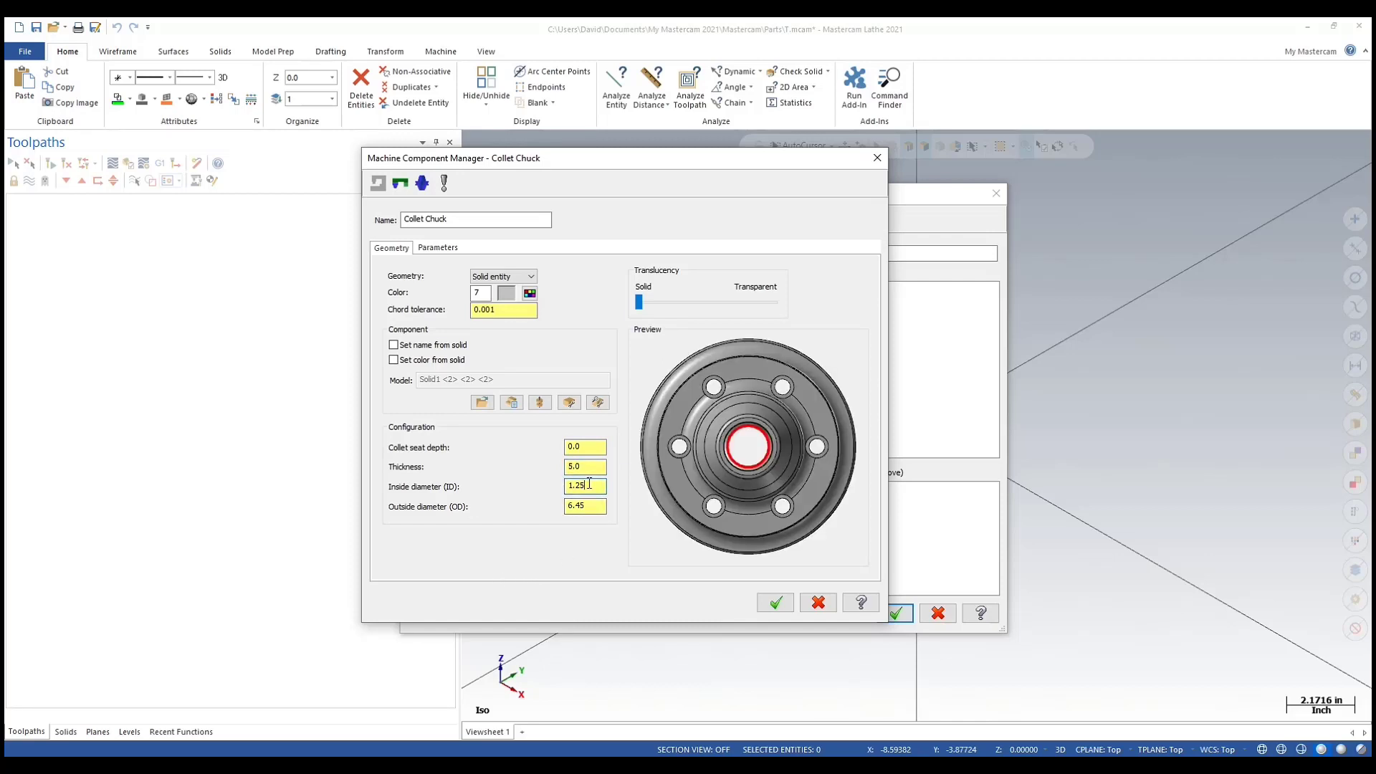
pyautogui.moveTo(585, 531)
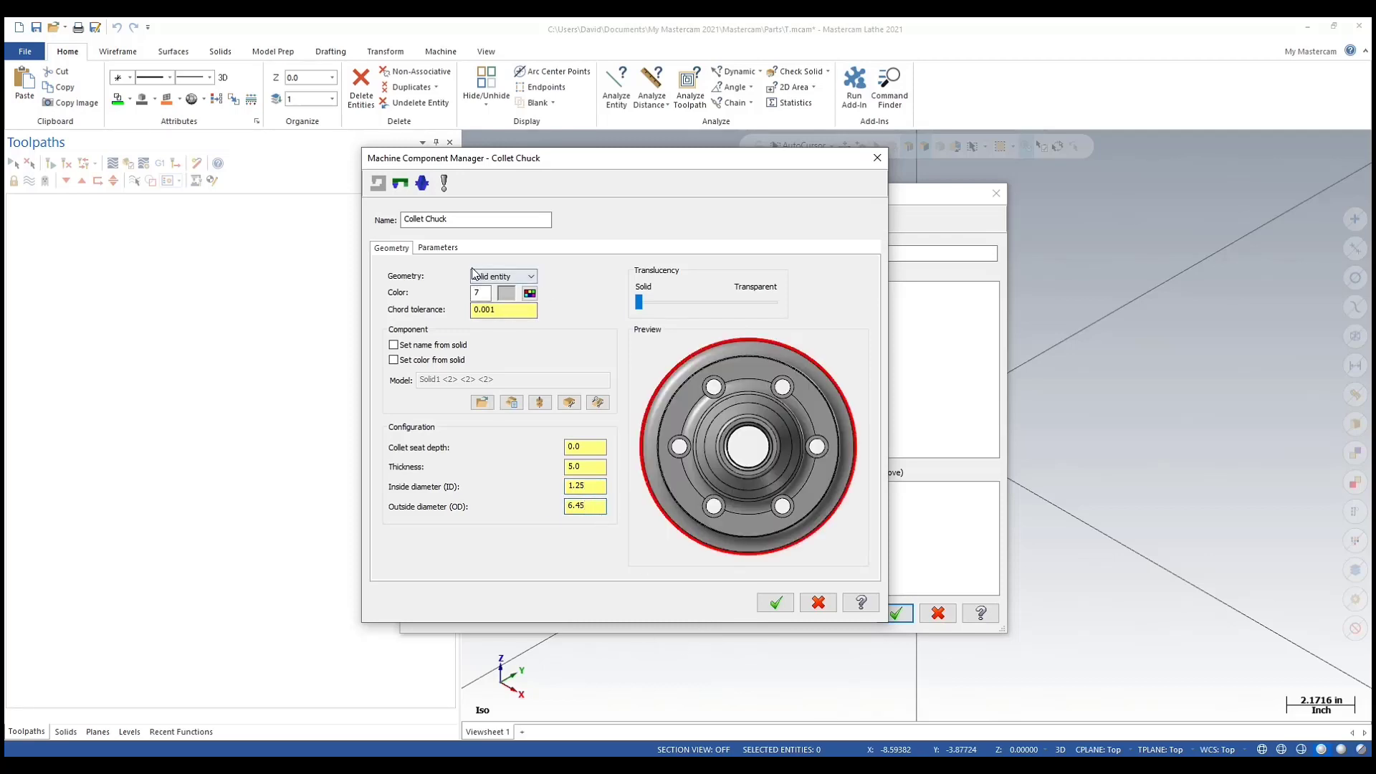
# - Set maximum spindle speed to 5000, name it 5C Collet Chuck, and save it
pyautogui.click(438, 247)
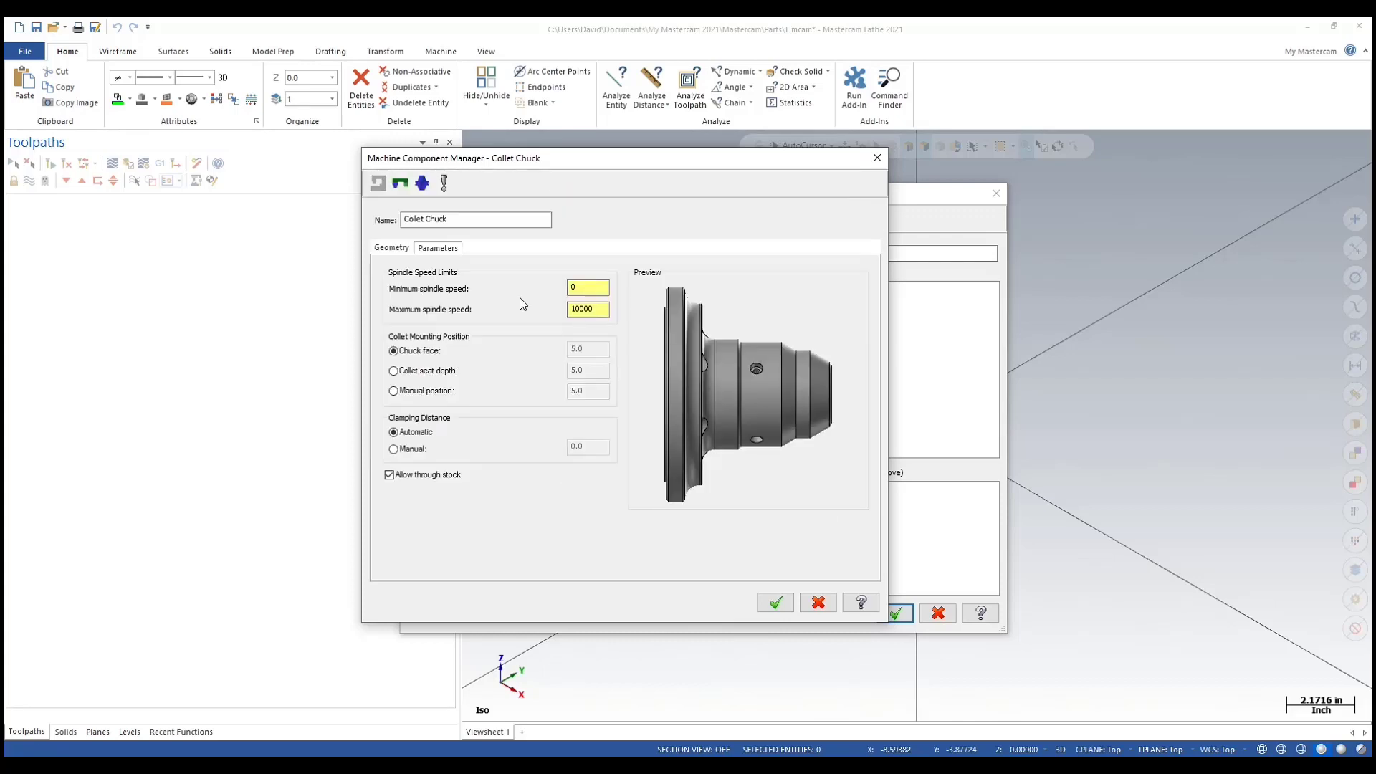
pyautogui.click(587, 309)
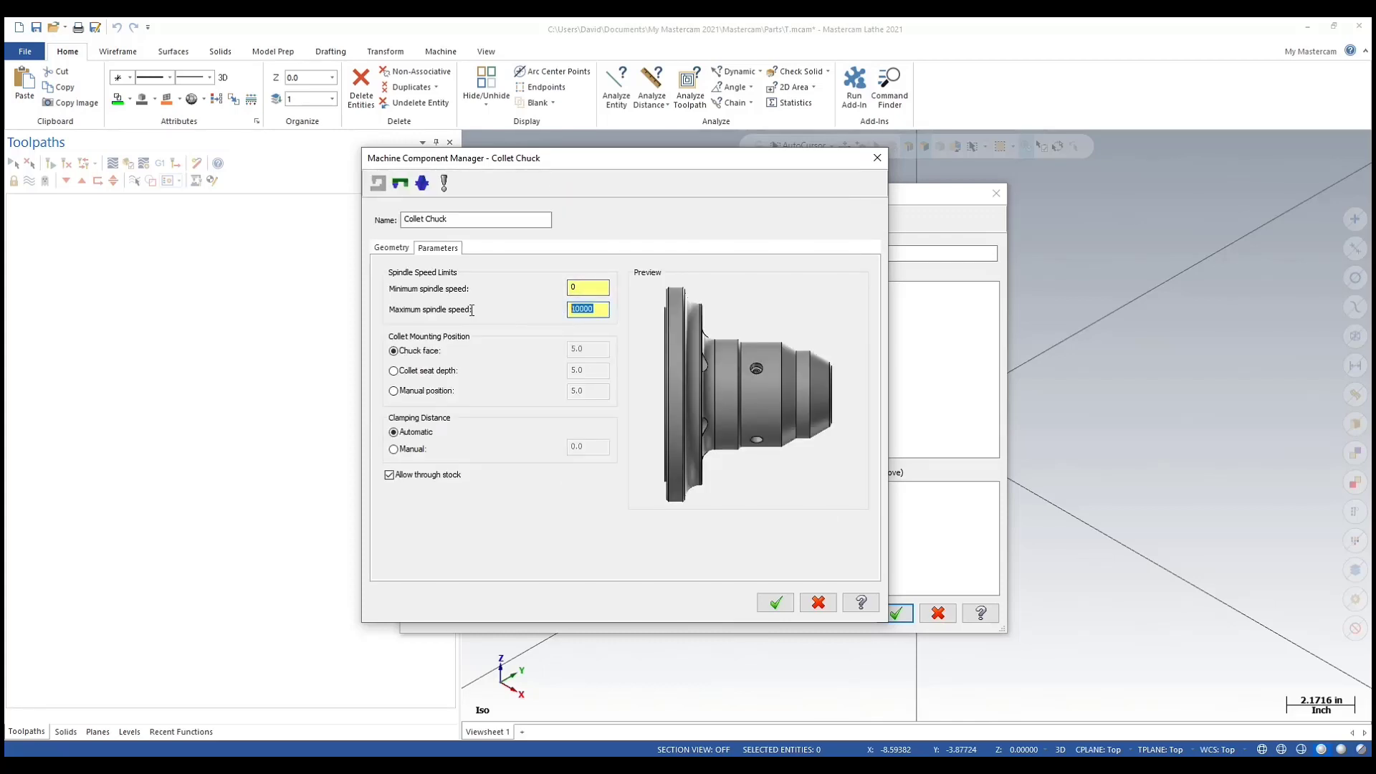
pyautogui.write('500')
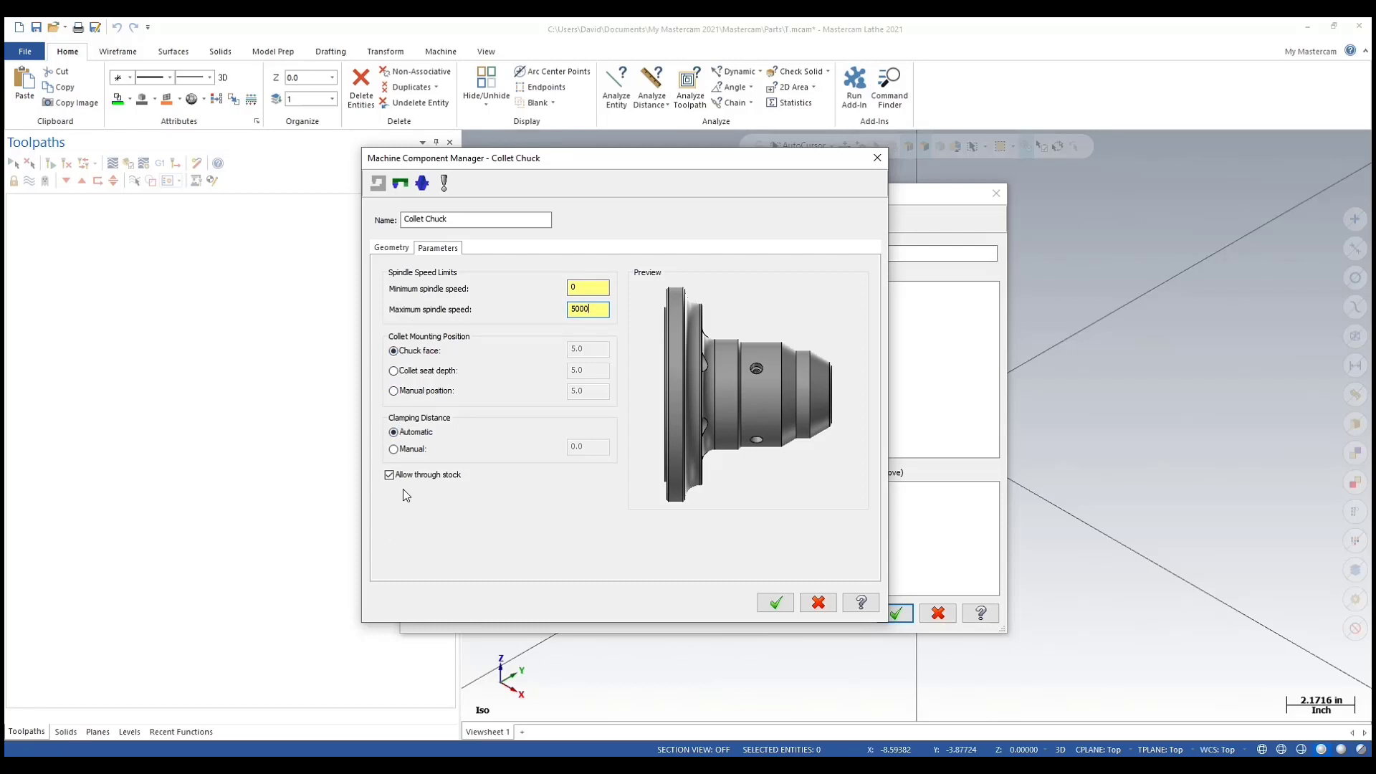
pyautogui.moveTo(962, 646)
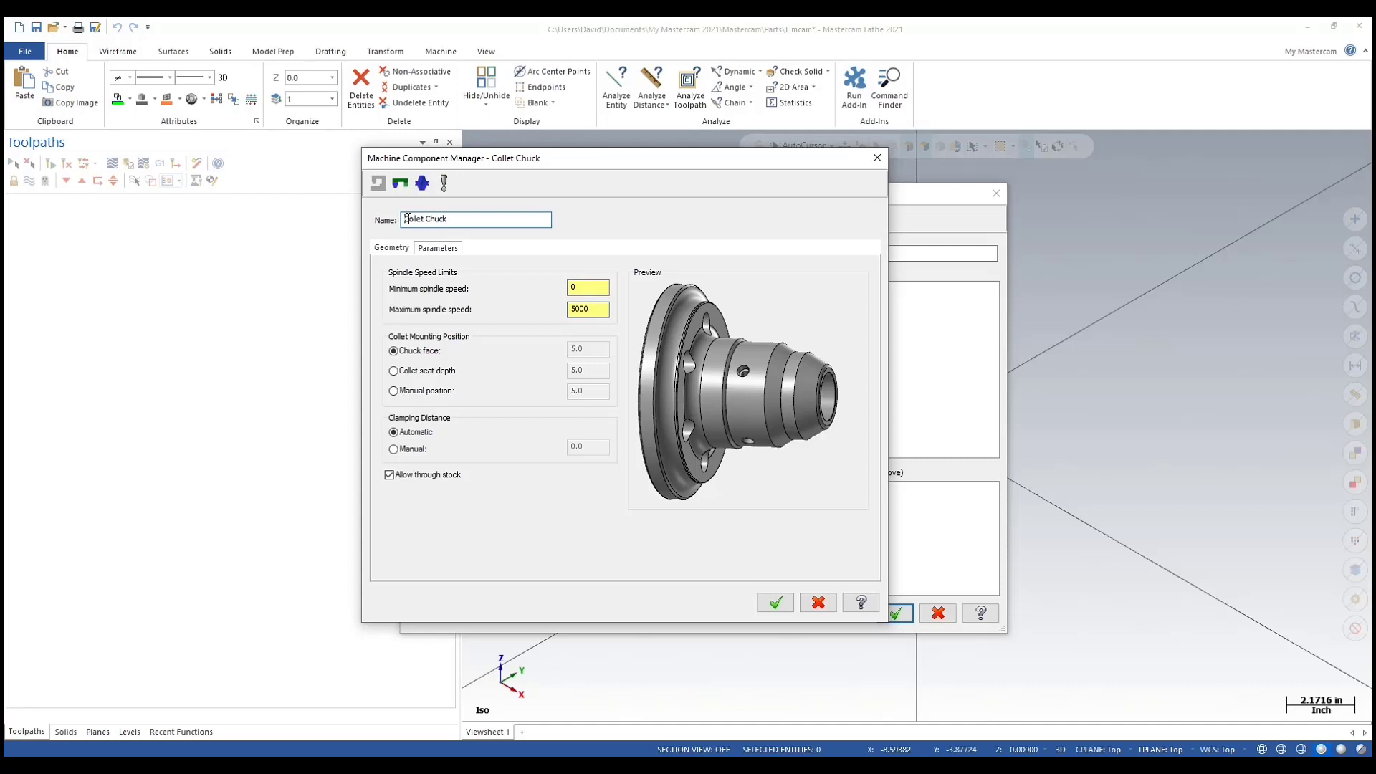
pyautogui.write('SC')
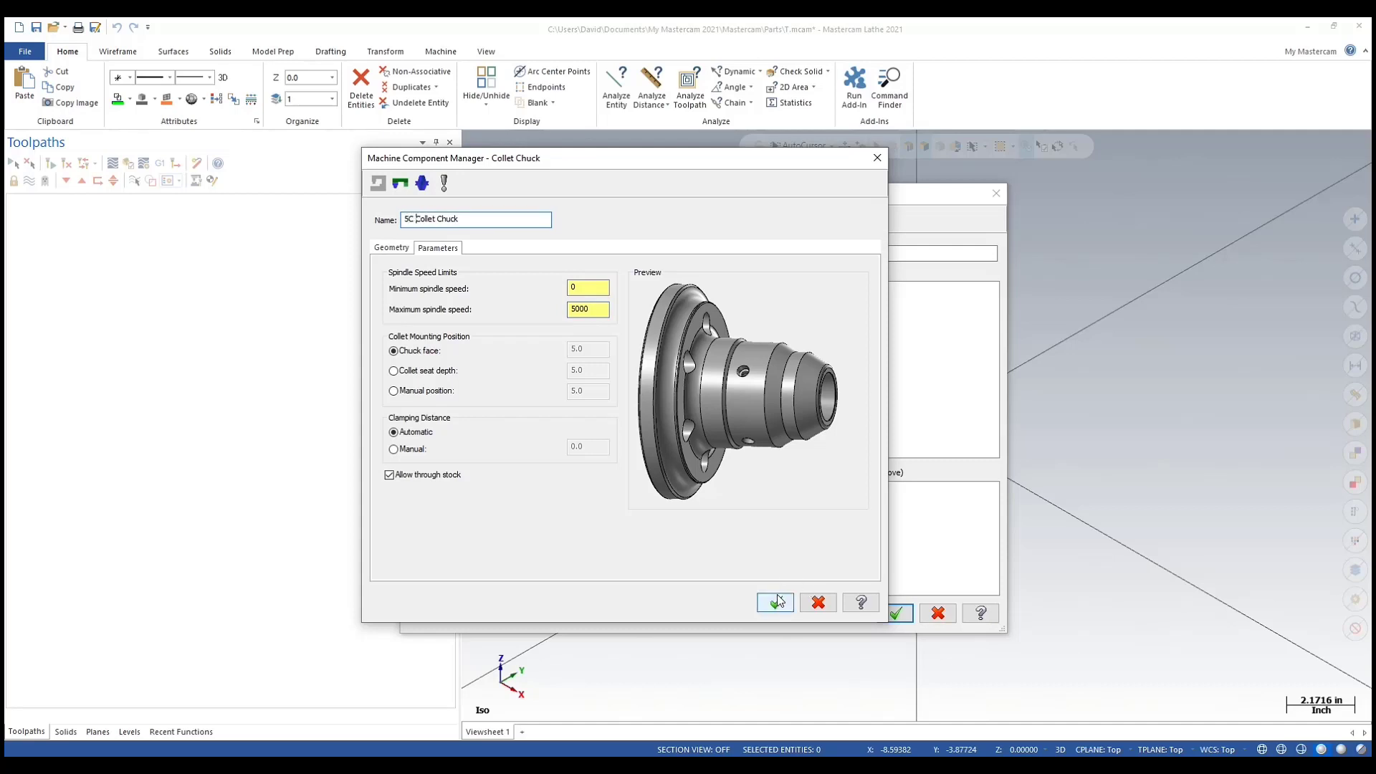
pyautogui.click(773, 602)
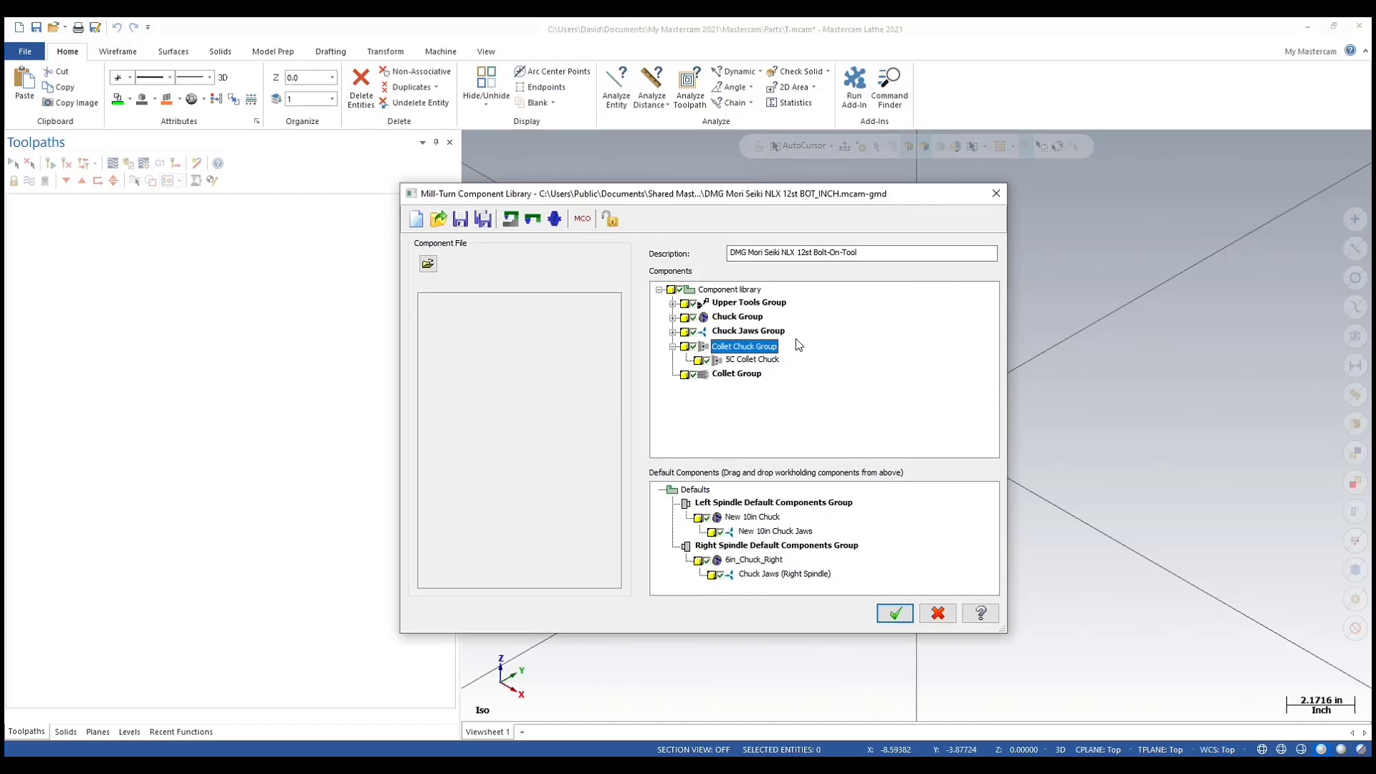
pyautogui.moveTo(748, 379)
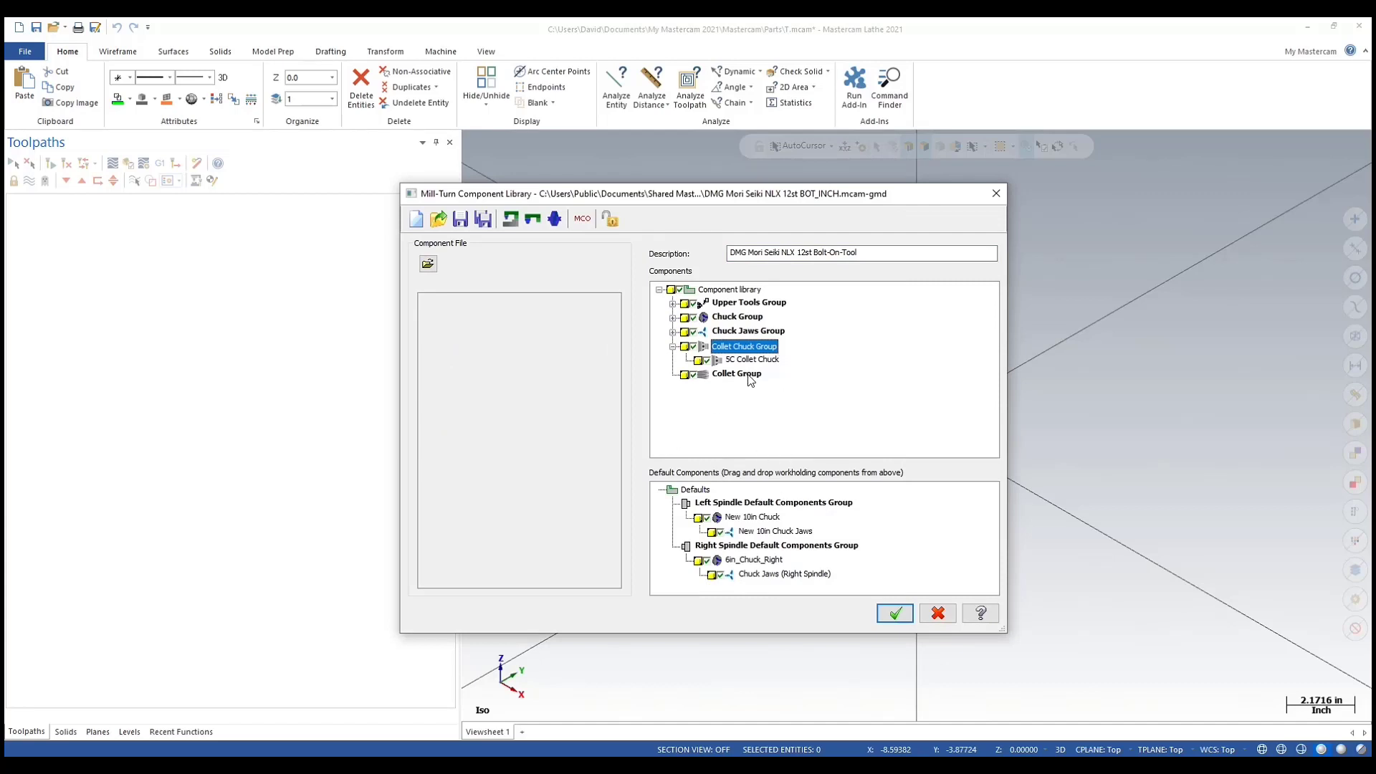
# - Add a new component to the Collet Group using Solid entity geometry and browse for its model
pyautogui.rightClick(735, 375)
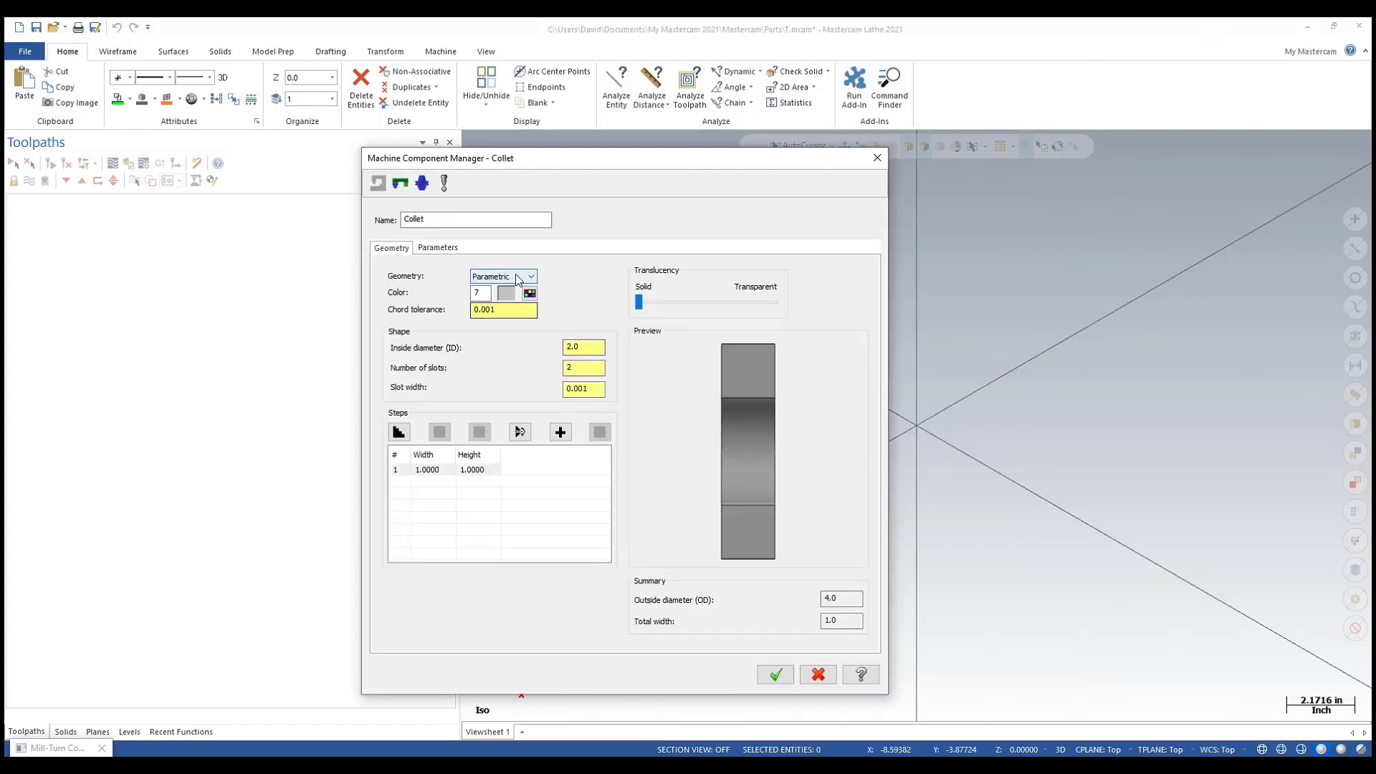
pyautogui.click(529, 276)
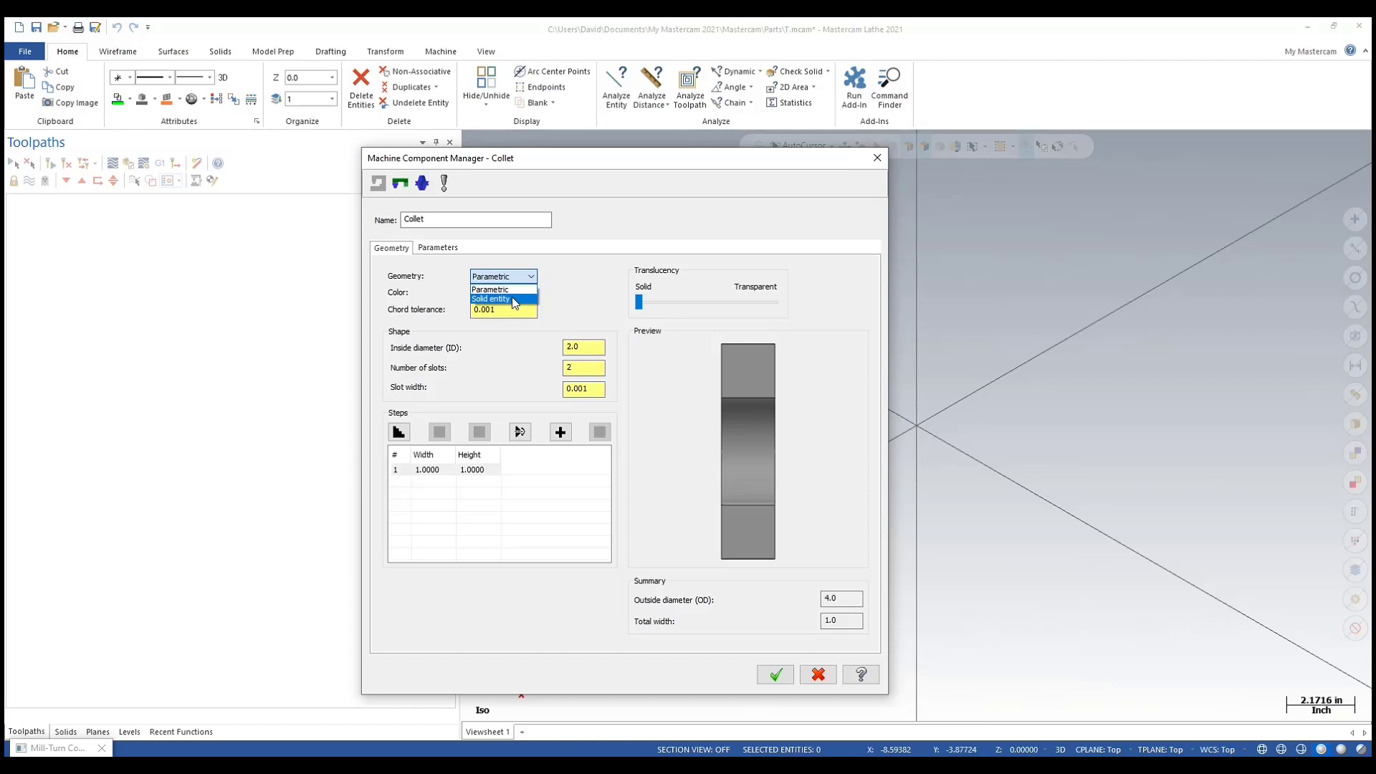
pyautogui.click(490, 298)
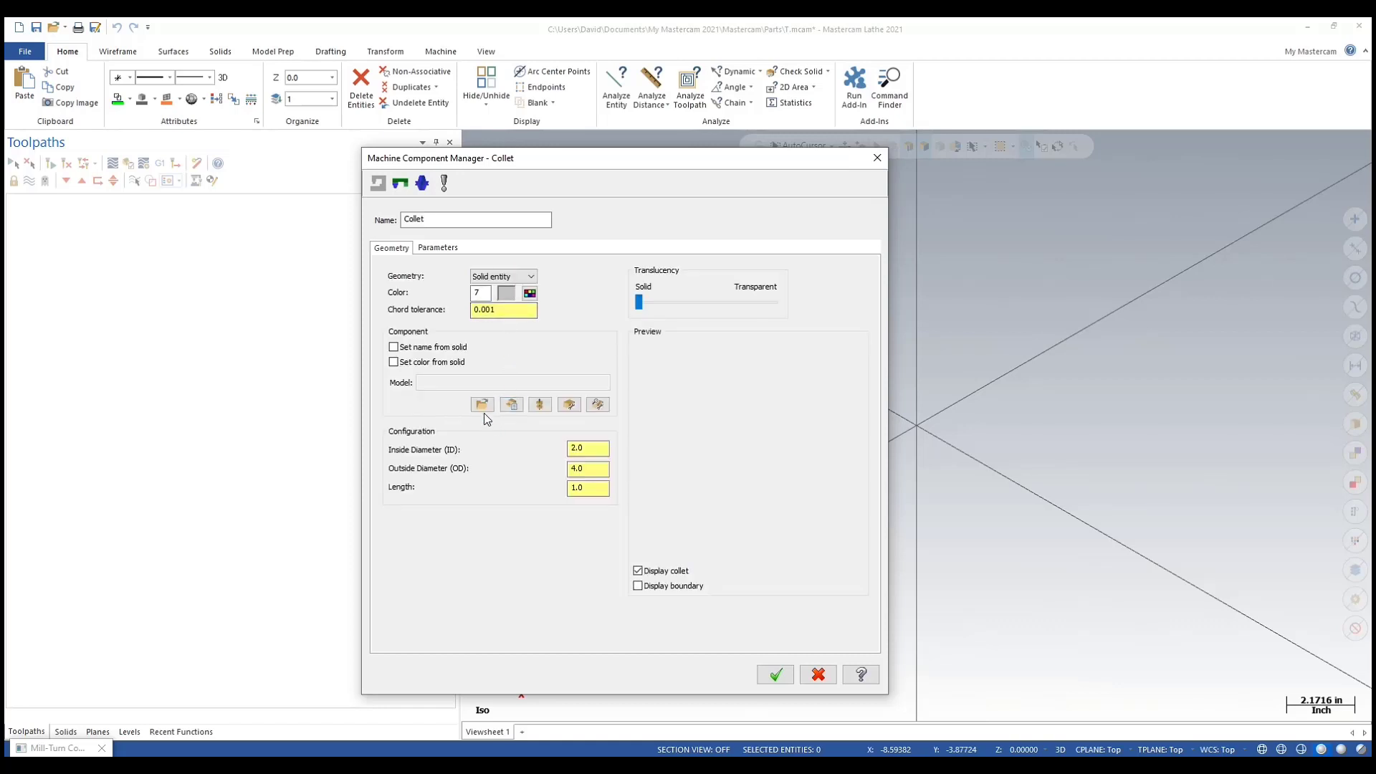
pyautogui.moveTo(490, 400)
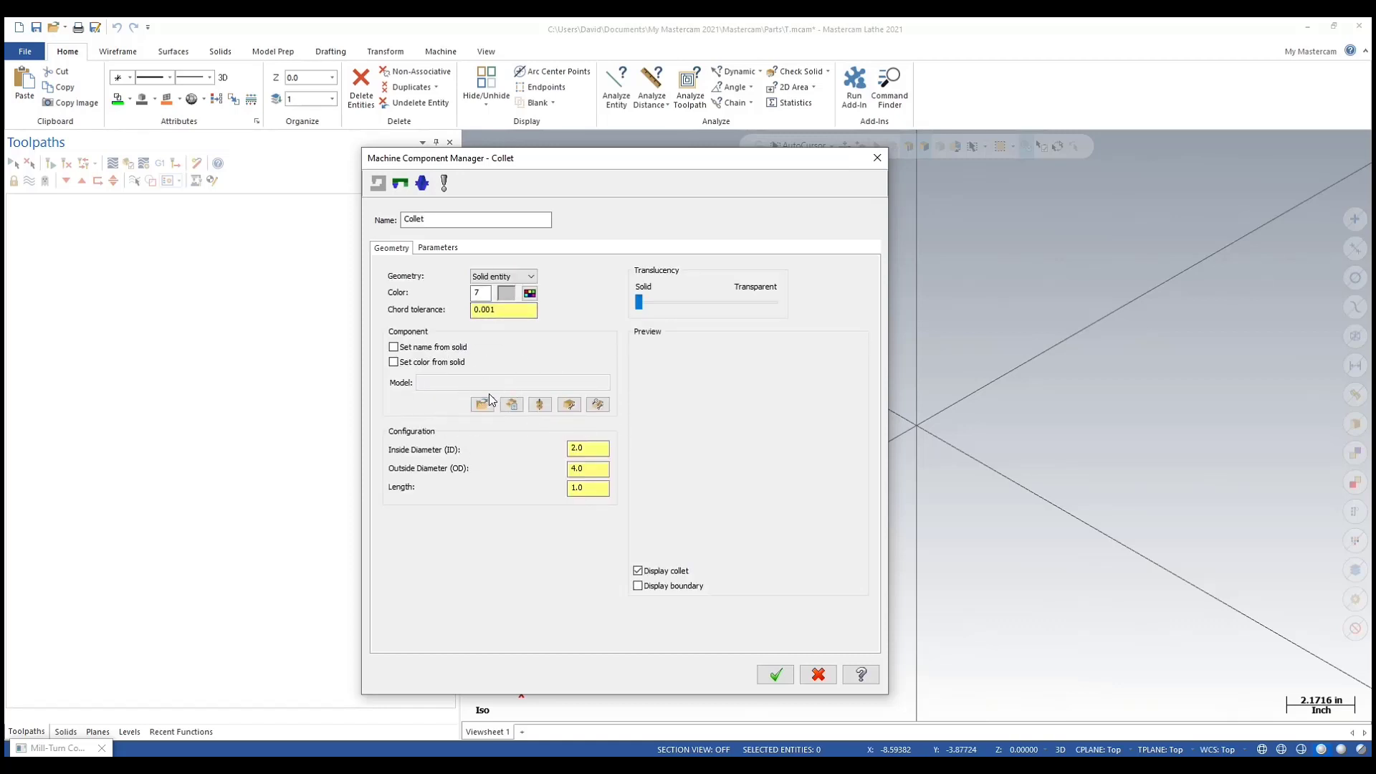
pyautogui.click(483, 404)
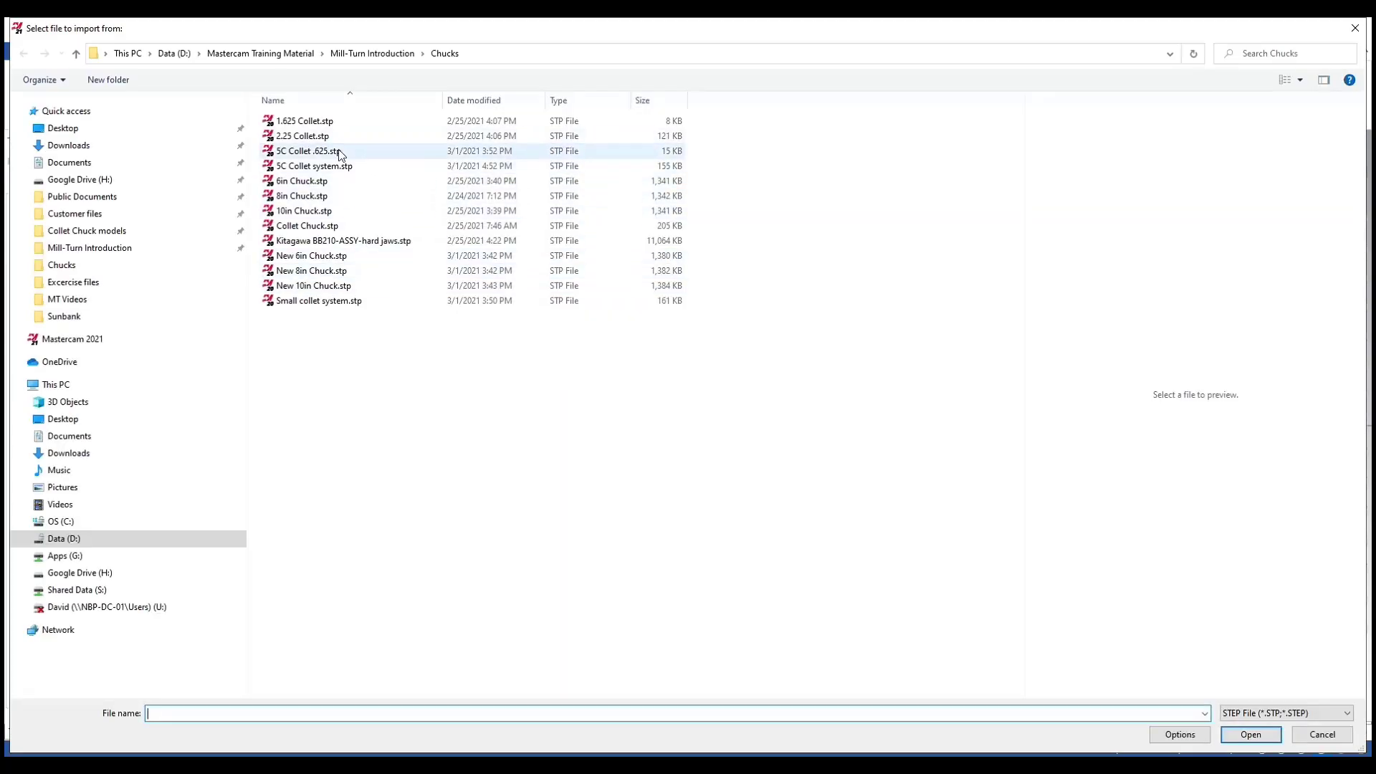
# - Open 5C Collet system.stp from the Chucks folder
pyautogui.click(313, 165)
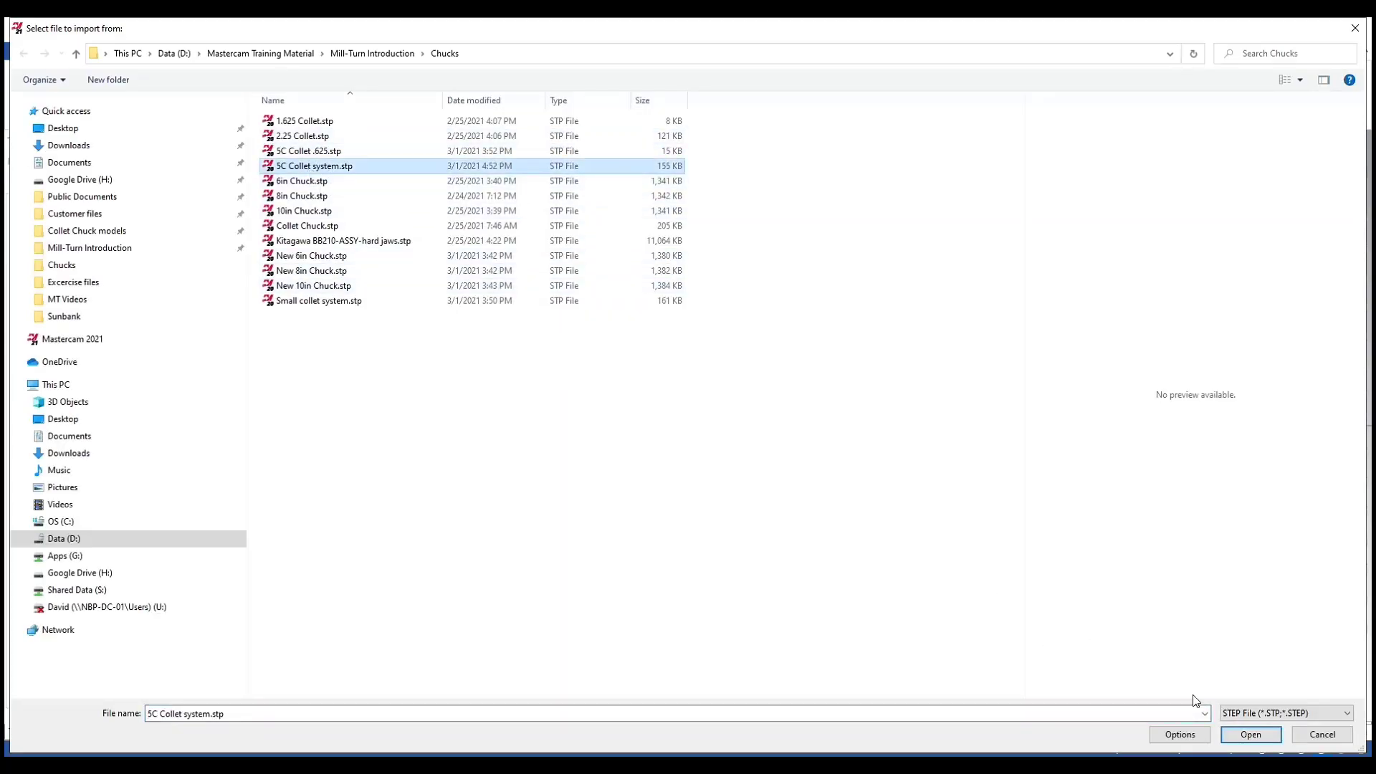
pyautogui.click(1250, 734)
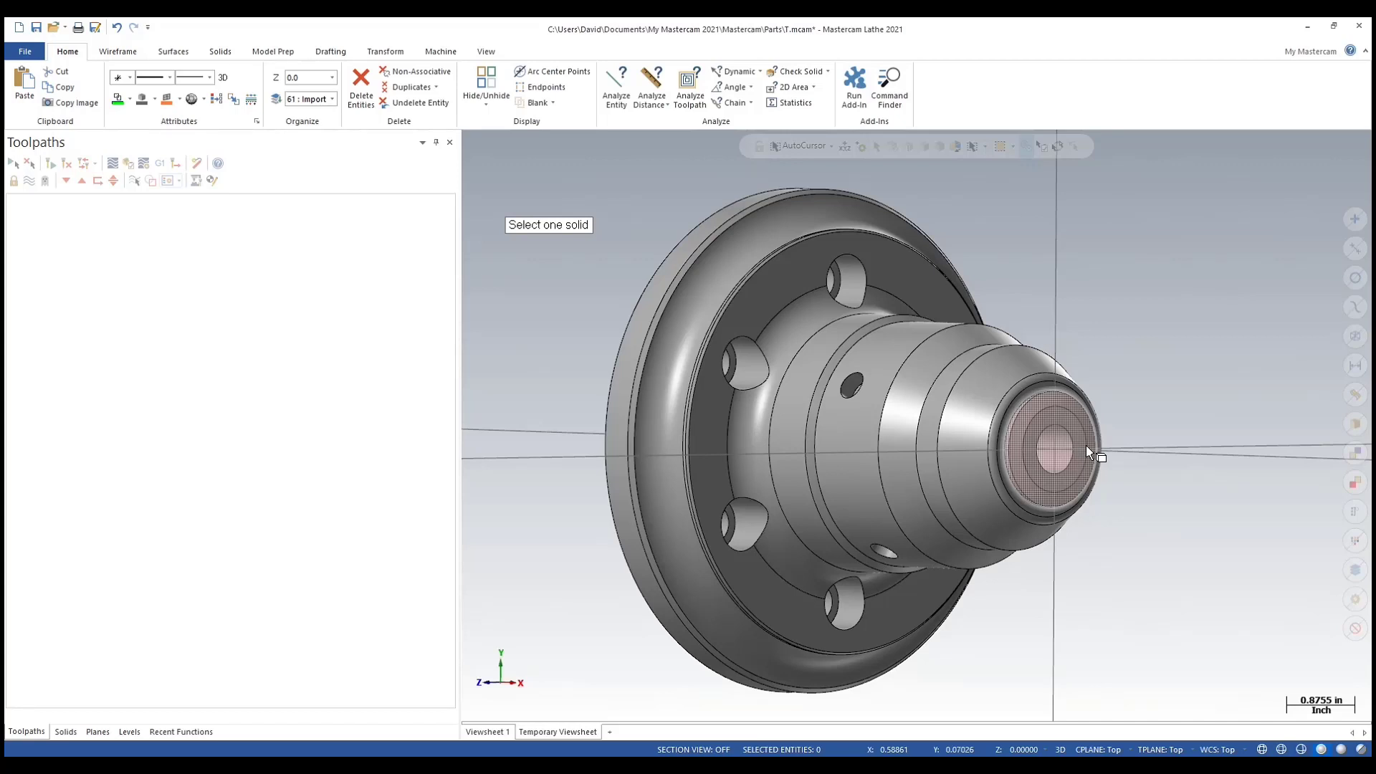
pyautogui.moveTo(1061, 449)
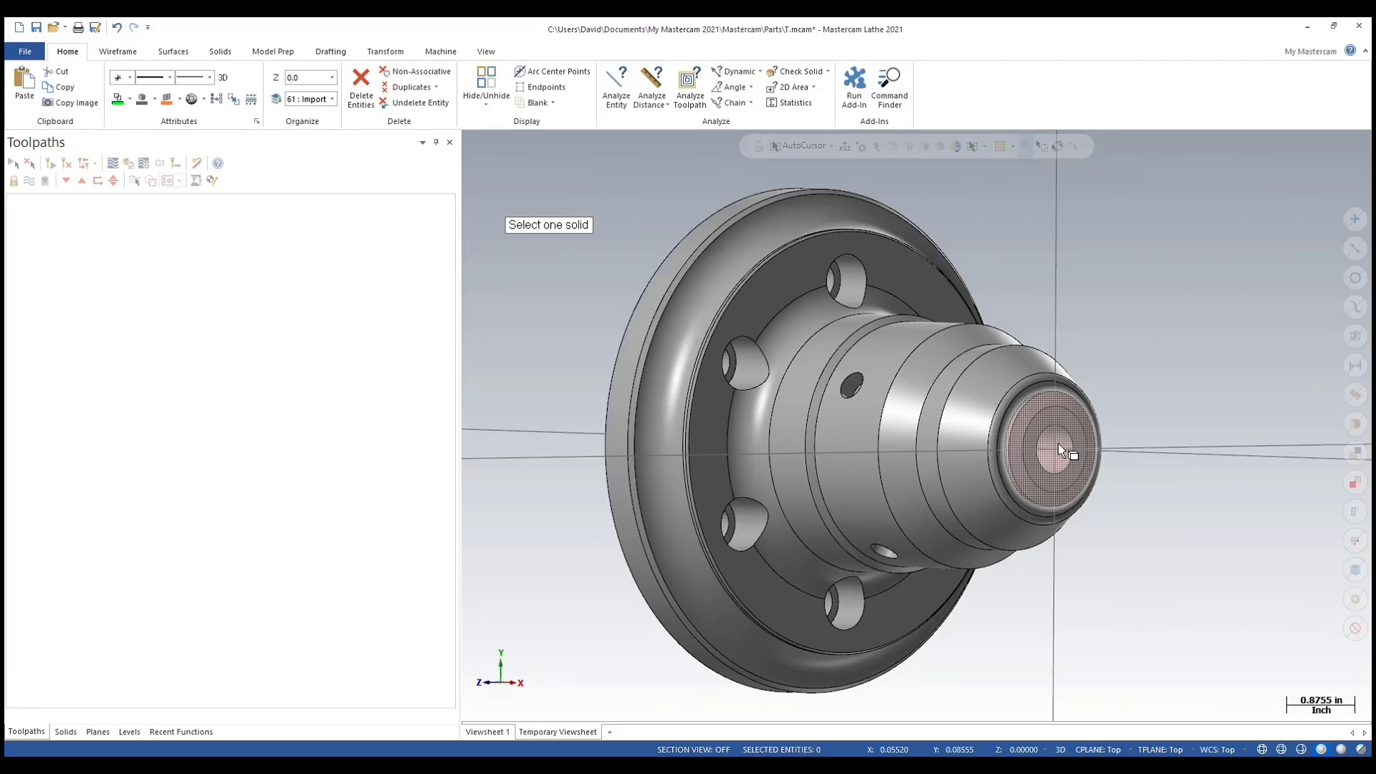
# - Pick the pink collet solid at the chuck's nose
pyautogui.moveTo(1062, 452); pyautogui.dragTo(1146, 489)
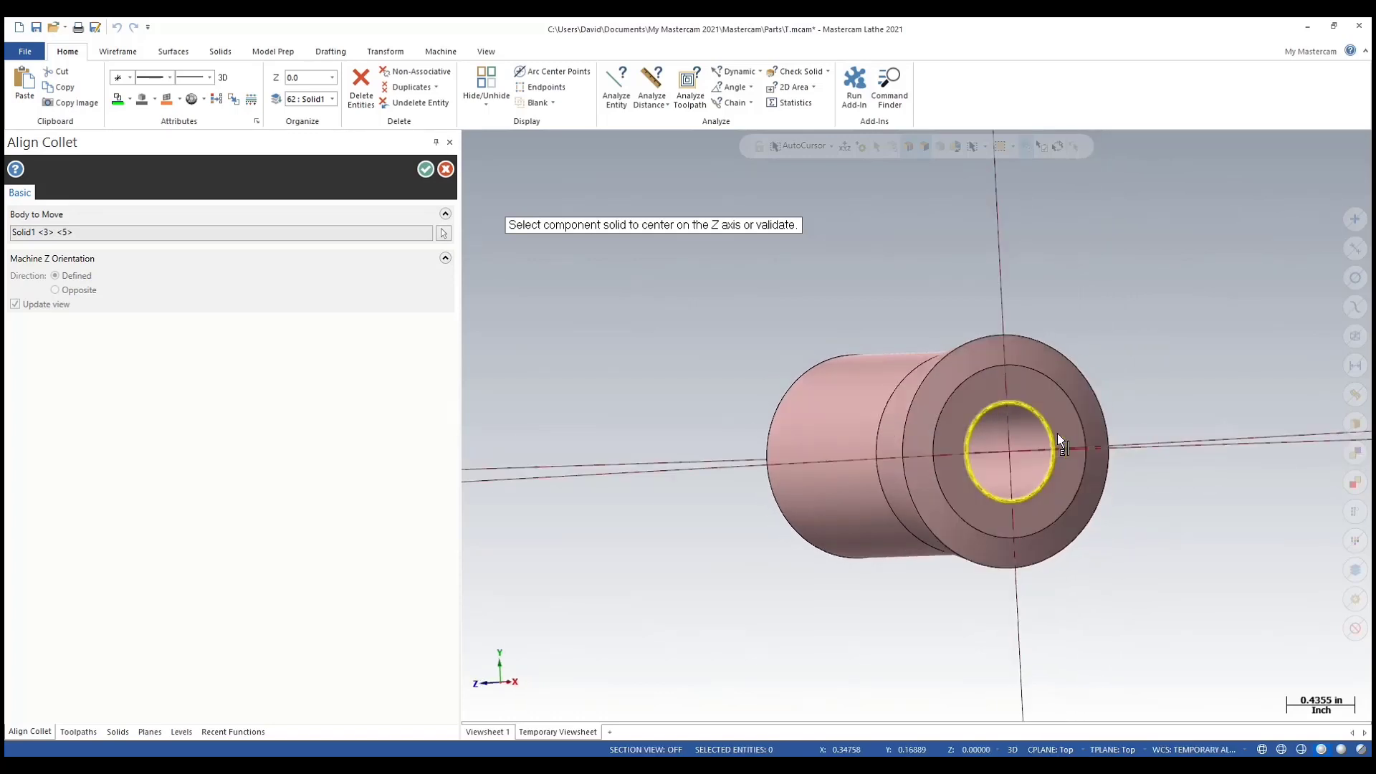
# - Set the collet's Z axis through the bore edge and flip its direction to Opposite
pyautogui.click(1009, 447)
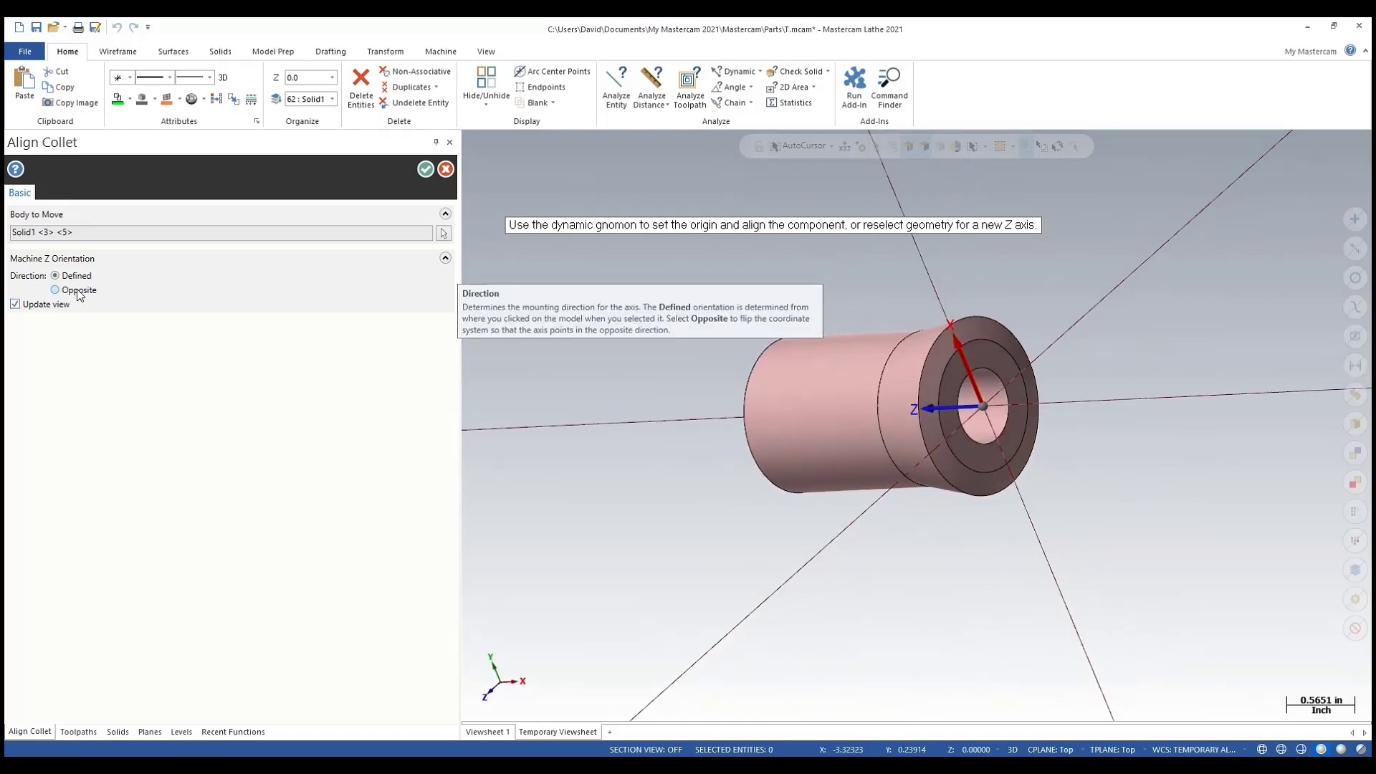
pyautogui.click(55, 289)
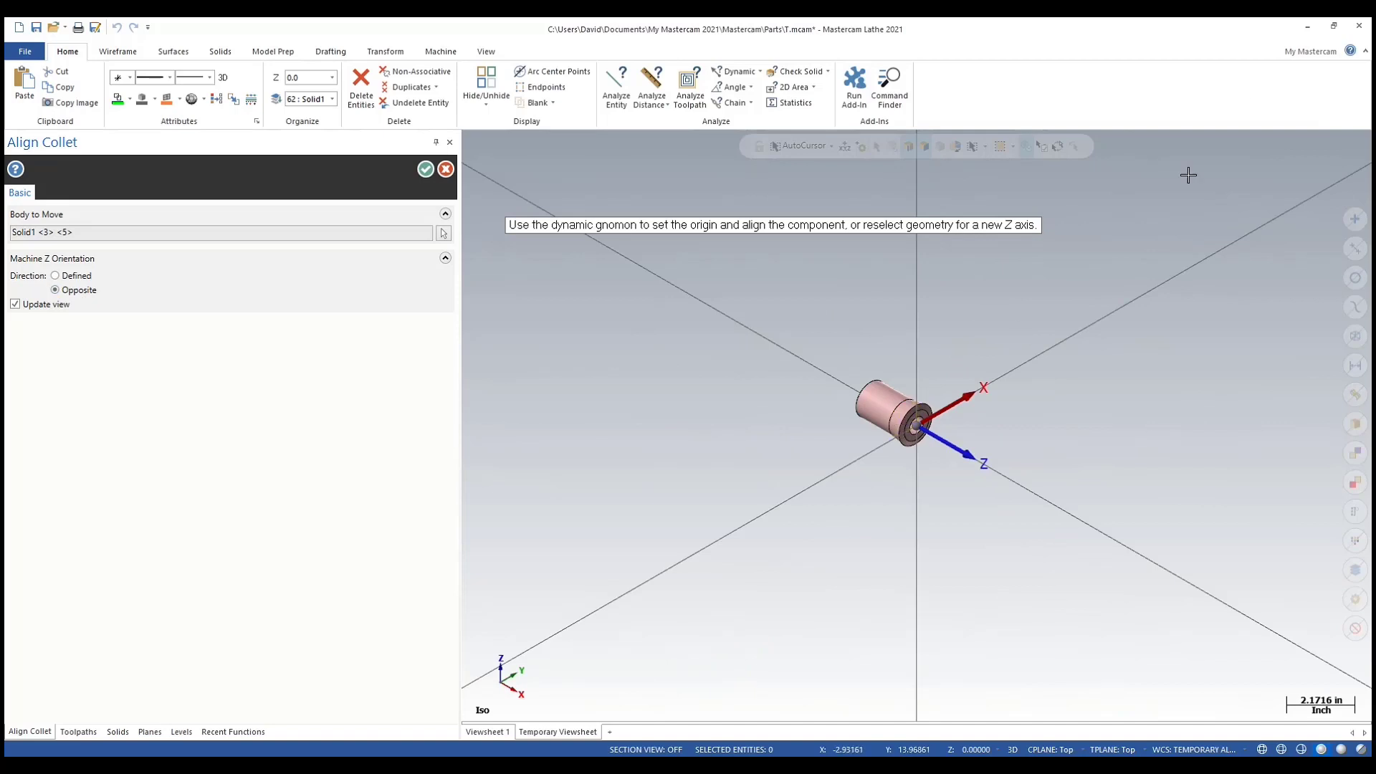
pyautogui.moveTo(871, 495)
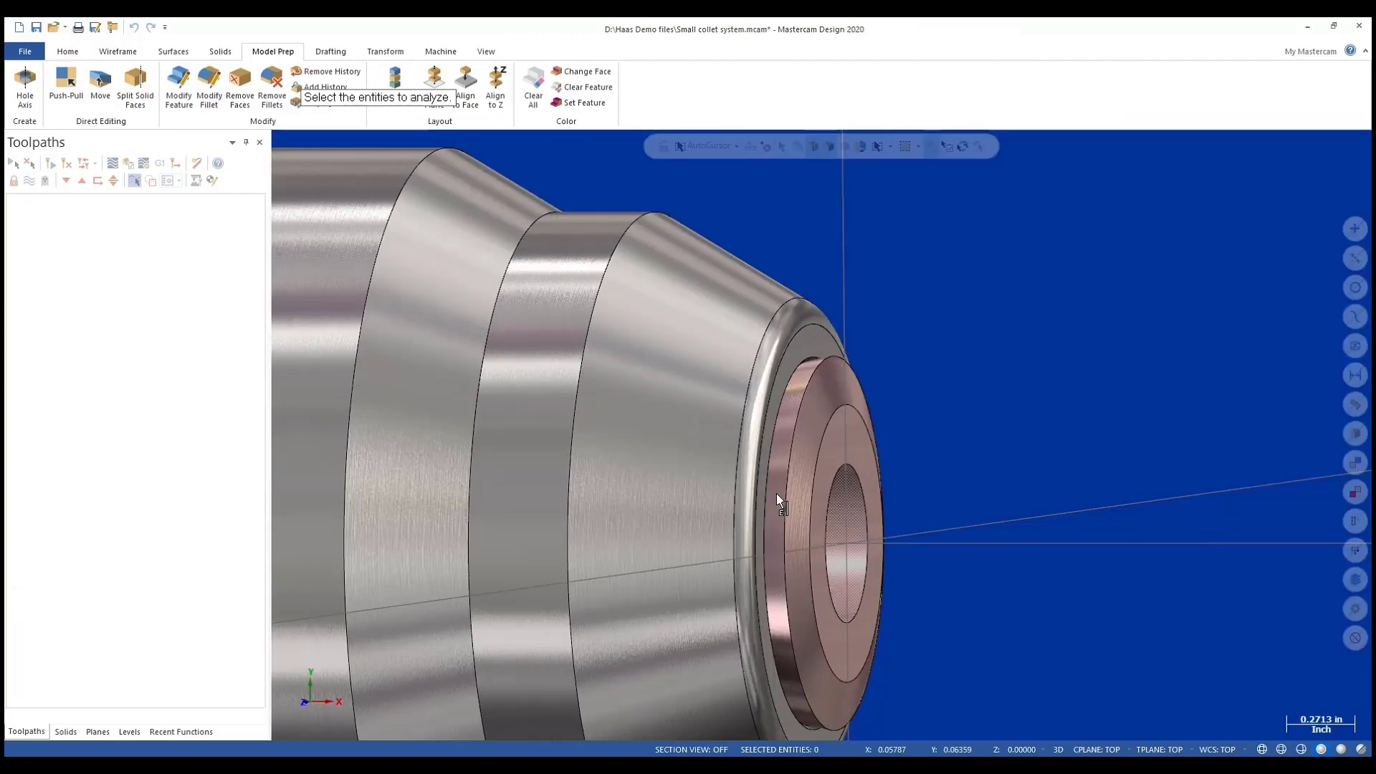
# - Run Analyze Entity Properties on the collet geometry from the right-click menu
pyautogui.rightClick(779, 501)
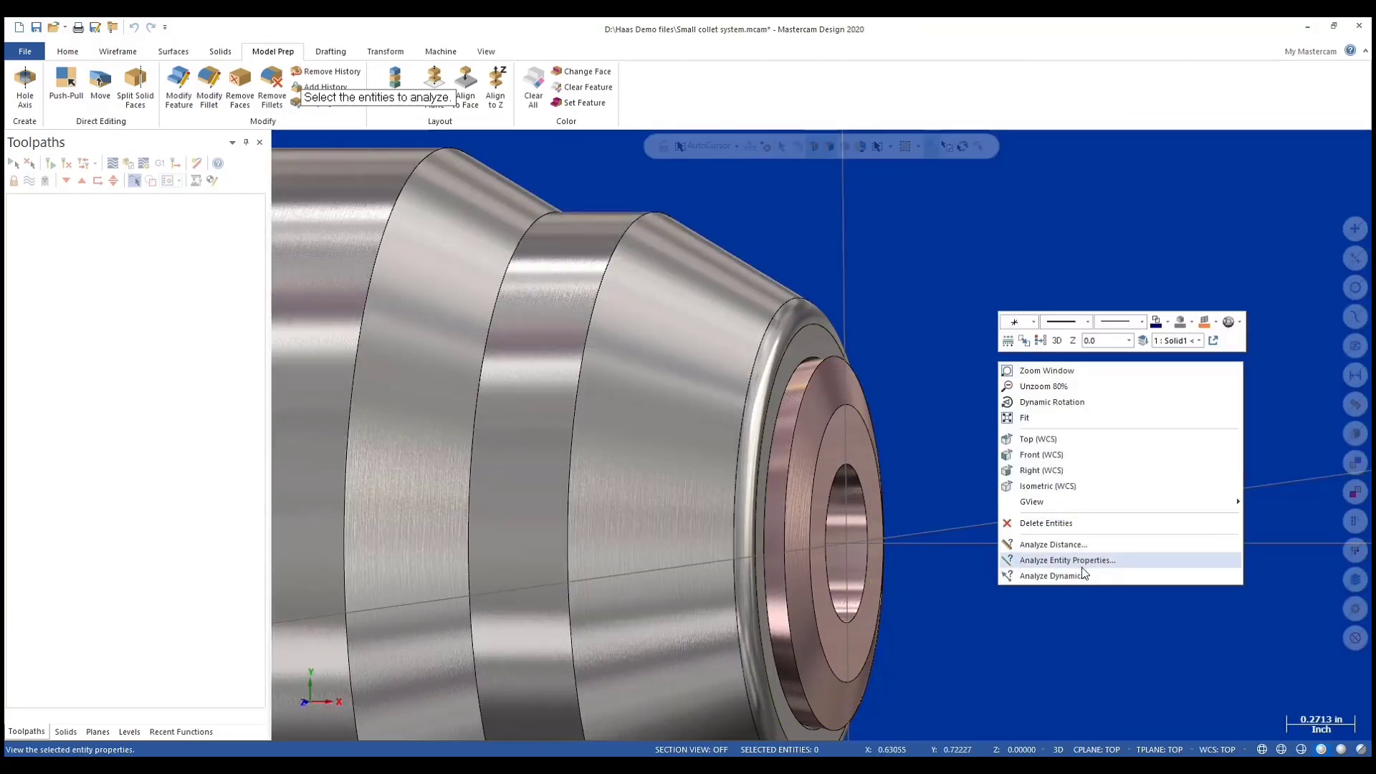
pyautogui.click(1067, 560)
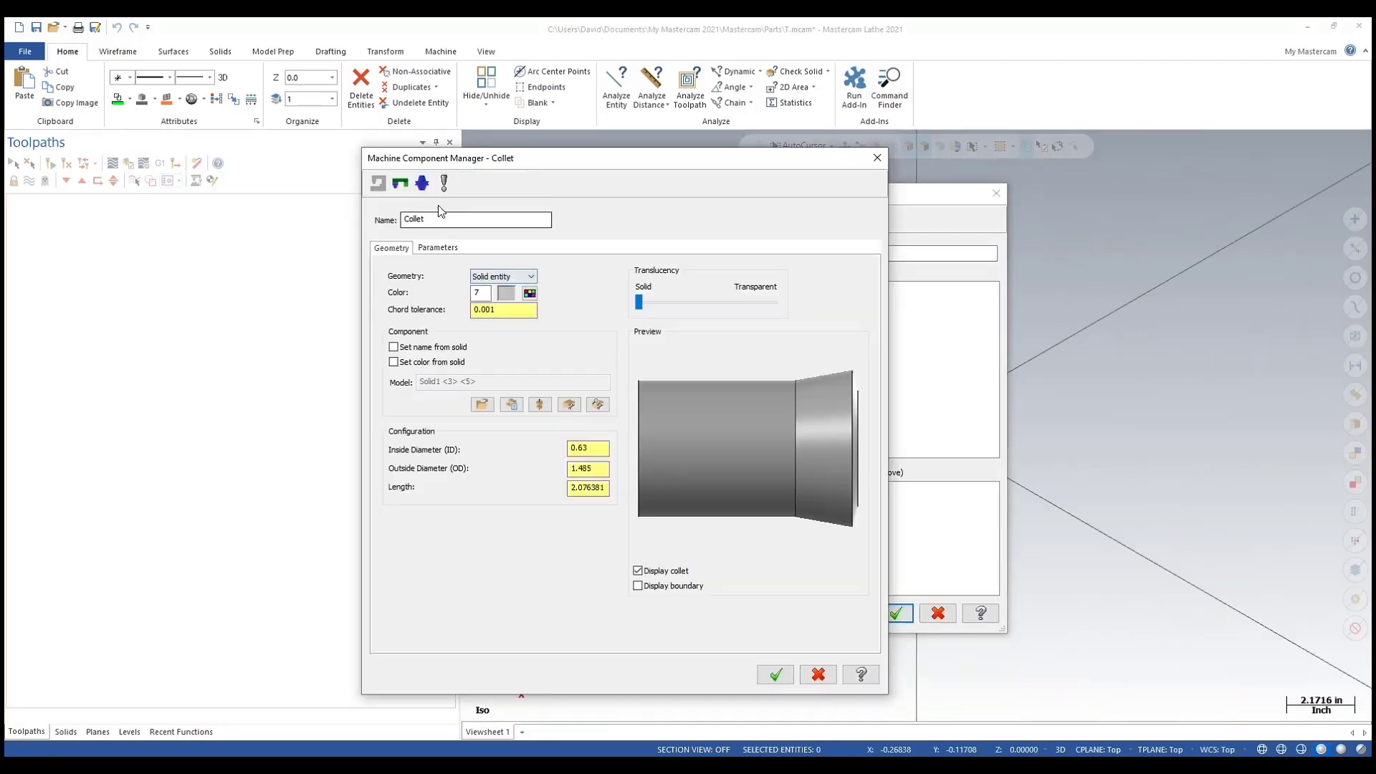
# - Rename the collet component to '5/8 Collet' in the Machine Component Manager
pyautogui.click(474, 219)
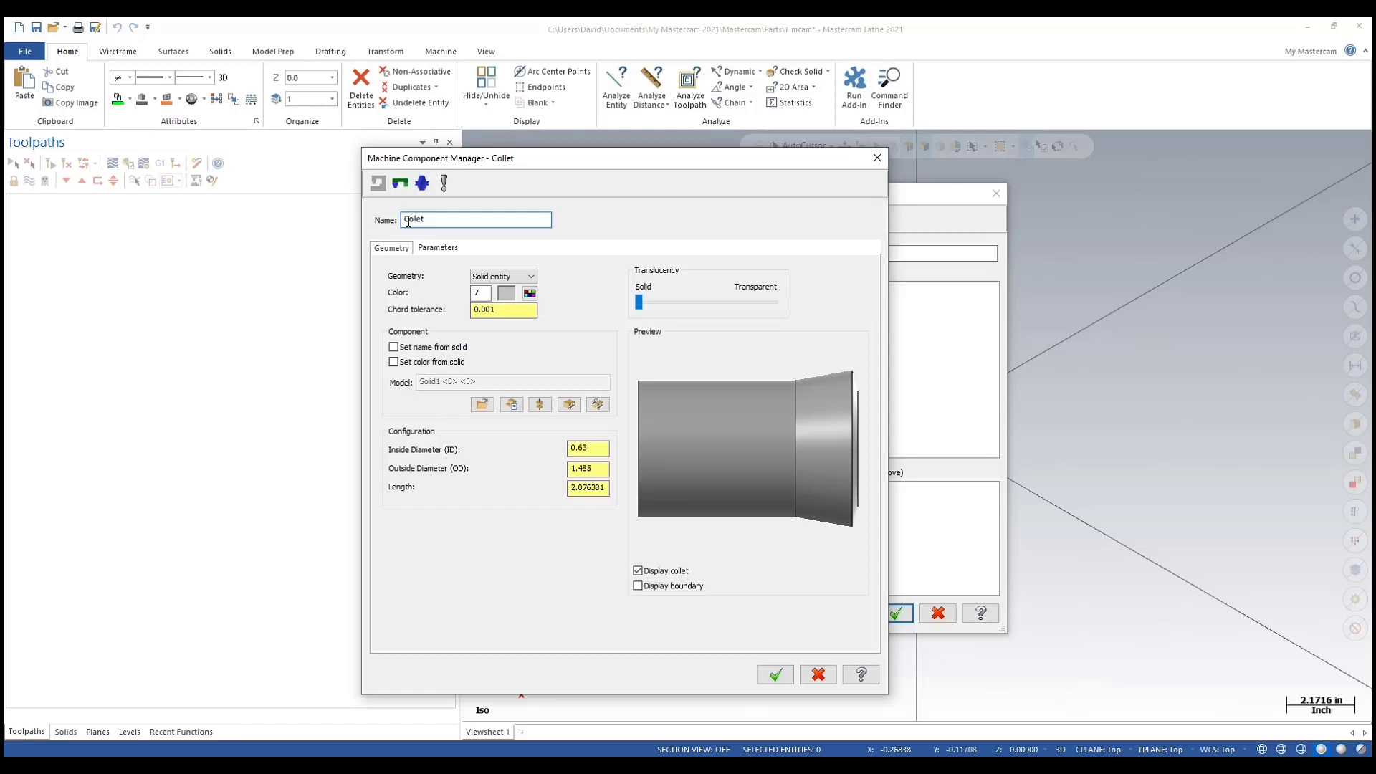
pyautogui.write('.625')
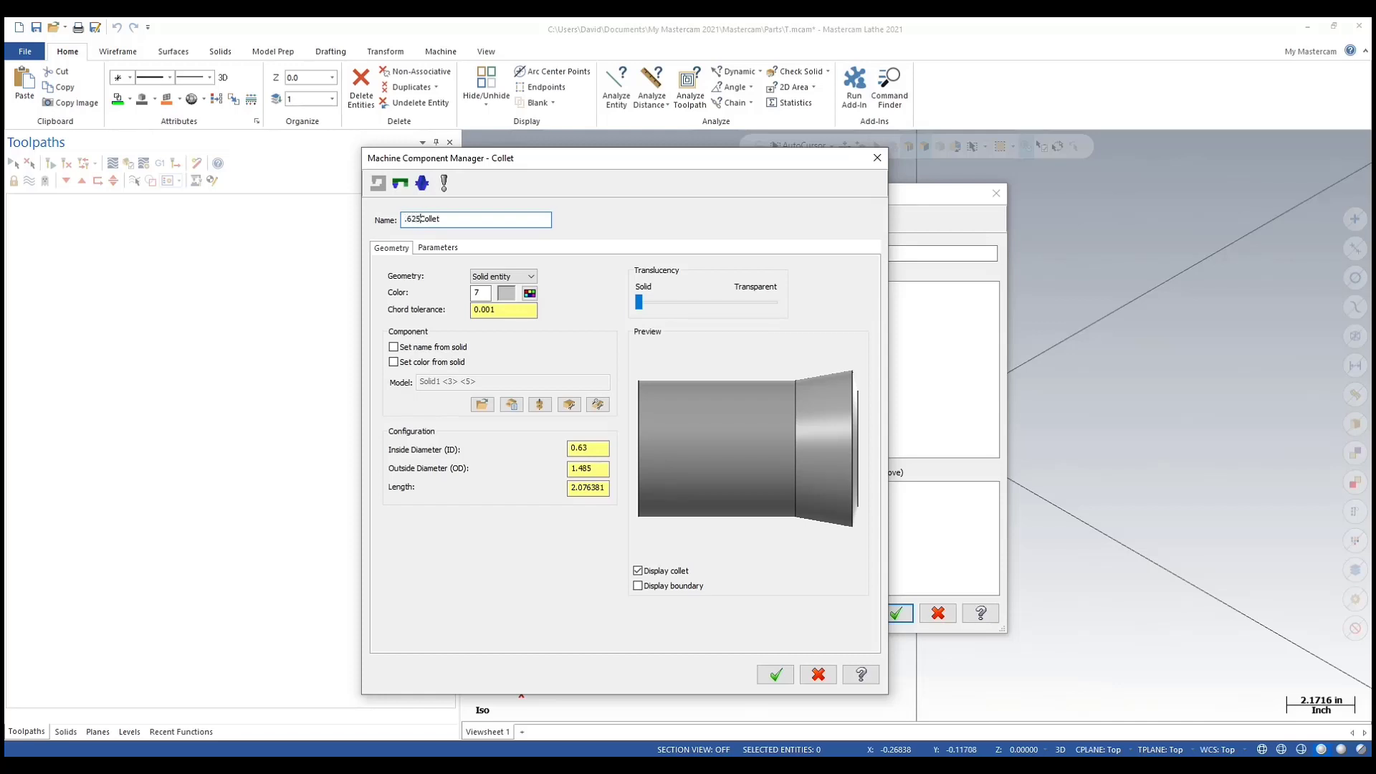
pyautogui.write('5/8')
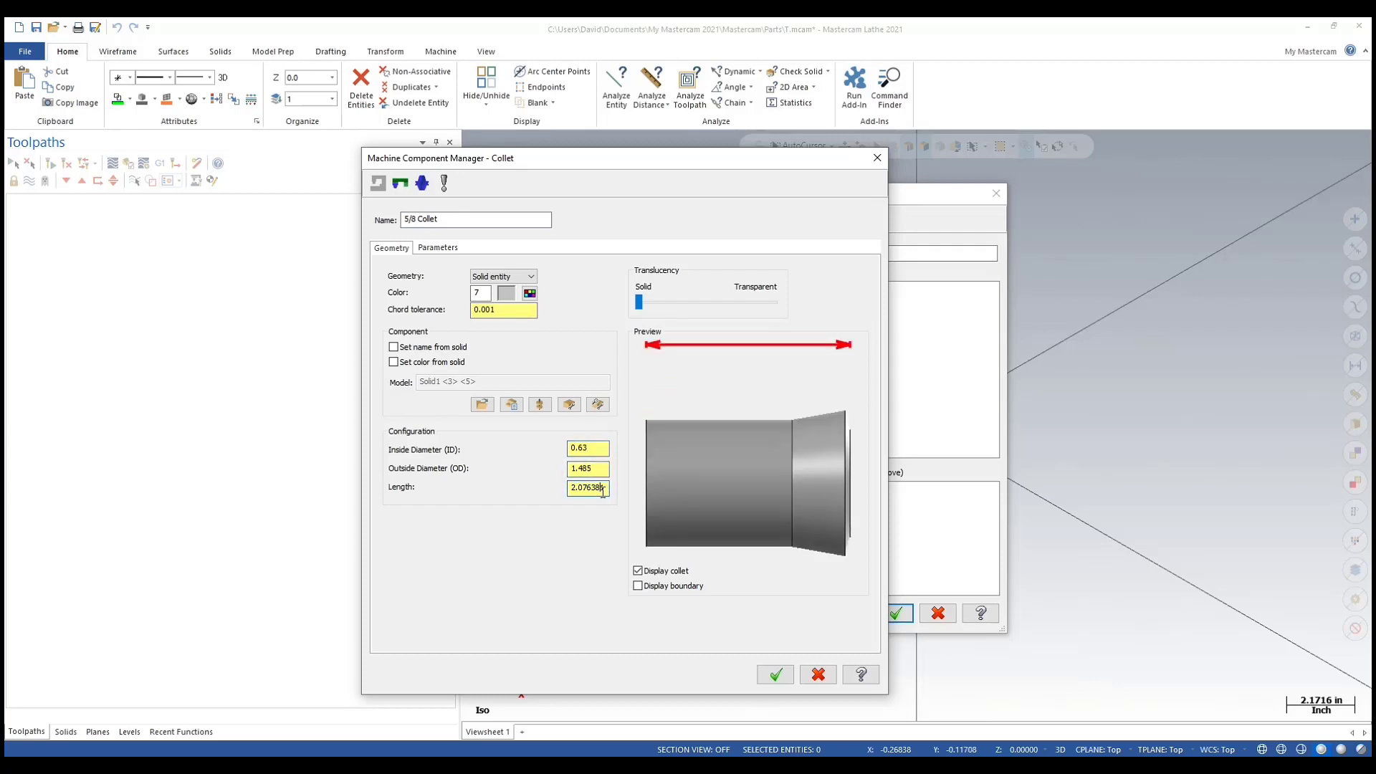
pyautogui.click(438, 247)
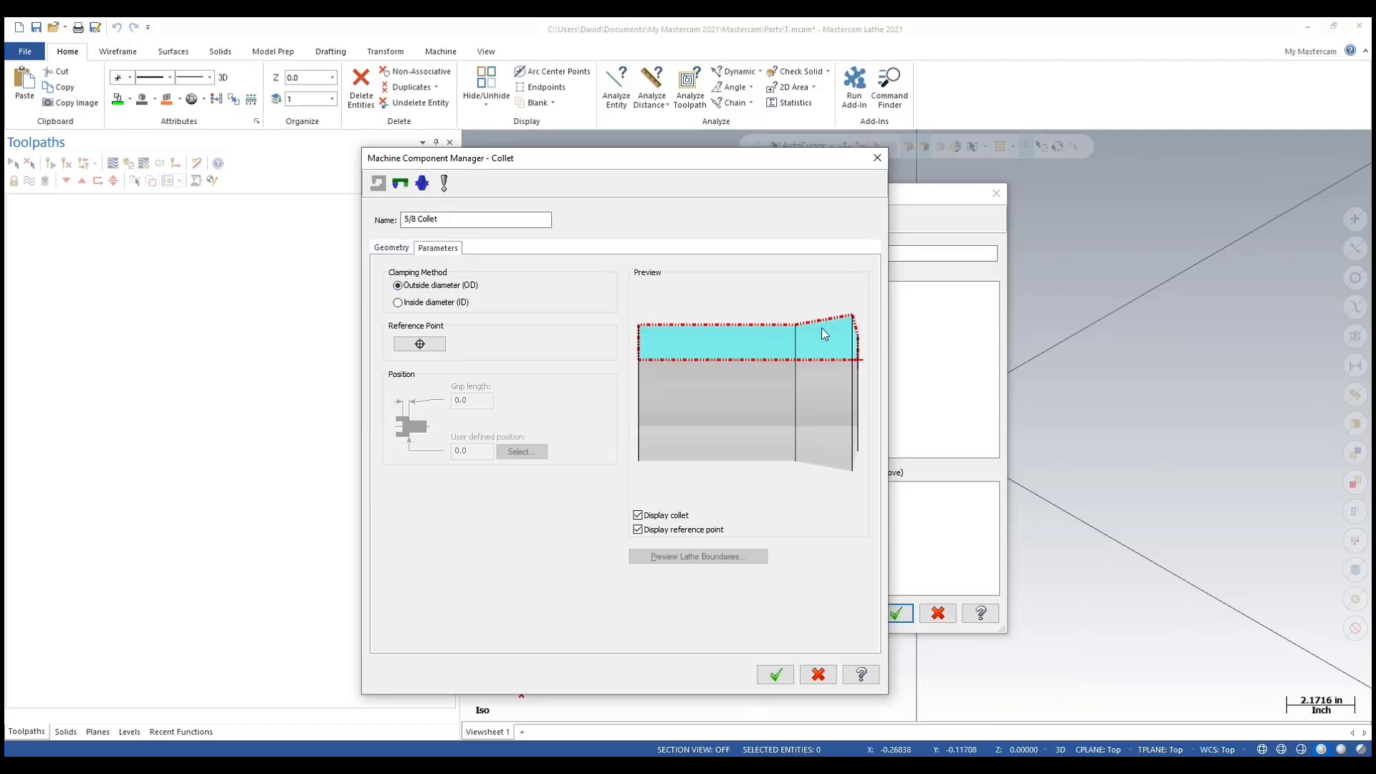
pyautogui.moveTo(662, 313)
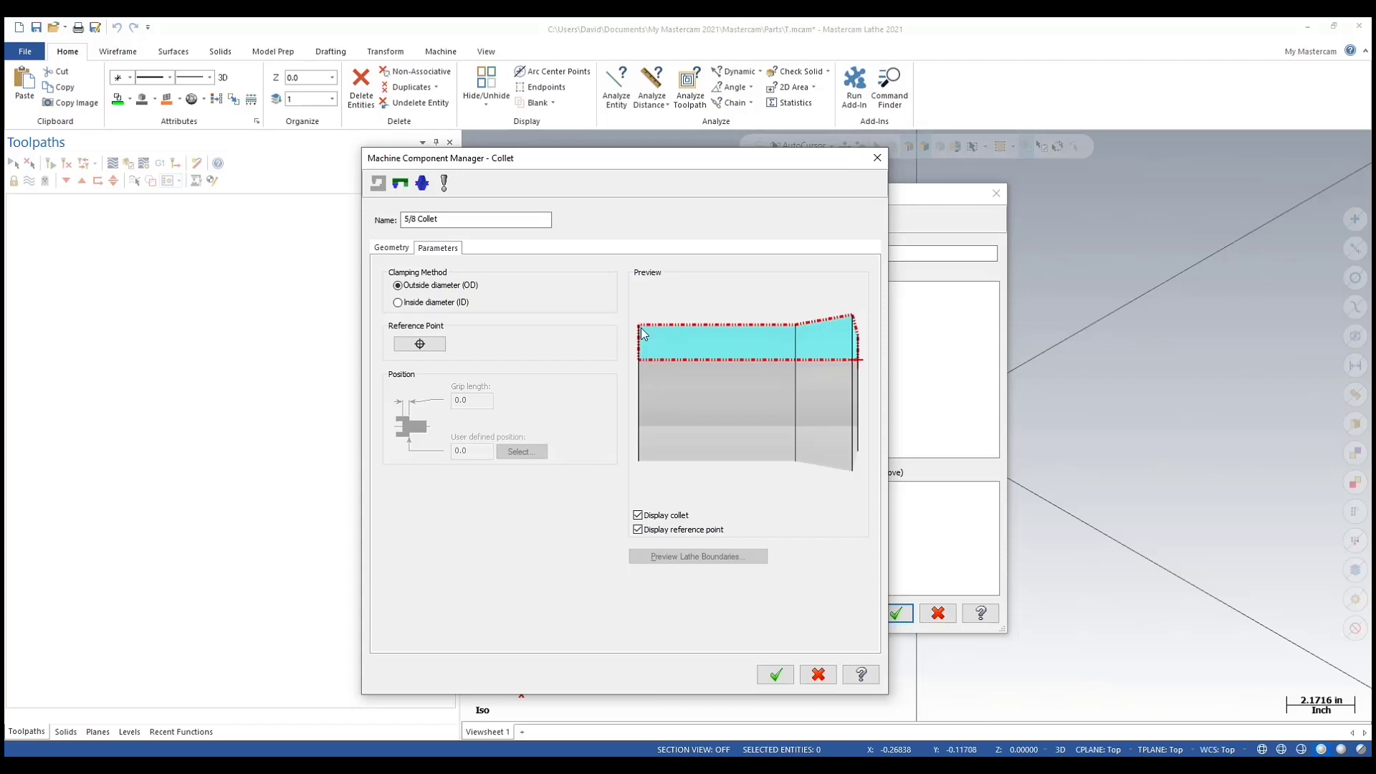
pyautogui.moveTo(642, 336)
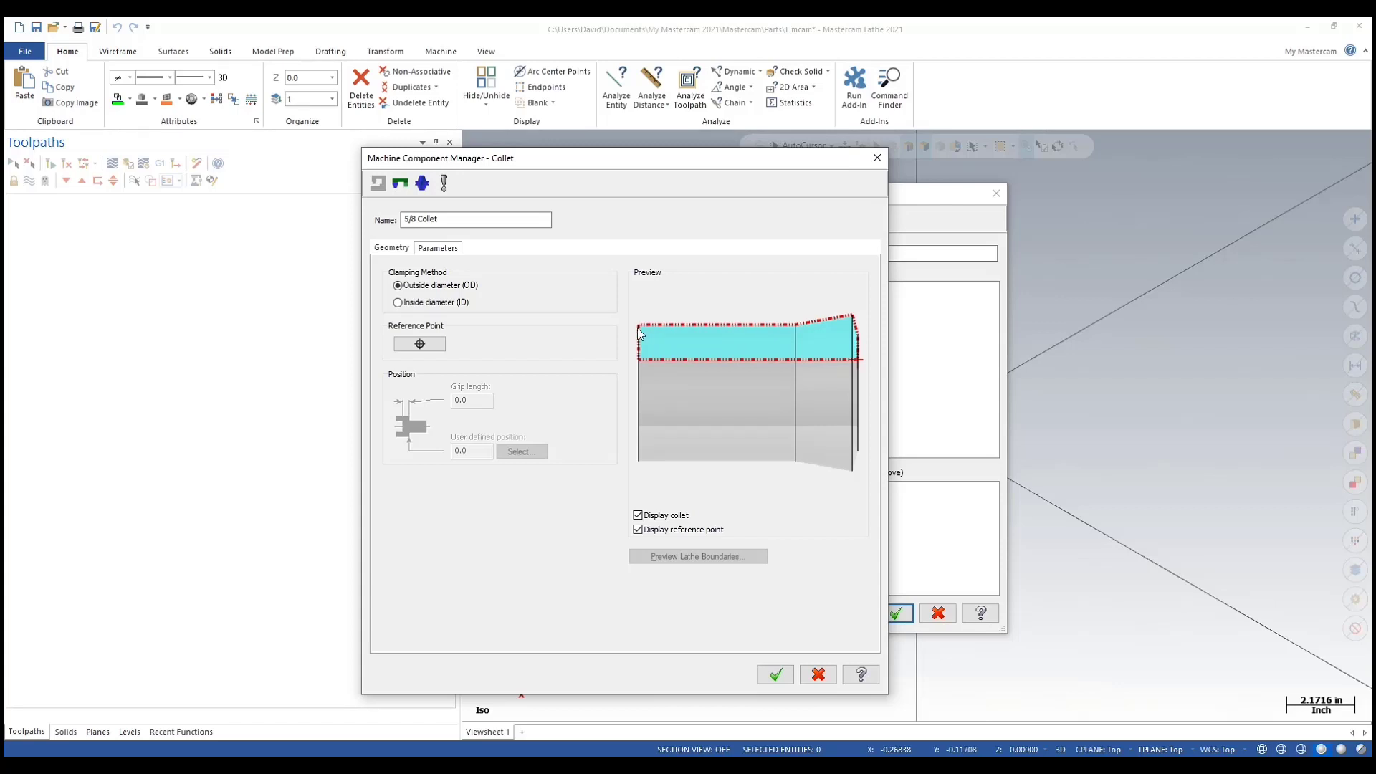
# - Keep outside-diameter clamping, set the collet's reference point, and accept it into the Collet Group
pyautogui.click(397, 301)
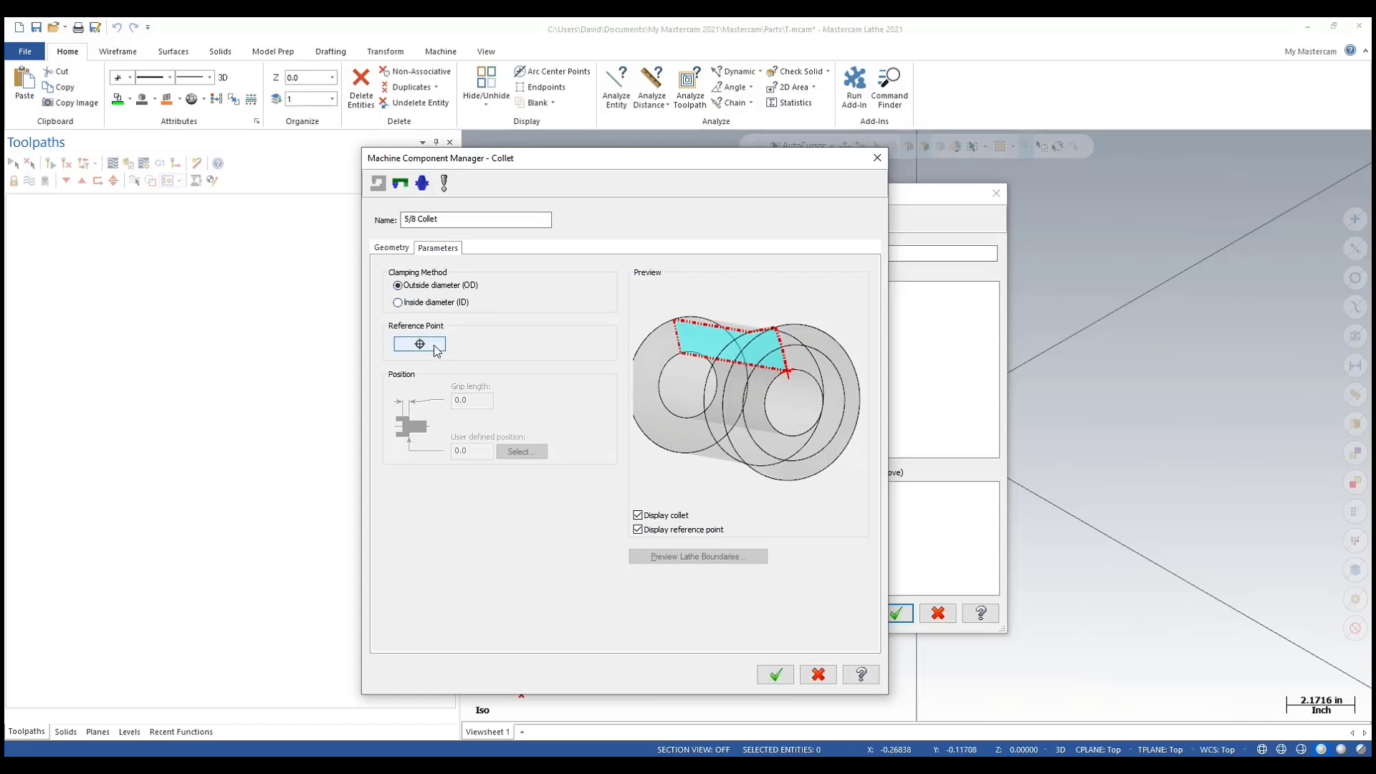
pyautogui.click(419, 343)
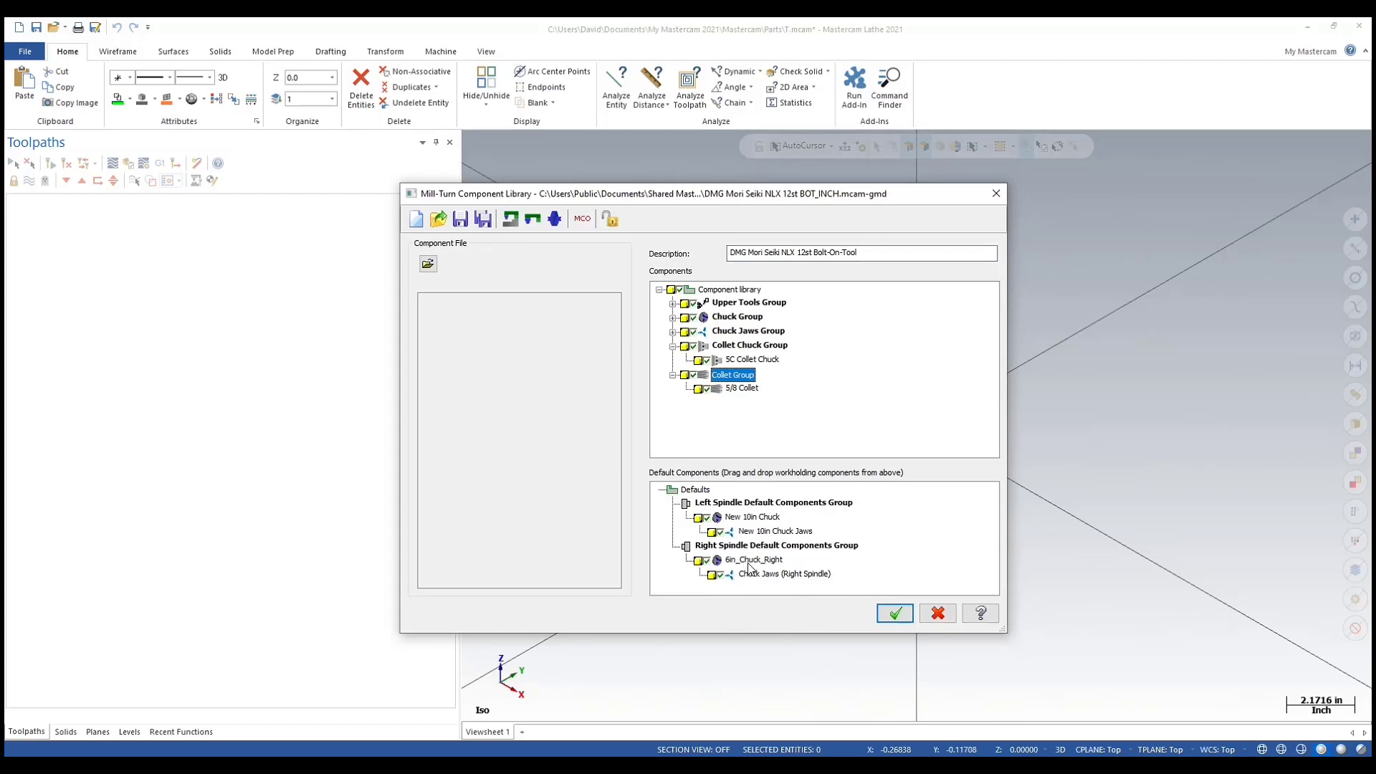
# - Delete 6in_Chuck_Right and its jaws from the right spindle's default components
pyautogui.rightClick(751, 560)
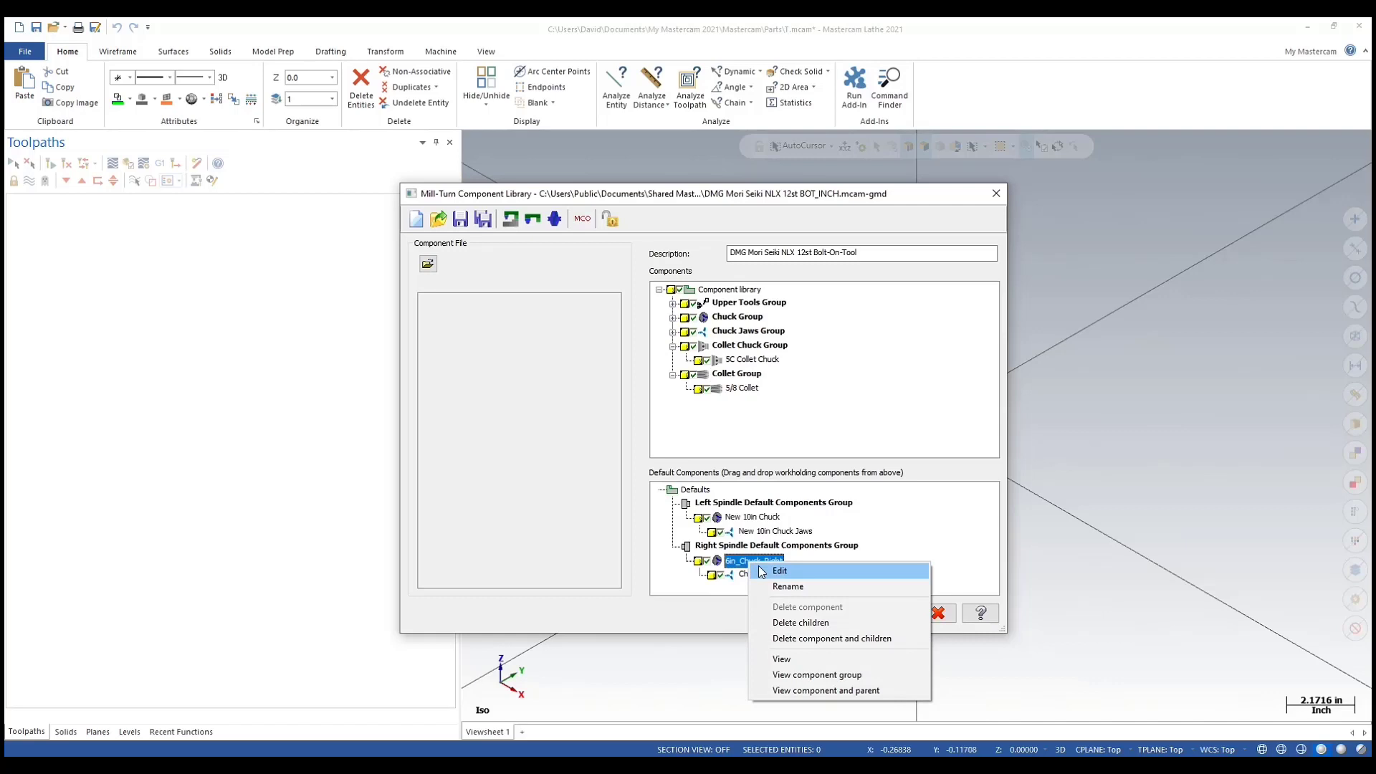
pyautogui.moveTo(864, 638)
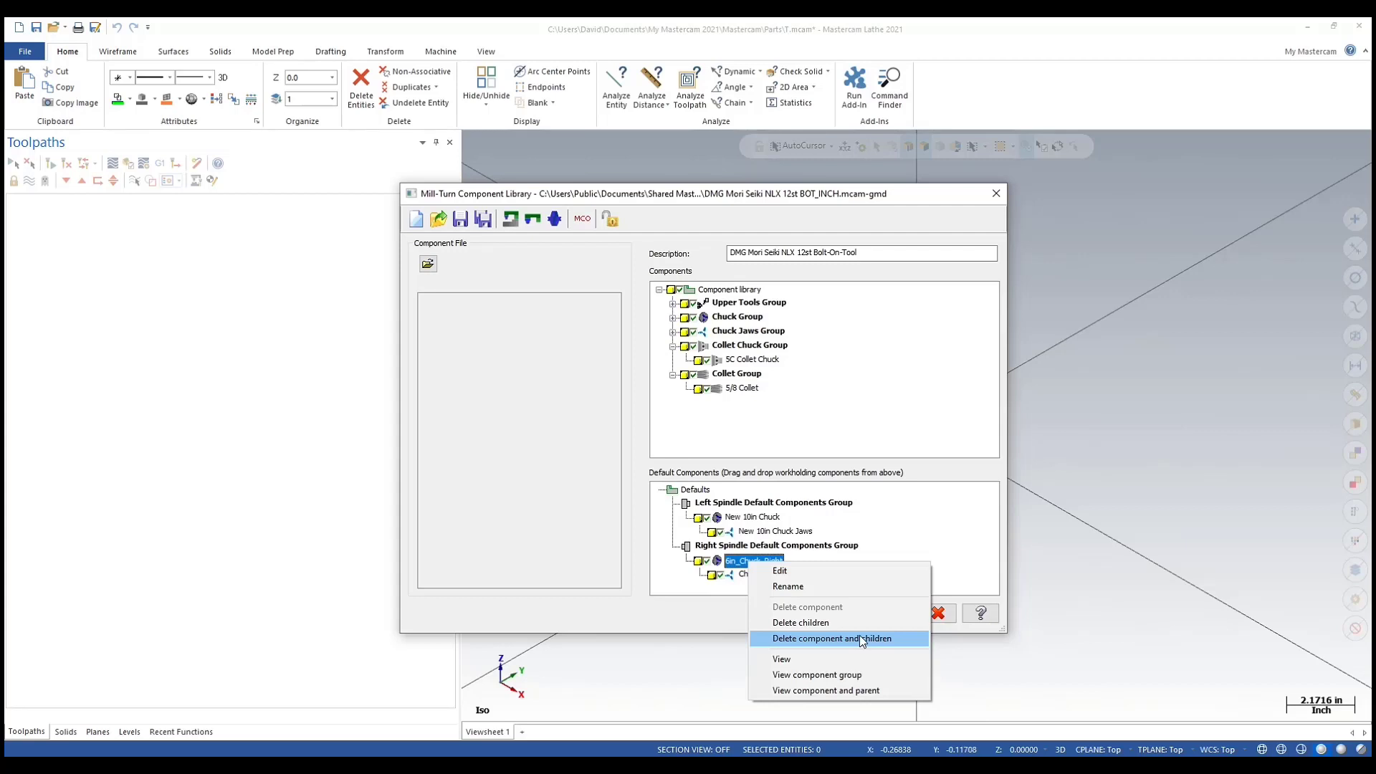
pyautogui.click(830, 637)
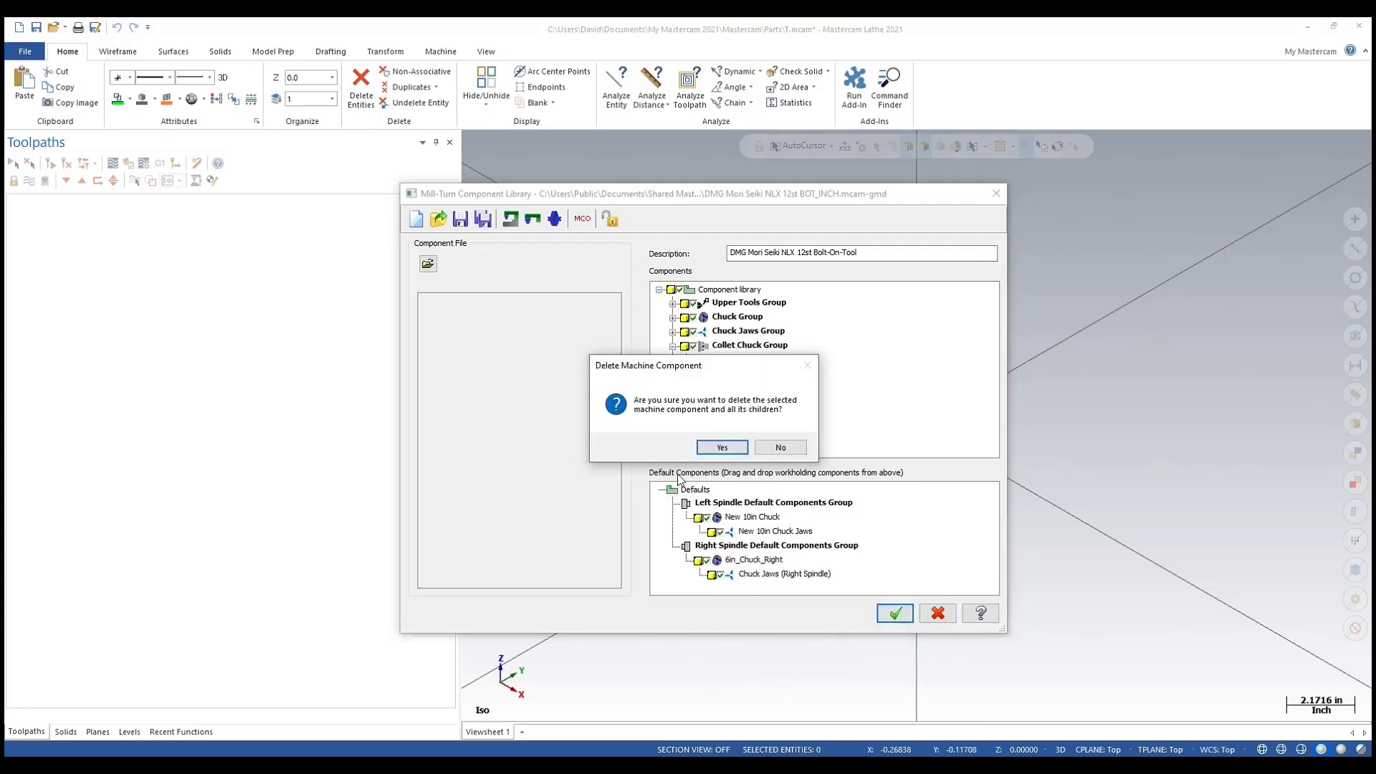
pyautogui.click(720, 446)
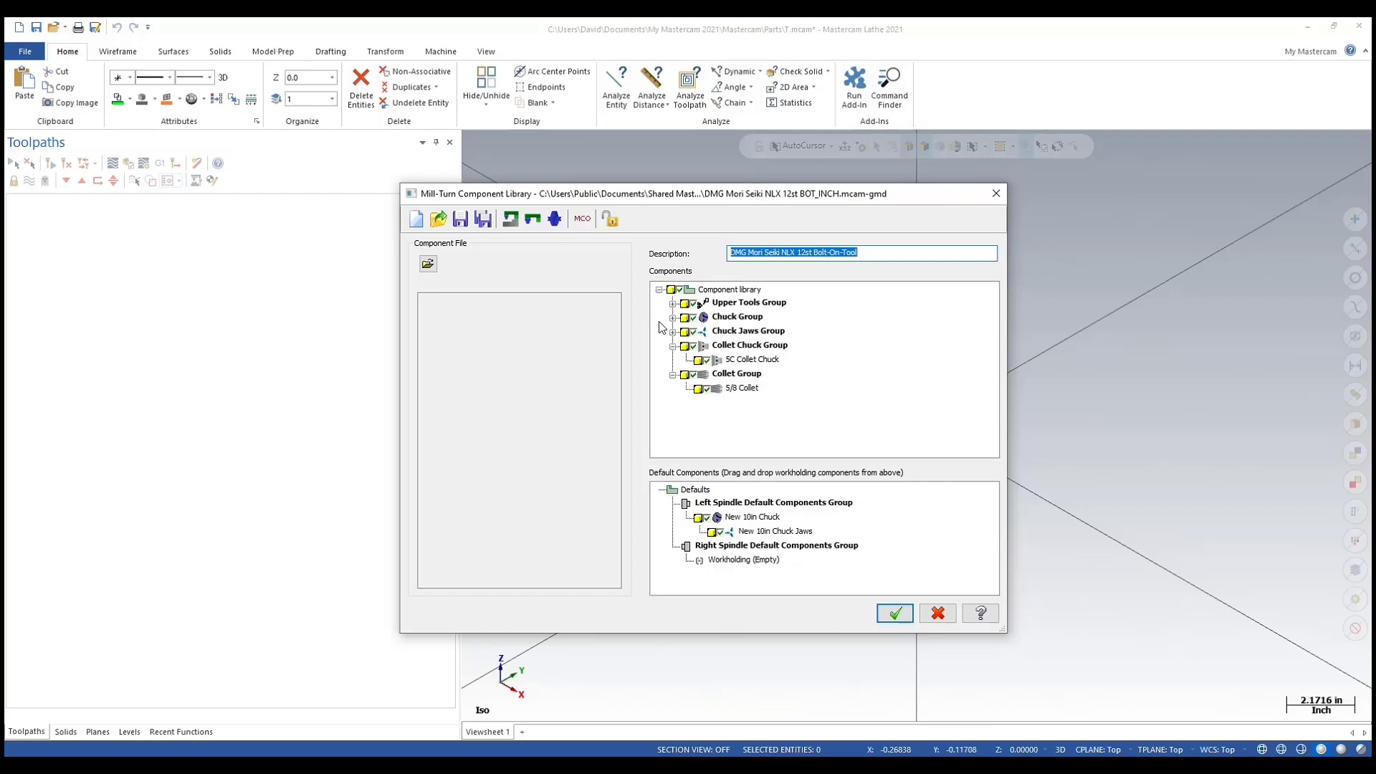
# - Add the 5C Collet Chuck and the 5/8 Collet beneath it to the right spindle defaults
pyautogui.click(750, 360)
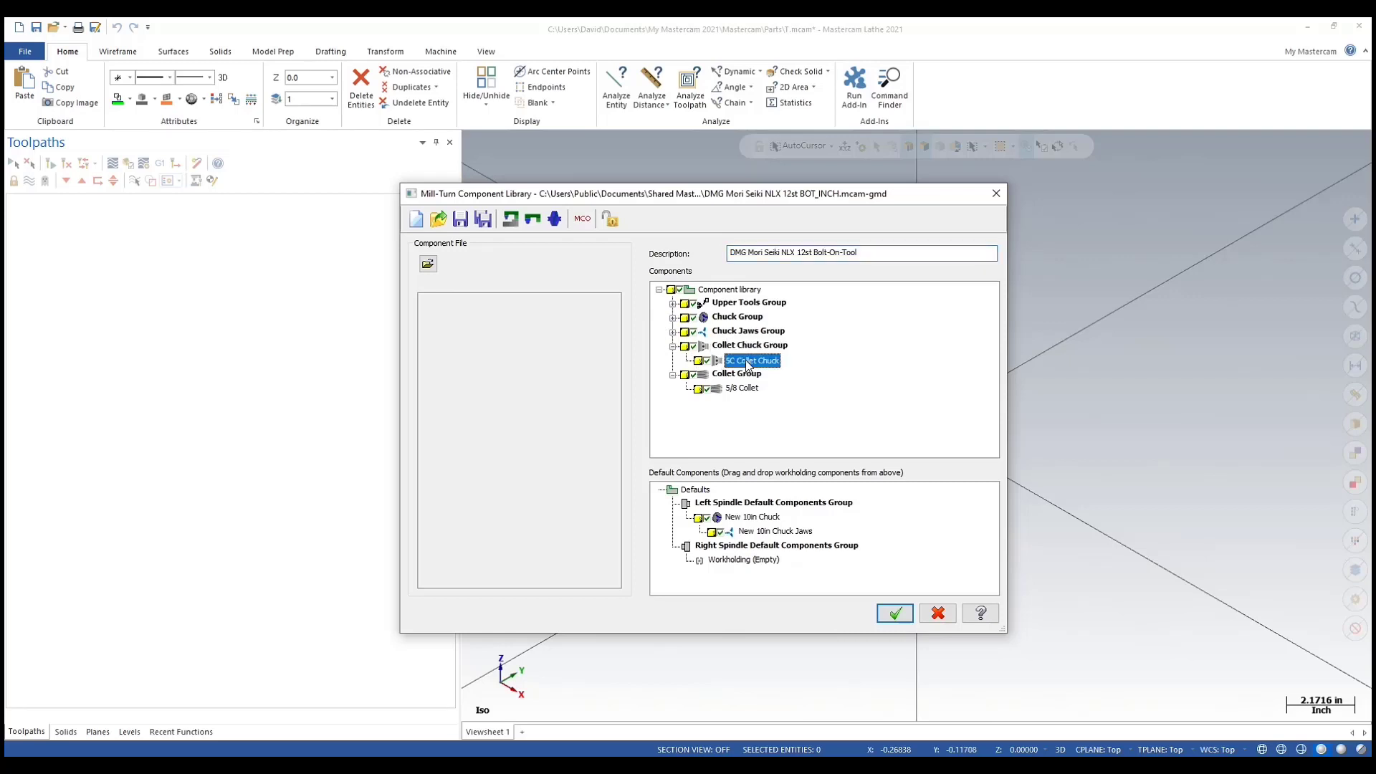
pyautogui.moveTo(751, 359); pyautogui.dragTo(758, 566)
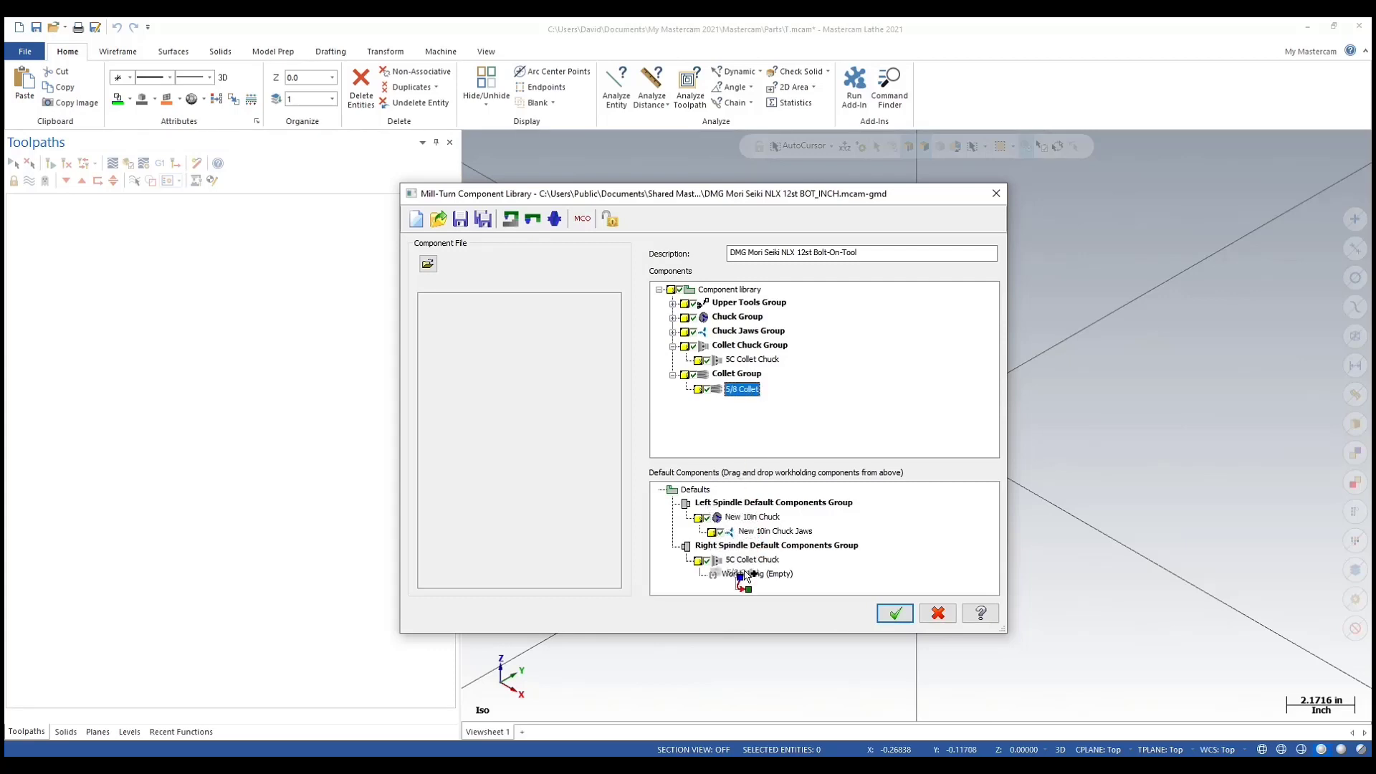
pyautogui.moveTo(742, 389); pyautogui.dragTo(745, 573)
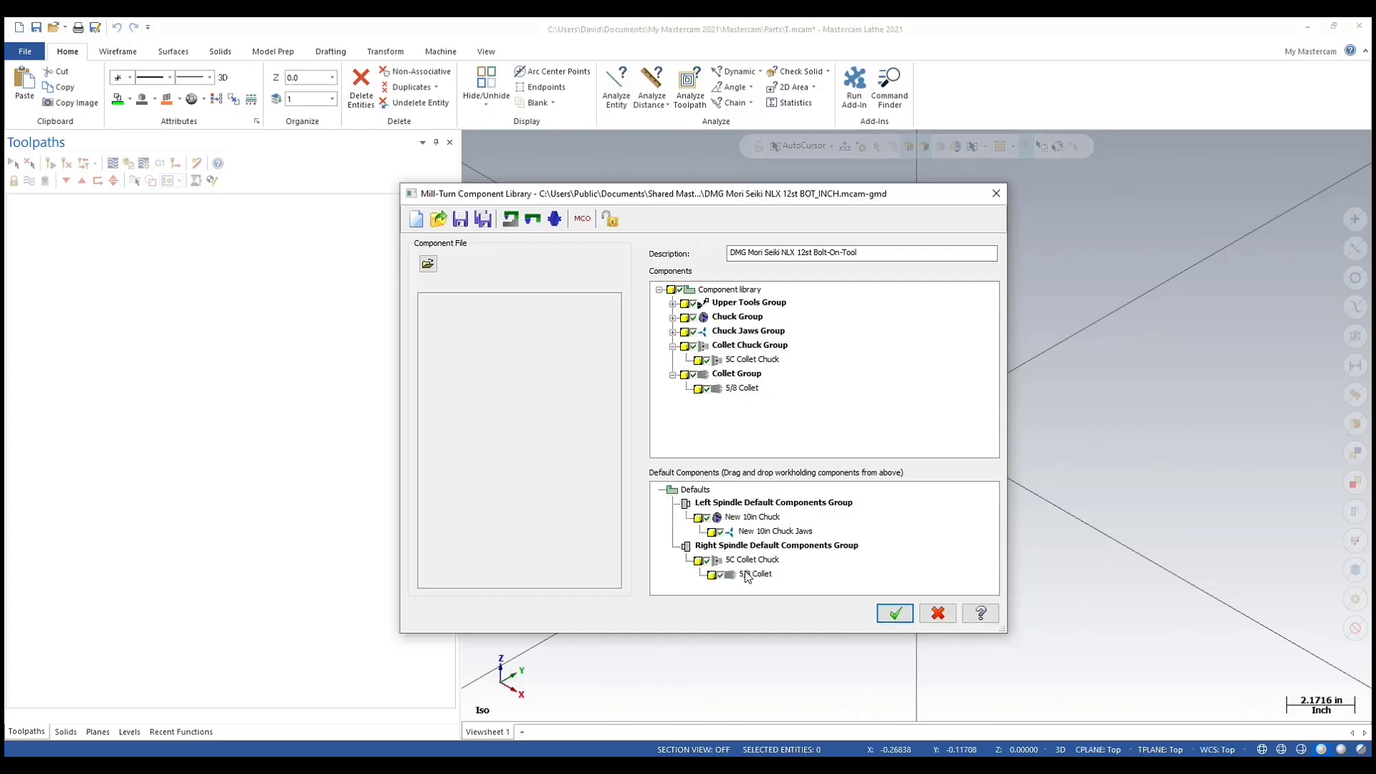
# - View the 5/8 Collet with its parent chuck, accept the library changes, and close Mastercam without saving
pyautogui.rightClick(741, 561)
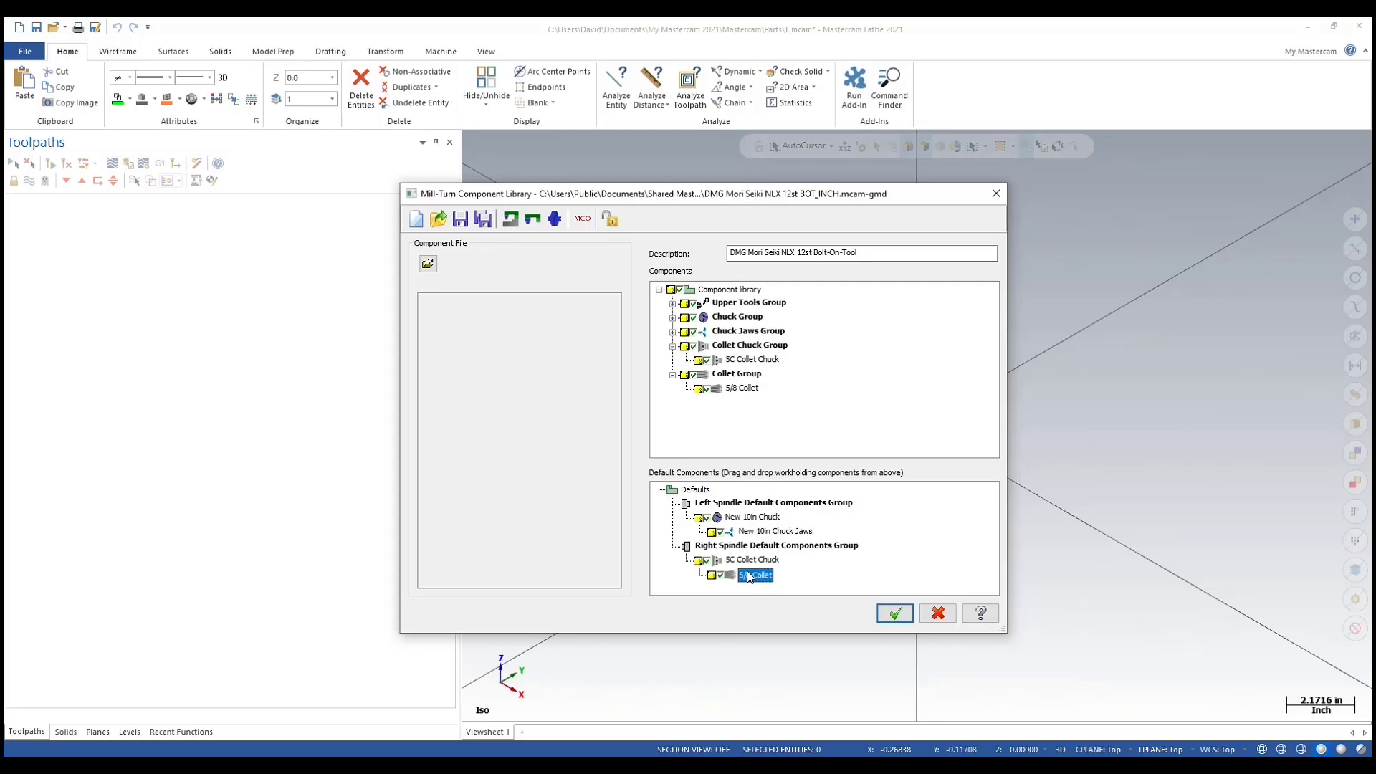
pyautogui.rightClick(753, 574)
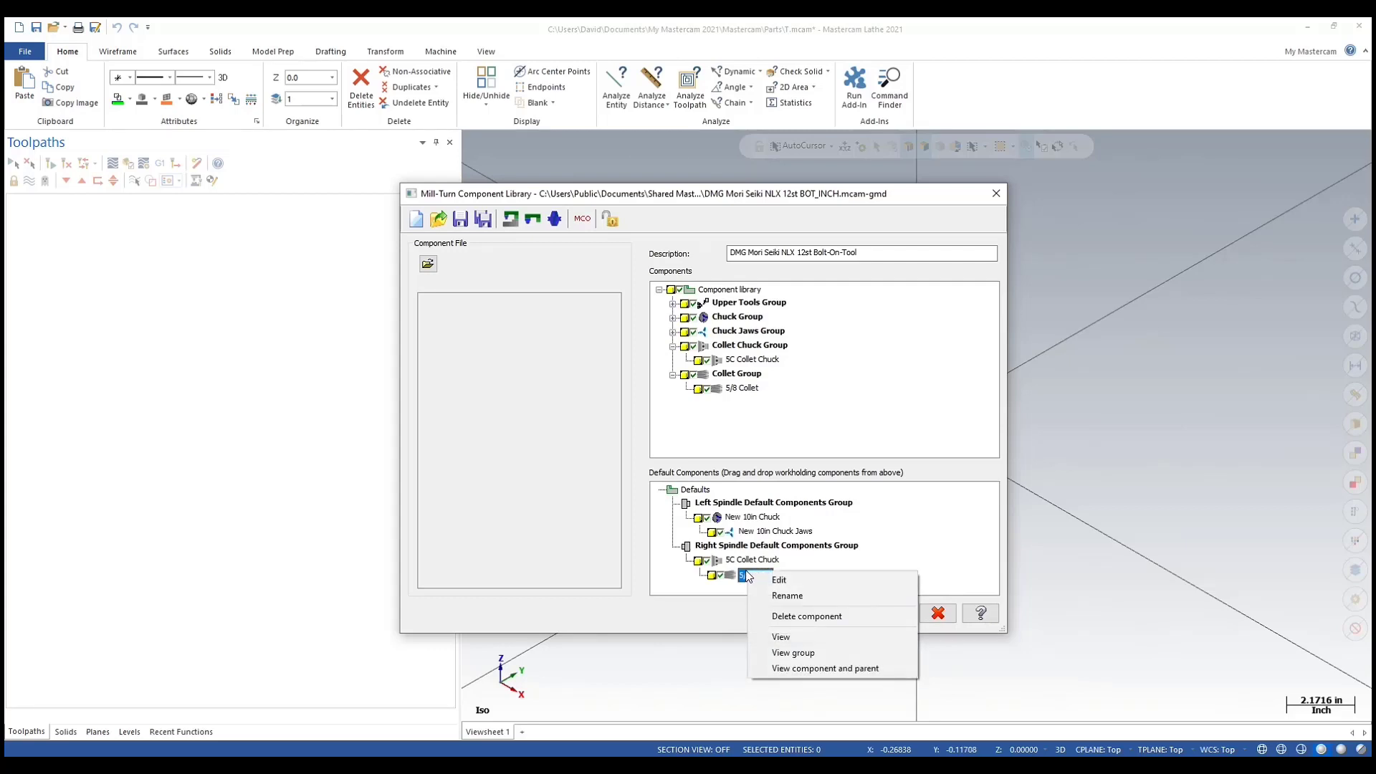
pyautogui.moveTo(823, 668)
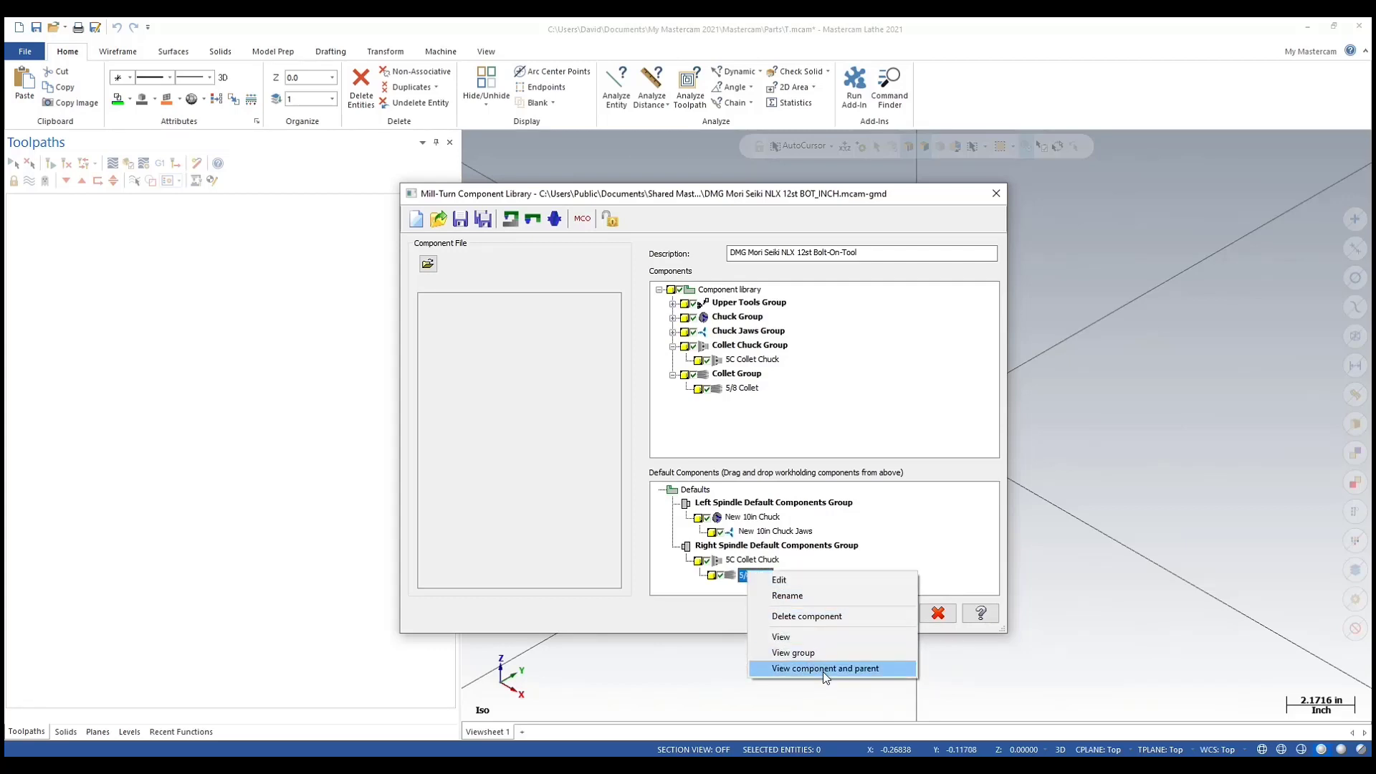
pyautogui.click(824, 668)
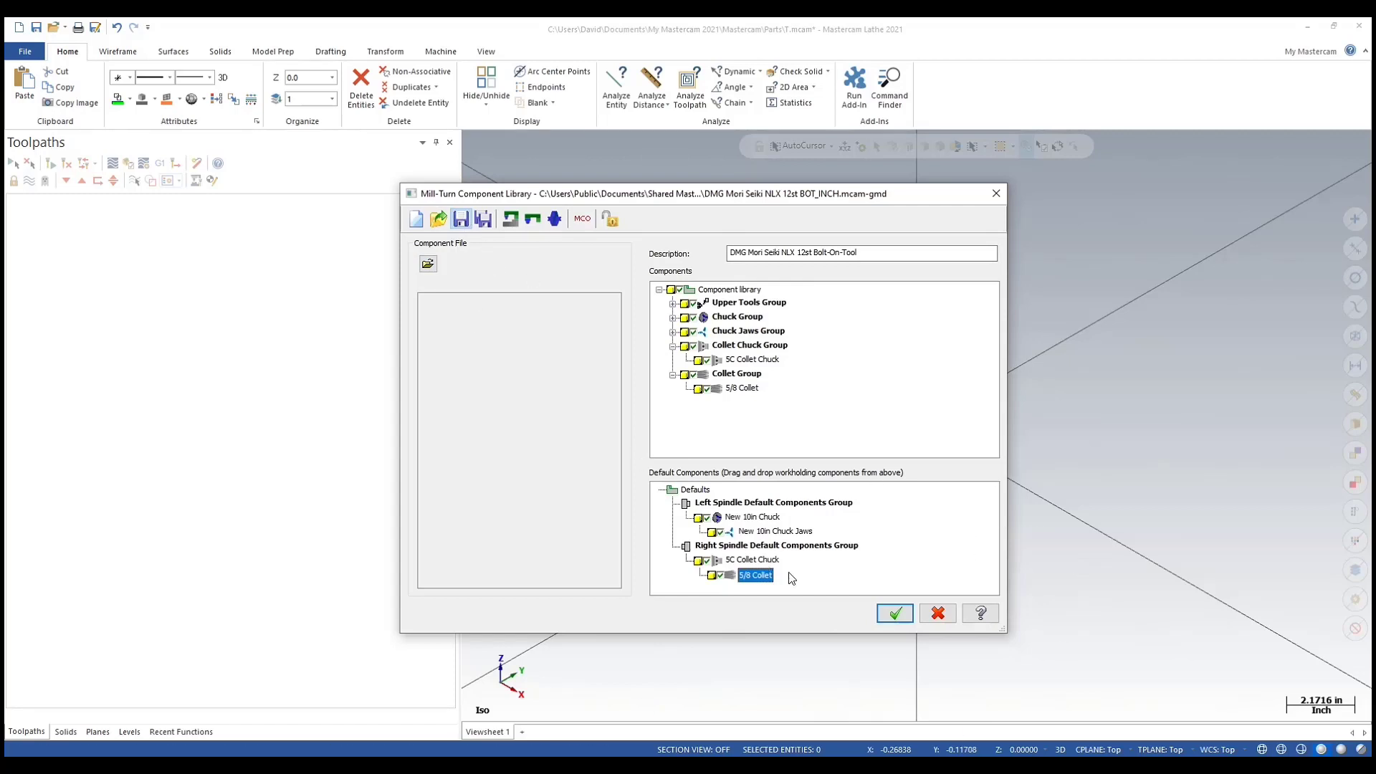
pyautogui.click(894, 613)
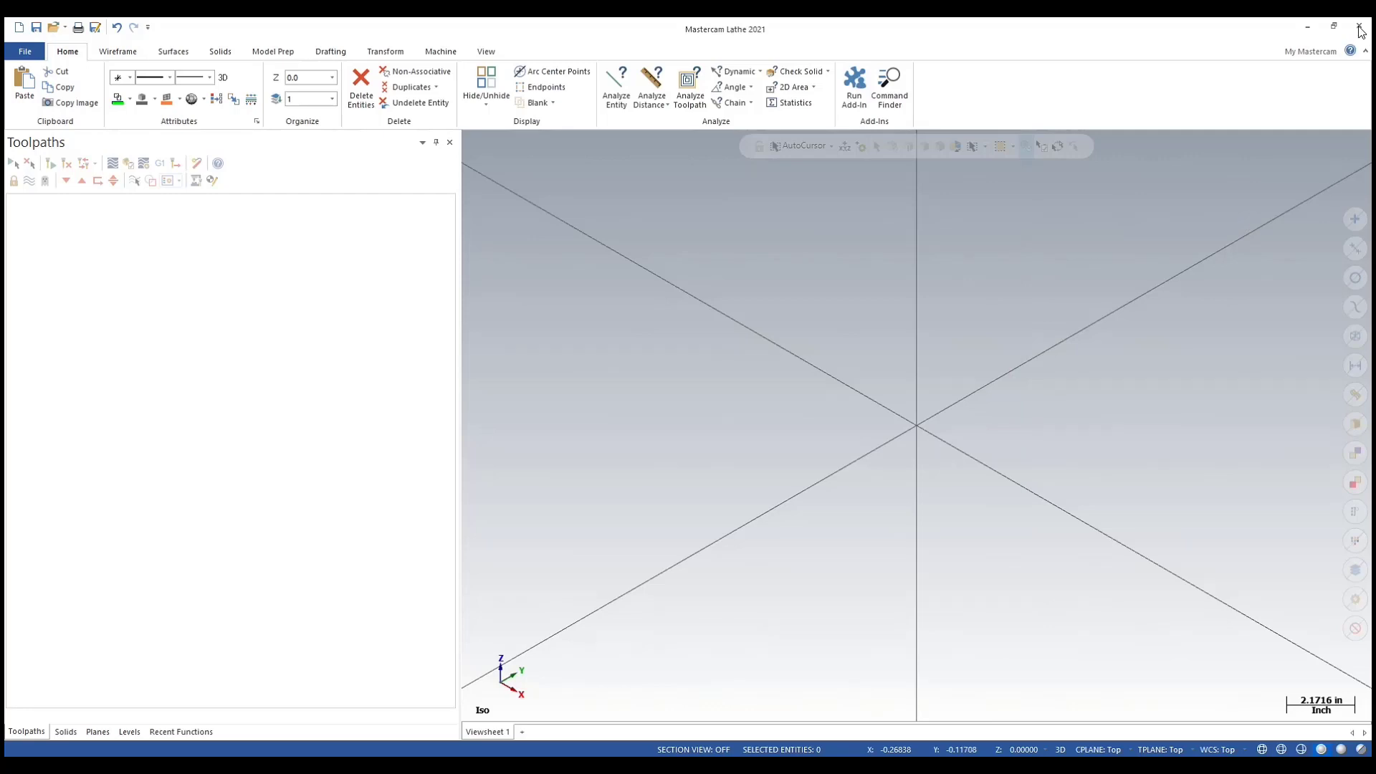
pyautogui.click(1363, 26)
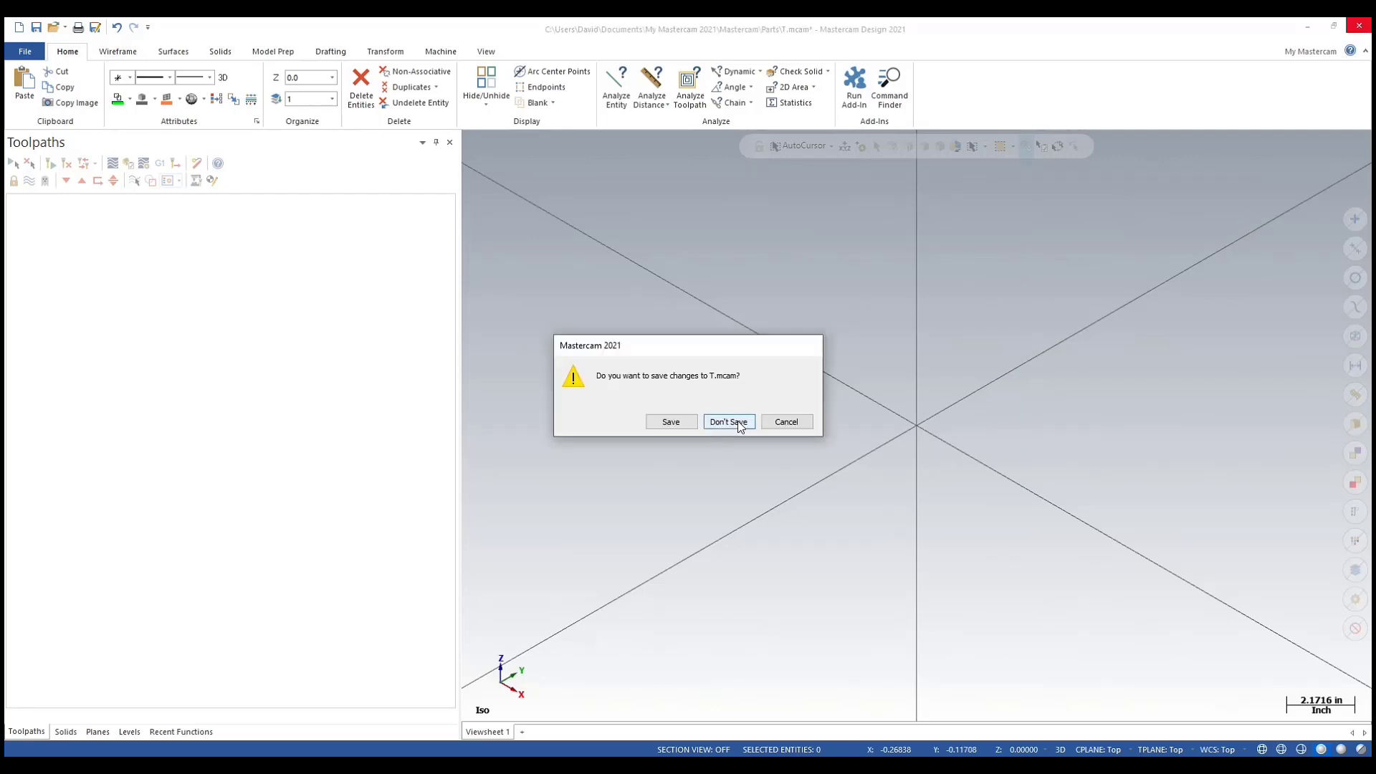
pyautogui.click(727, 422)
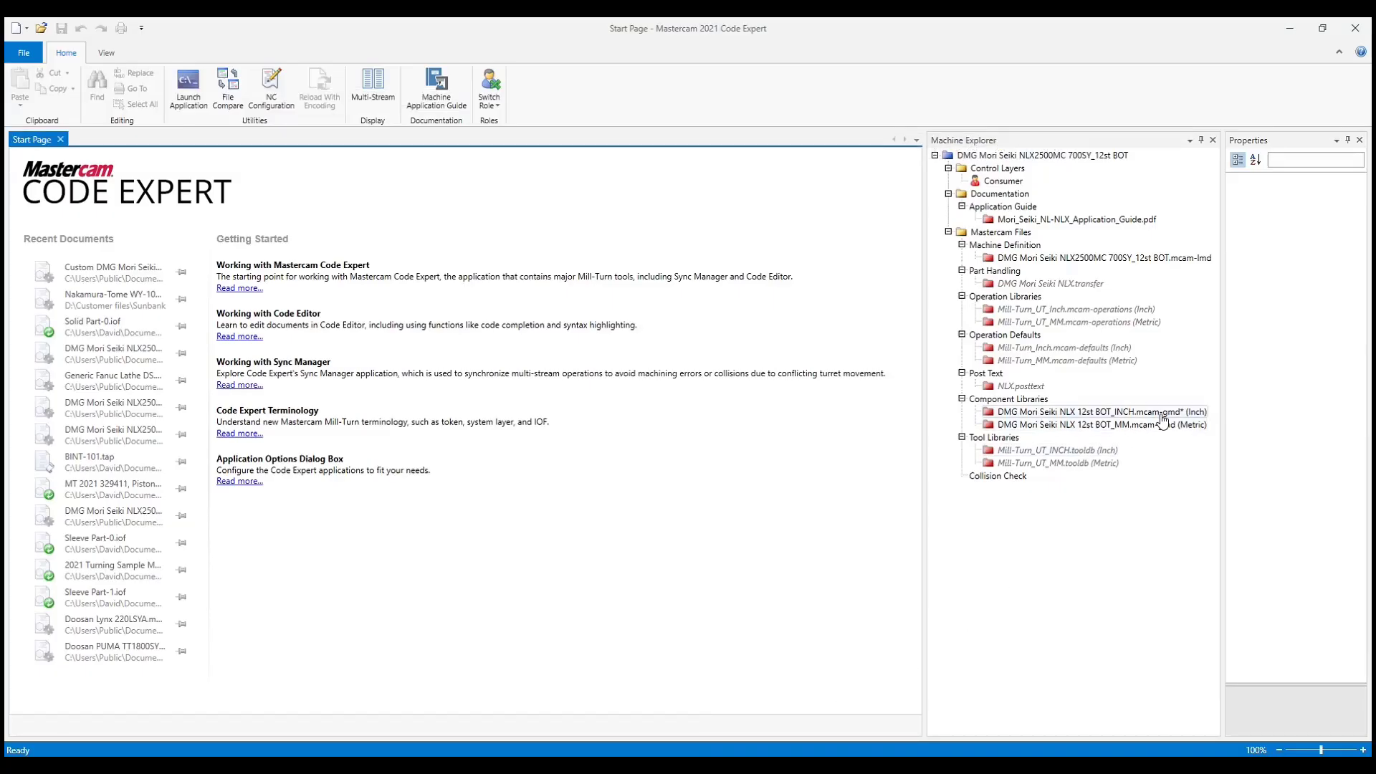
pyautogui.moveTo(1162, 411)
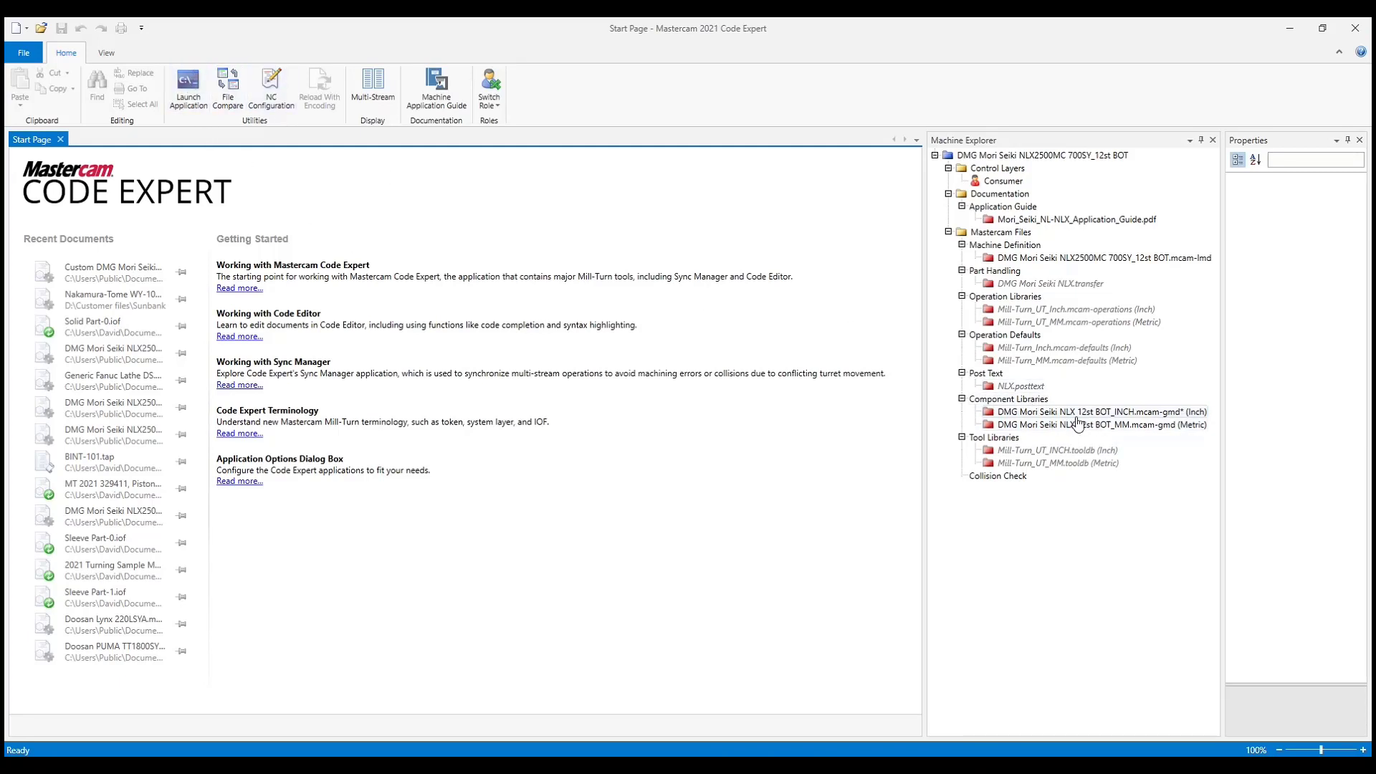
pyautogui.click(1097, 412)
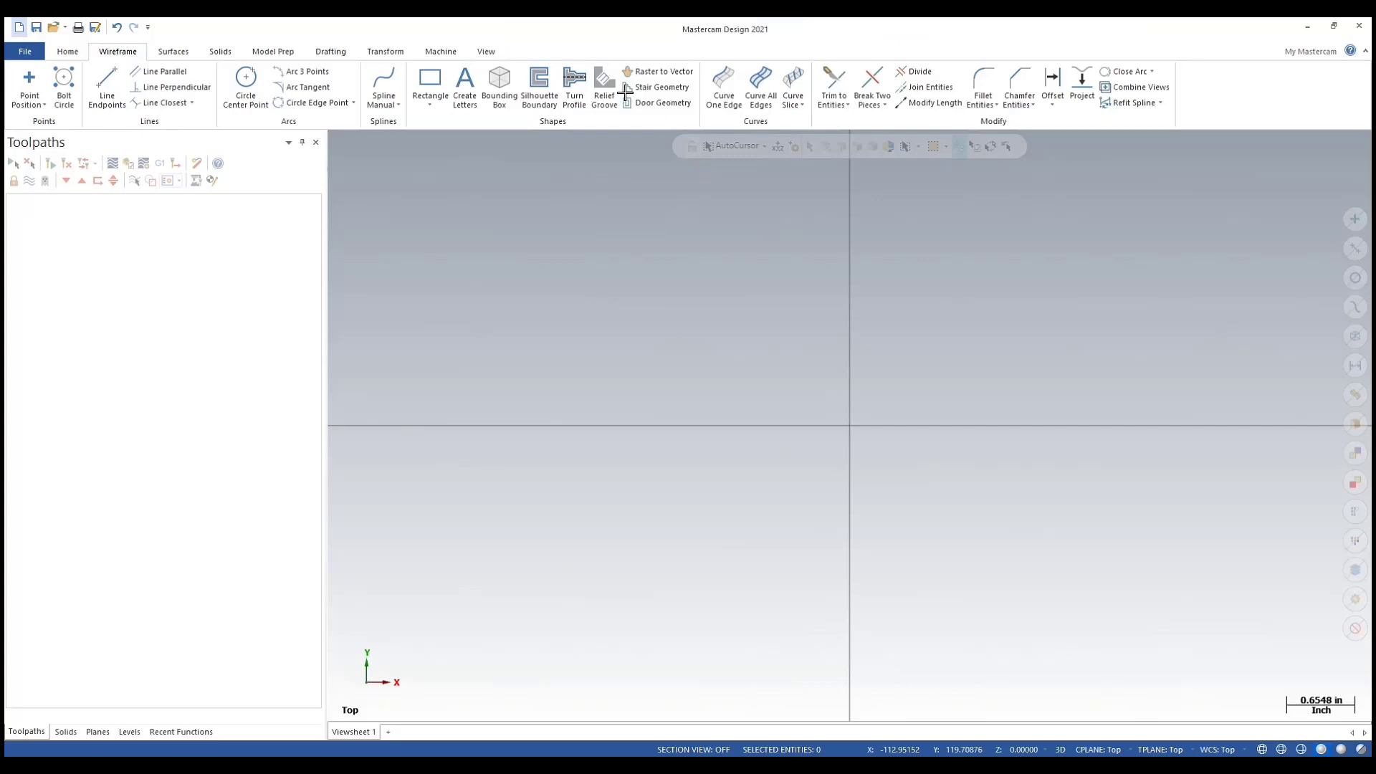
pyautogui.moveTo(387, 163)
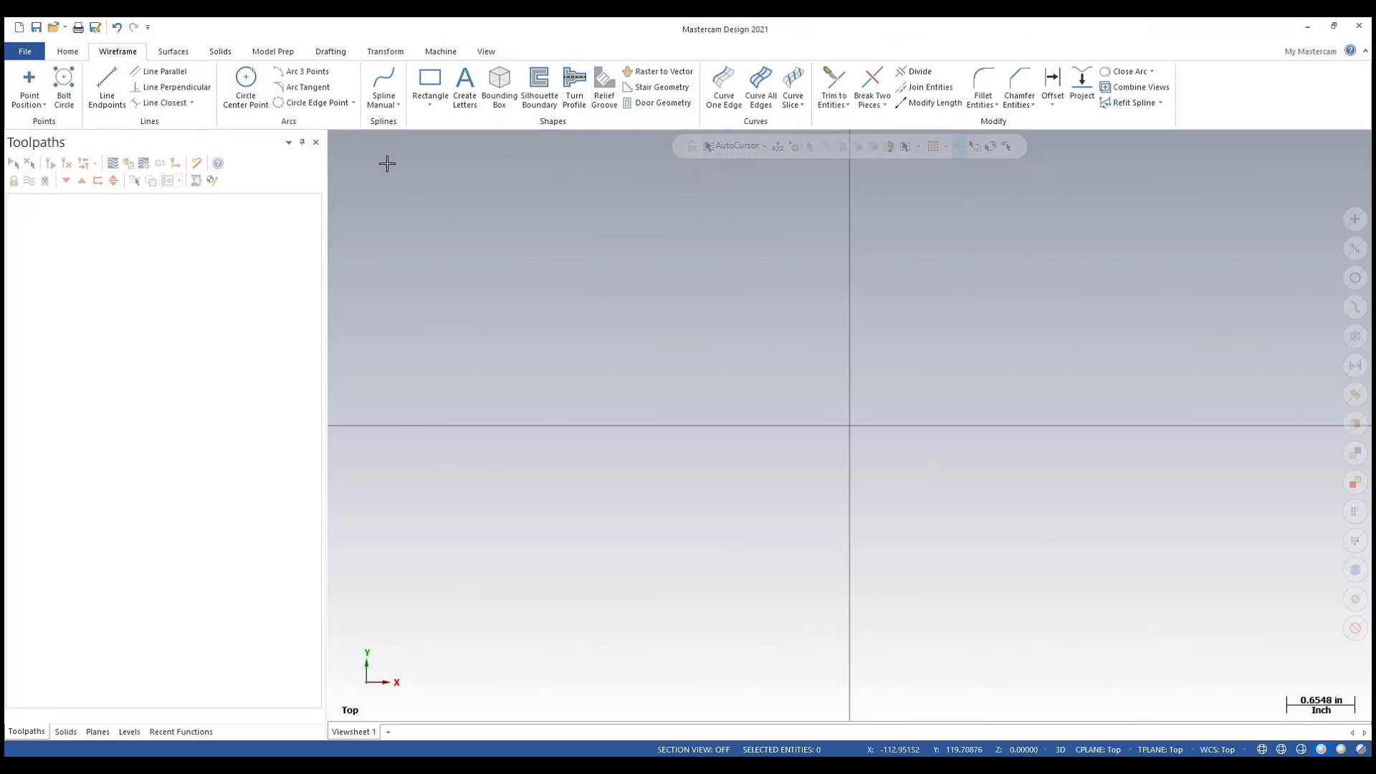
# - Load the Custom DMG Mori Seiki NLX2500MC 700SY_12st BOT mill-turn machine definition
pyautogui.click(440, 51)
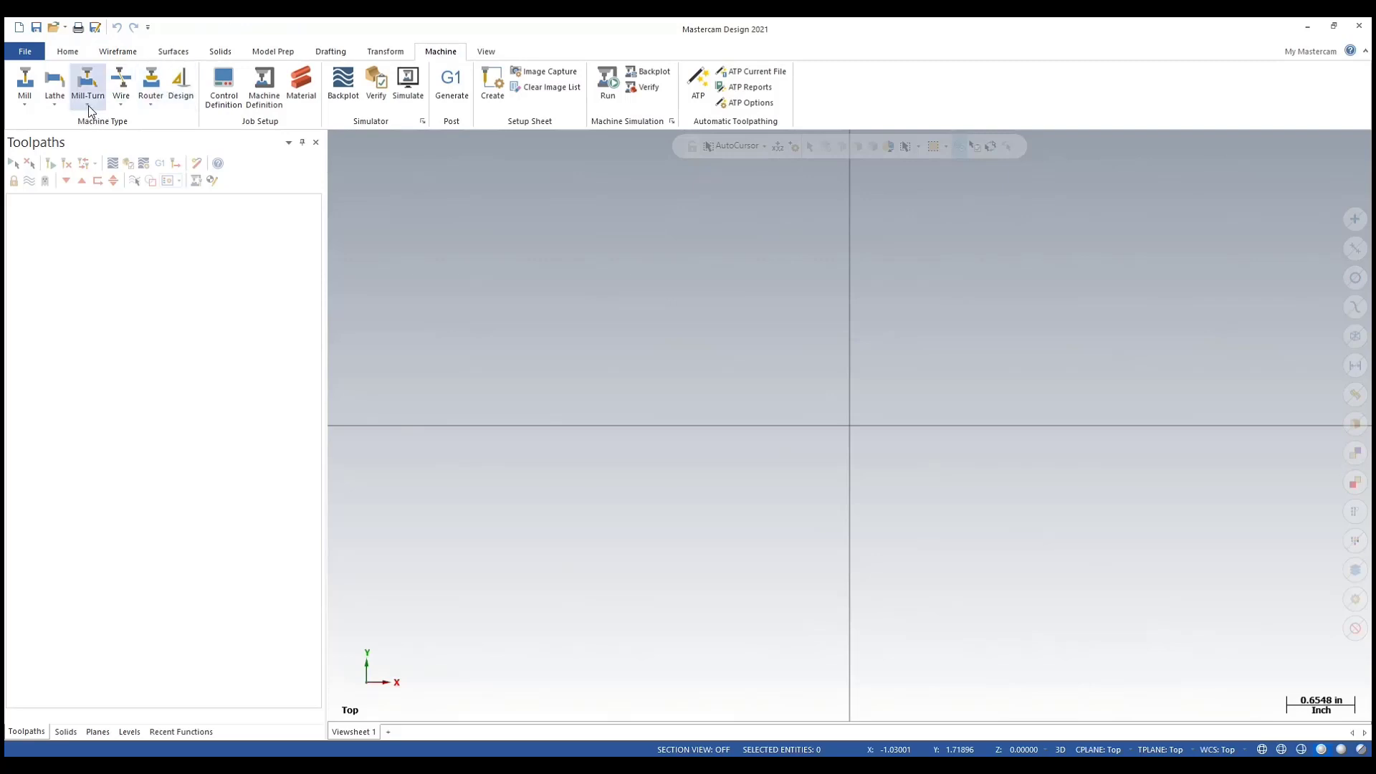
pyautogui.click(88, 84)
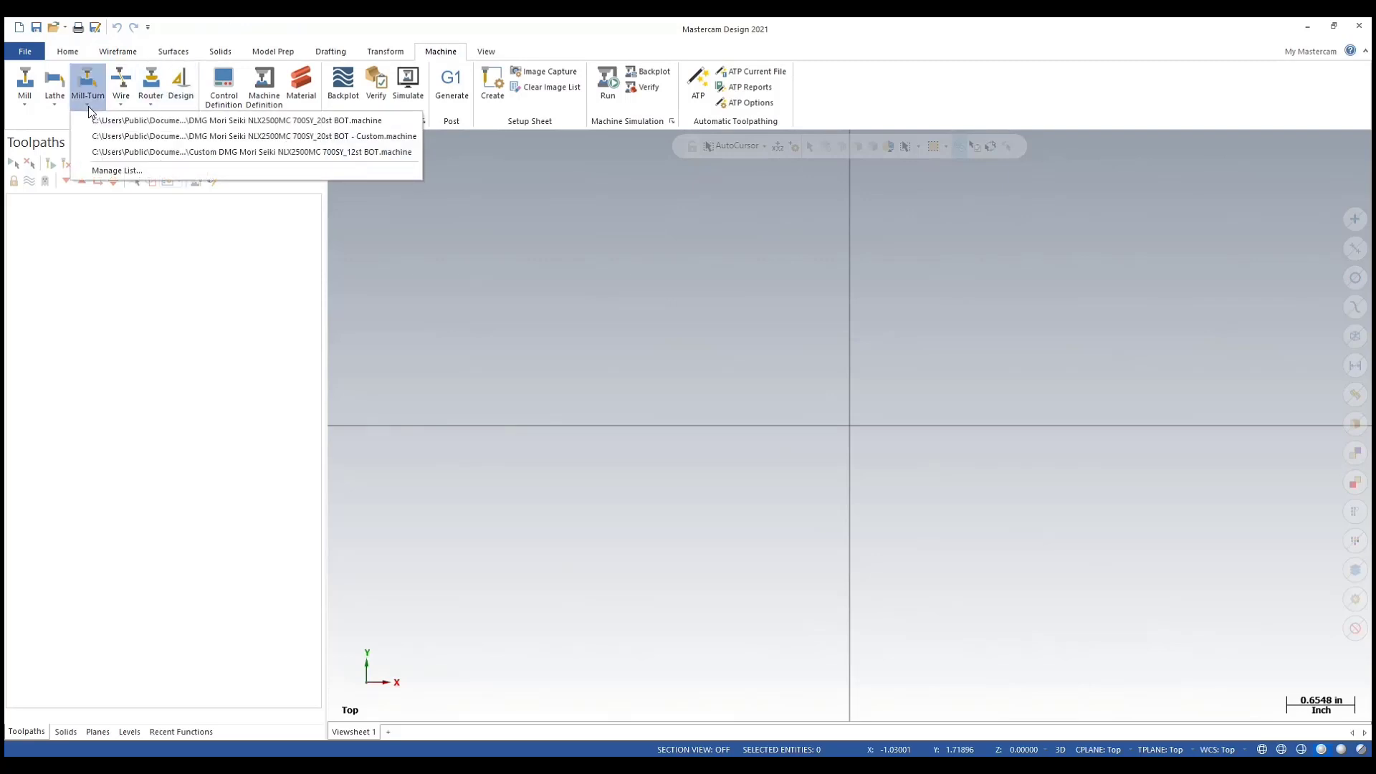
pyautogui.moveTo(211, 152)
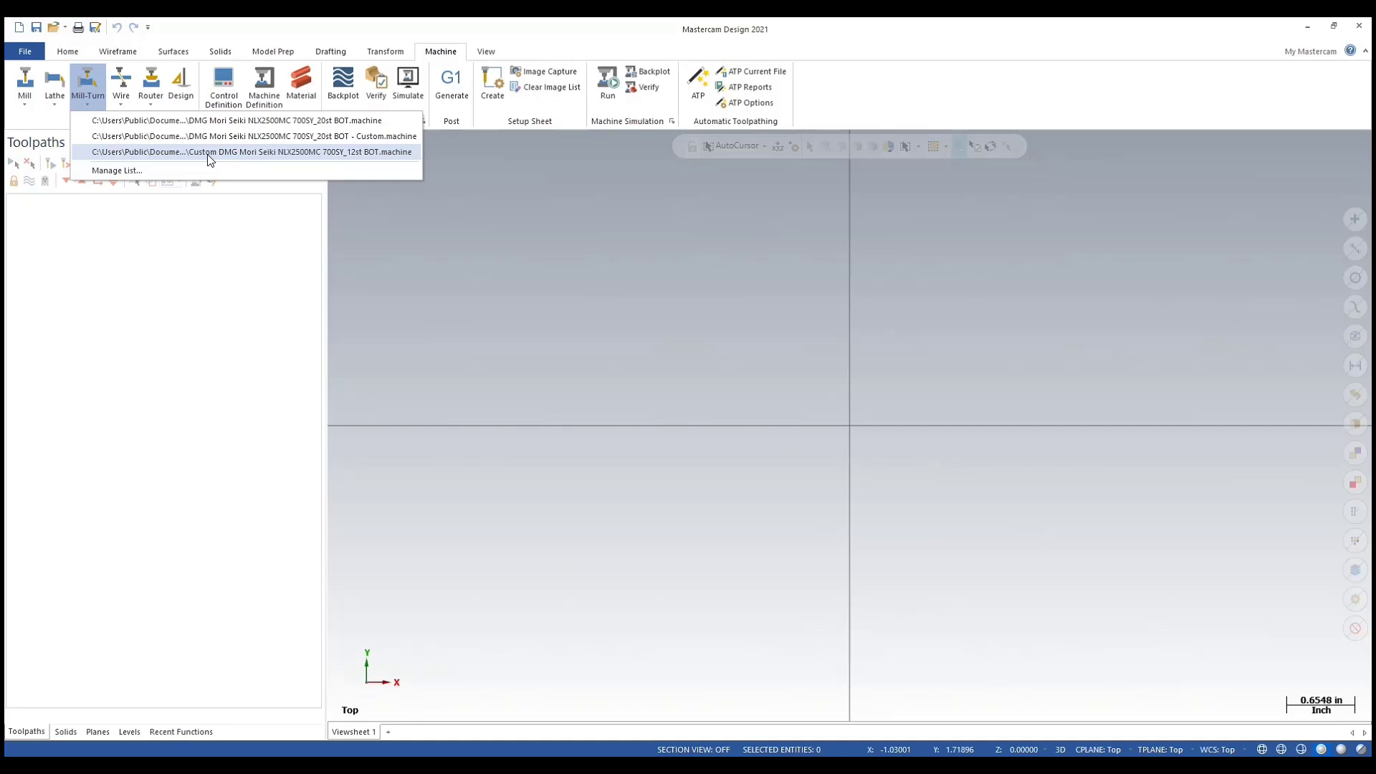
pyautogui.click(253, 151)
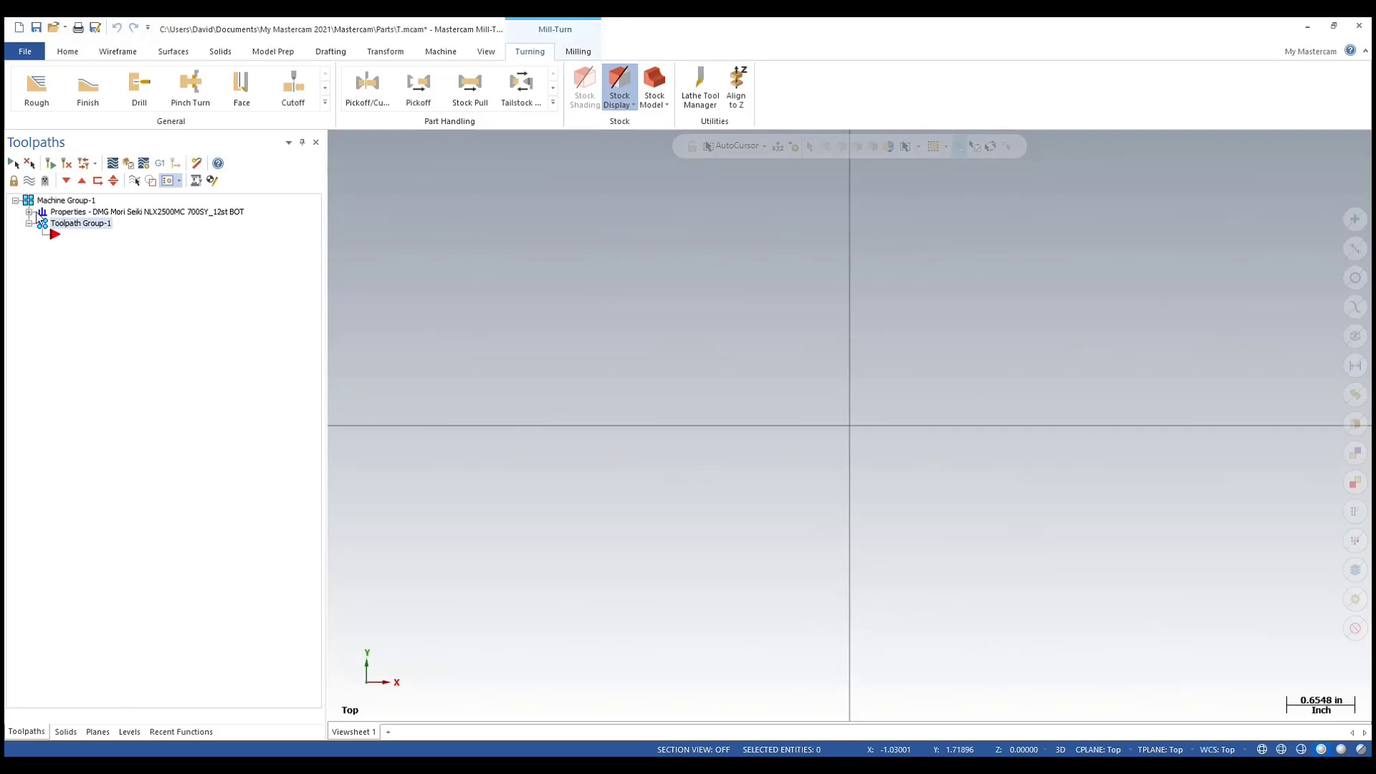
# - Open Job setup and inspect the left spindle's 10in chuck jaws and the right spindle's 5C Collet Chuck and 5/8 Collet
pyautogui.click(29, 211)
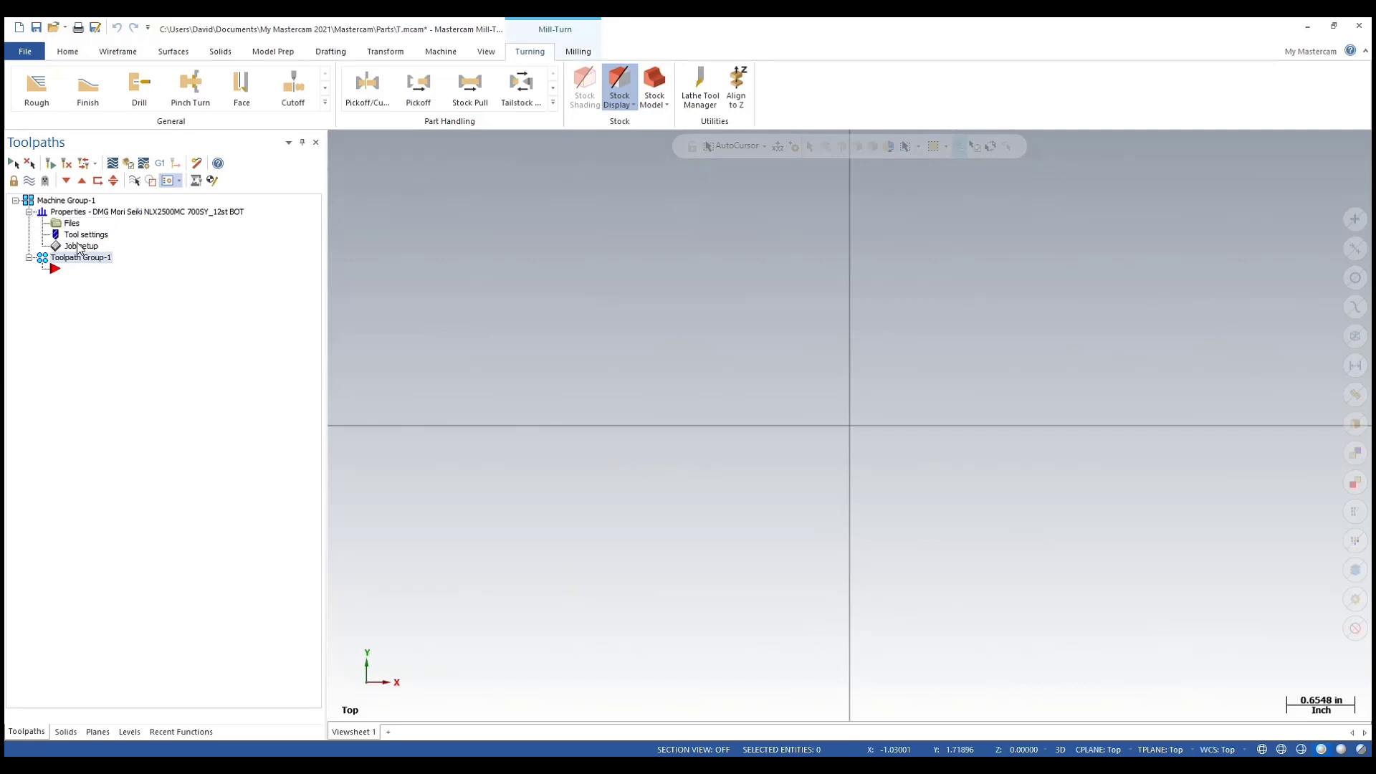
pyautogui.click(81, 245)
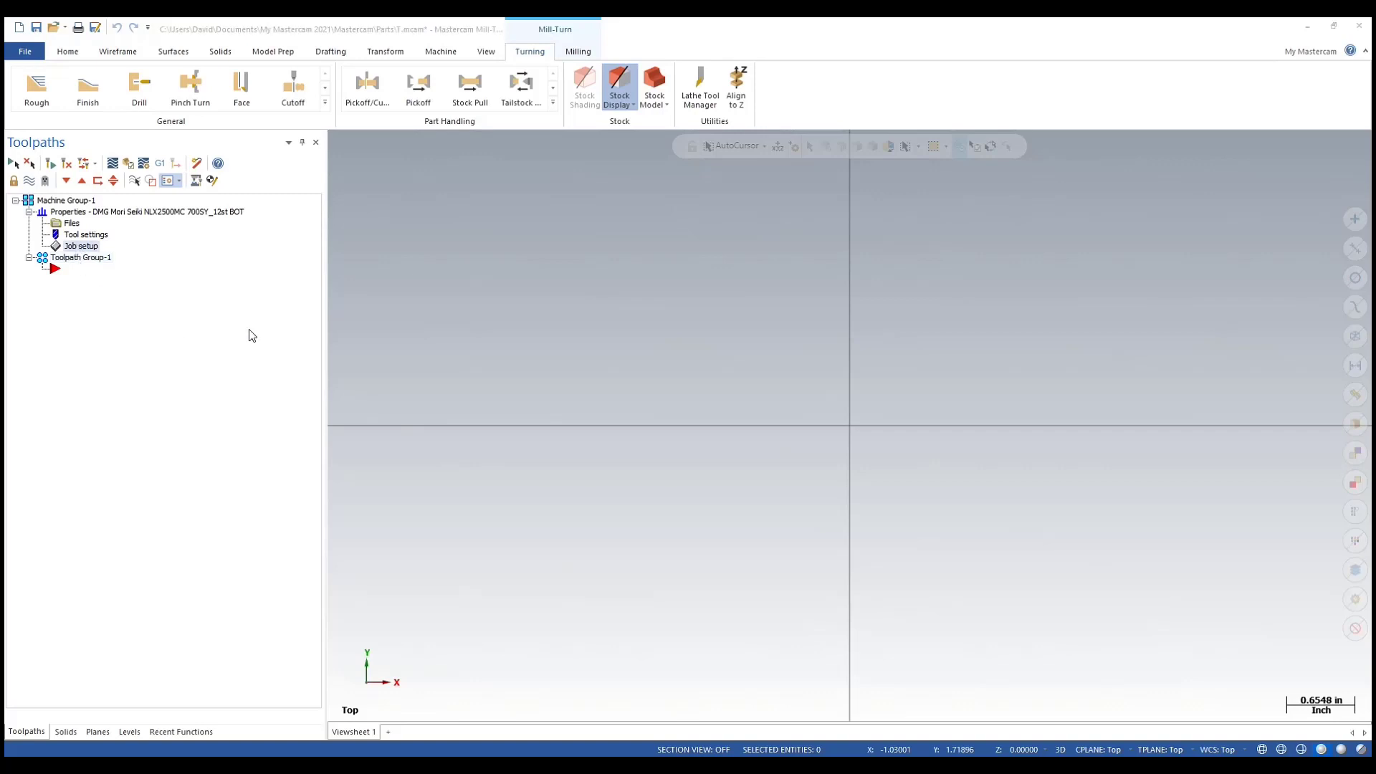
pyautogui.doubleClick(79, 246)
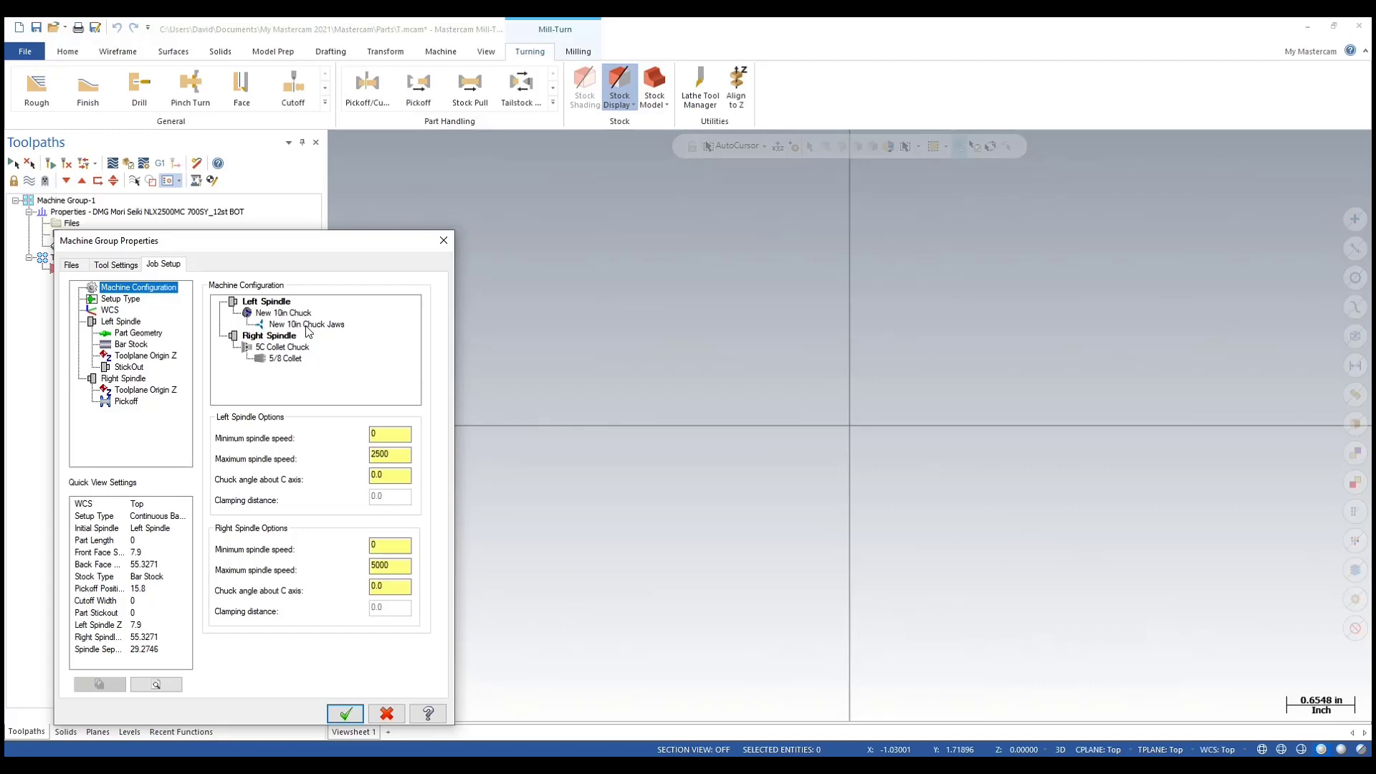
pyautogui.moveTo(352, 152)
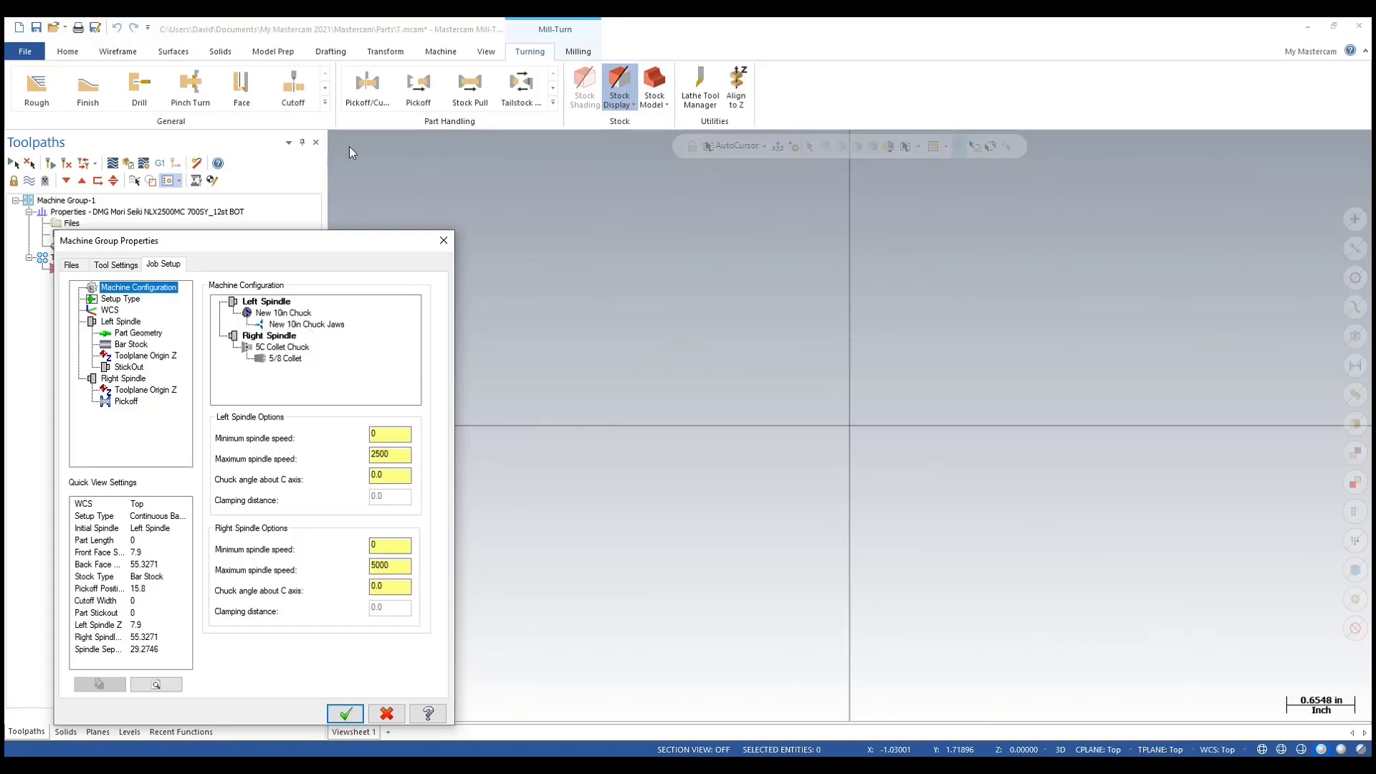
pyautogui.moveTo(301, 316)
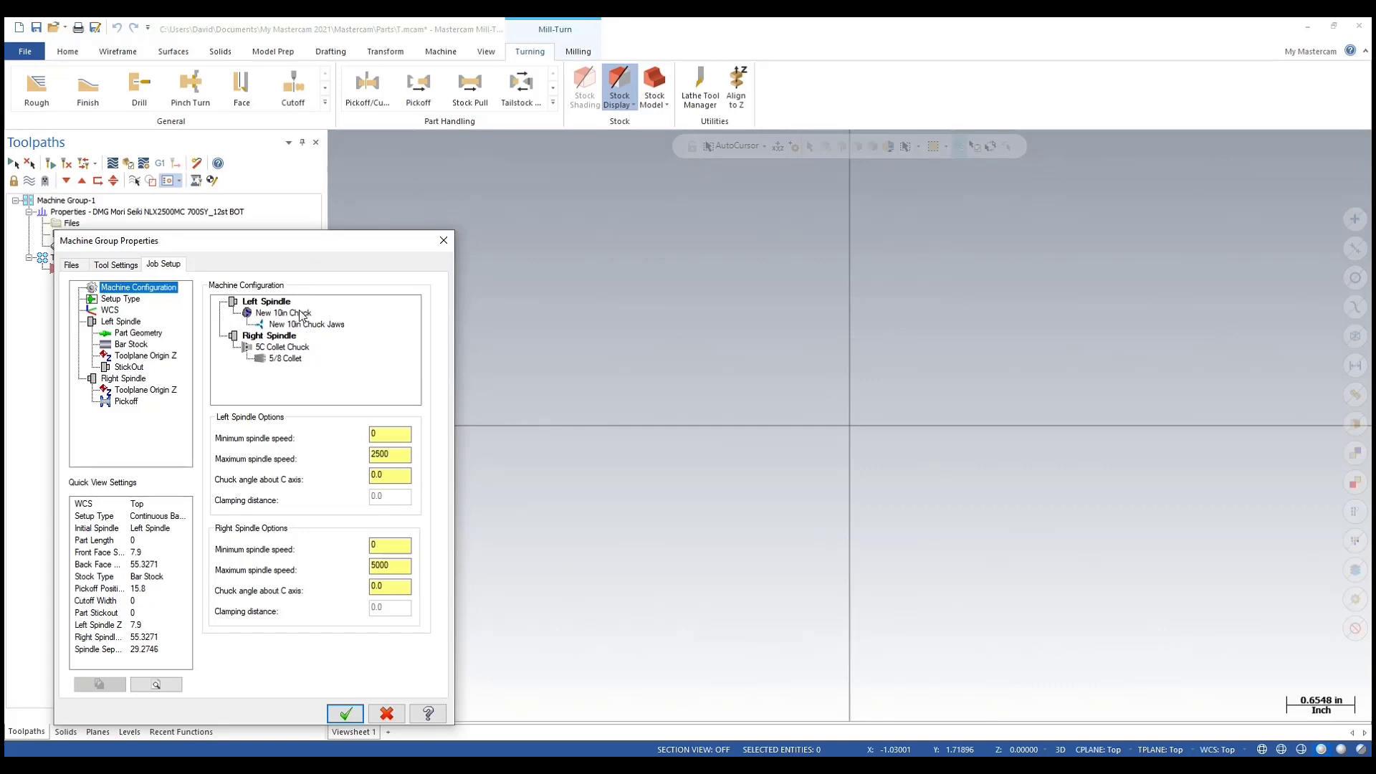
pyautogui.click(305, 324)
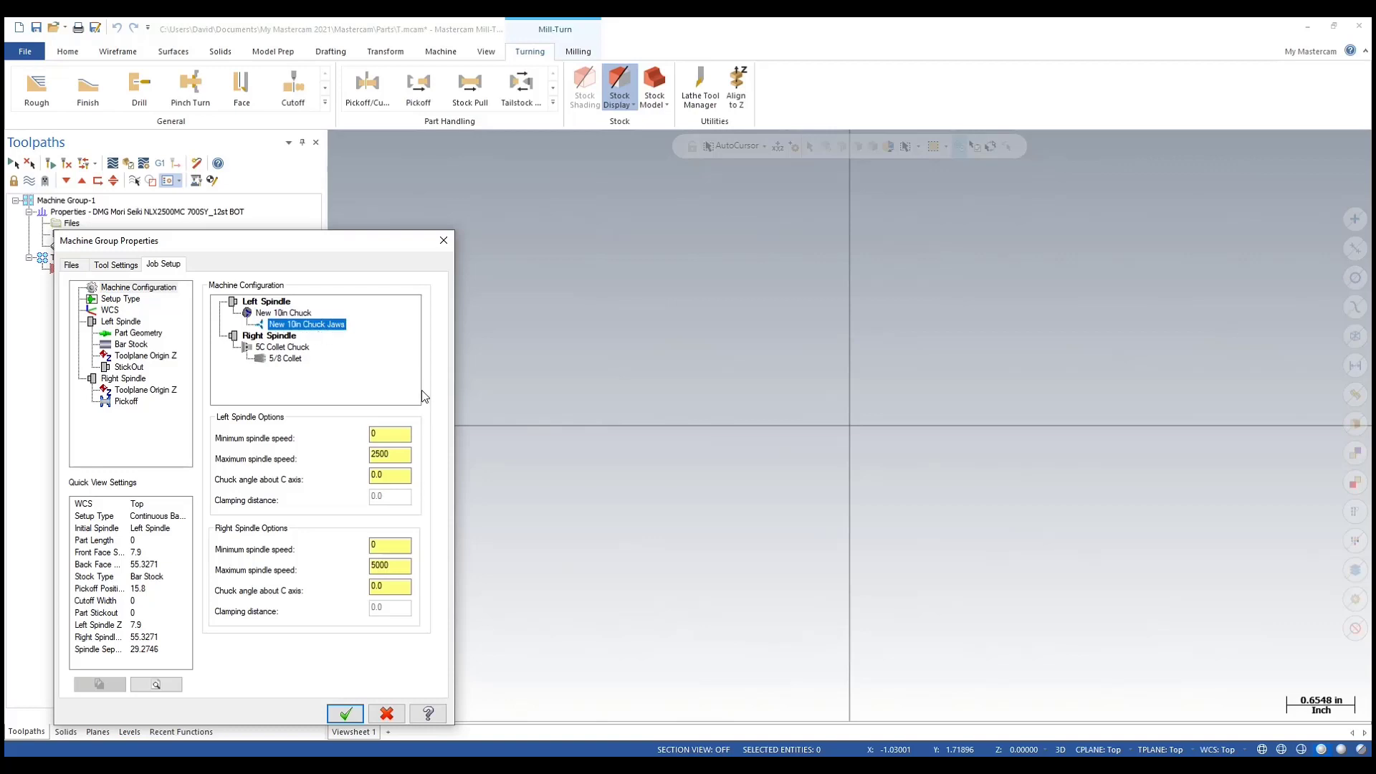
pyautogui.click(282, 347)
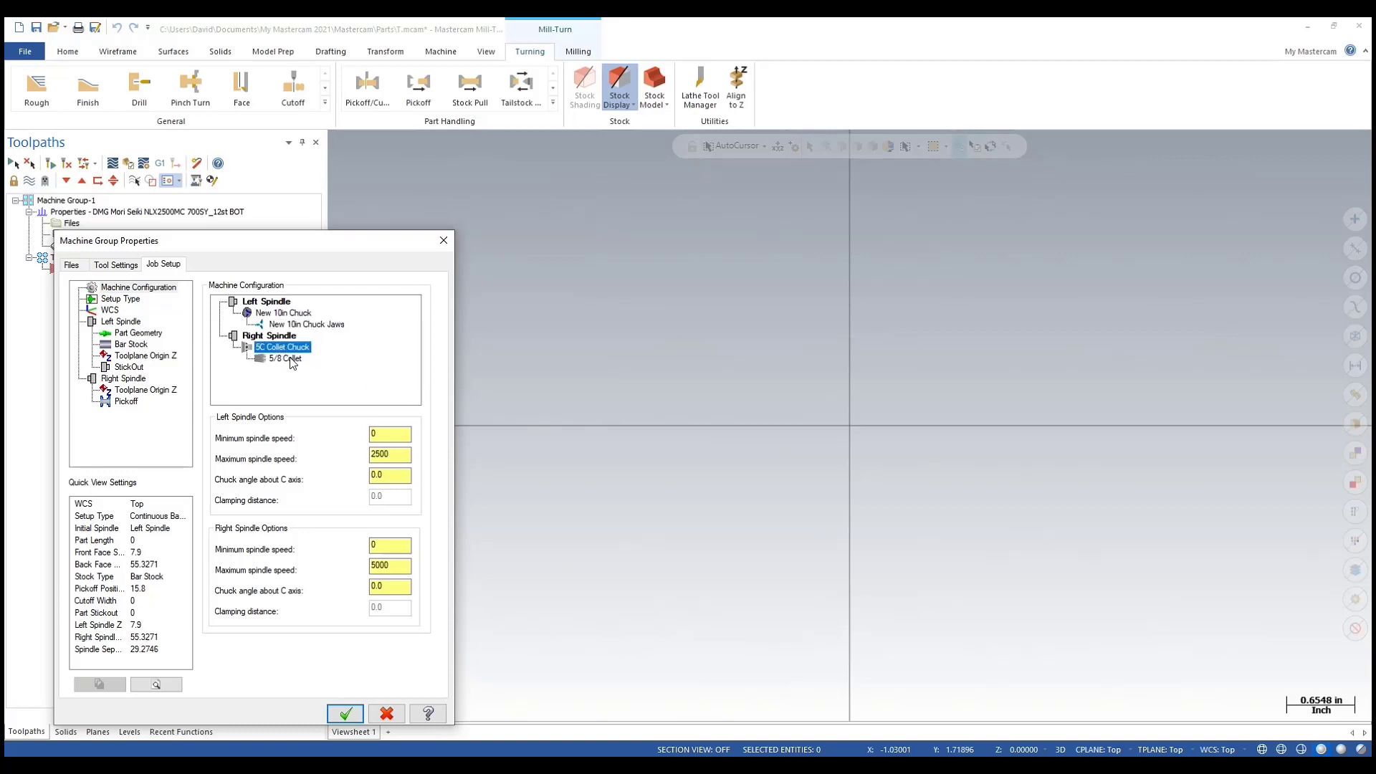
pyautogui.click(284, 358)
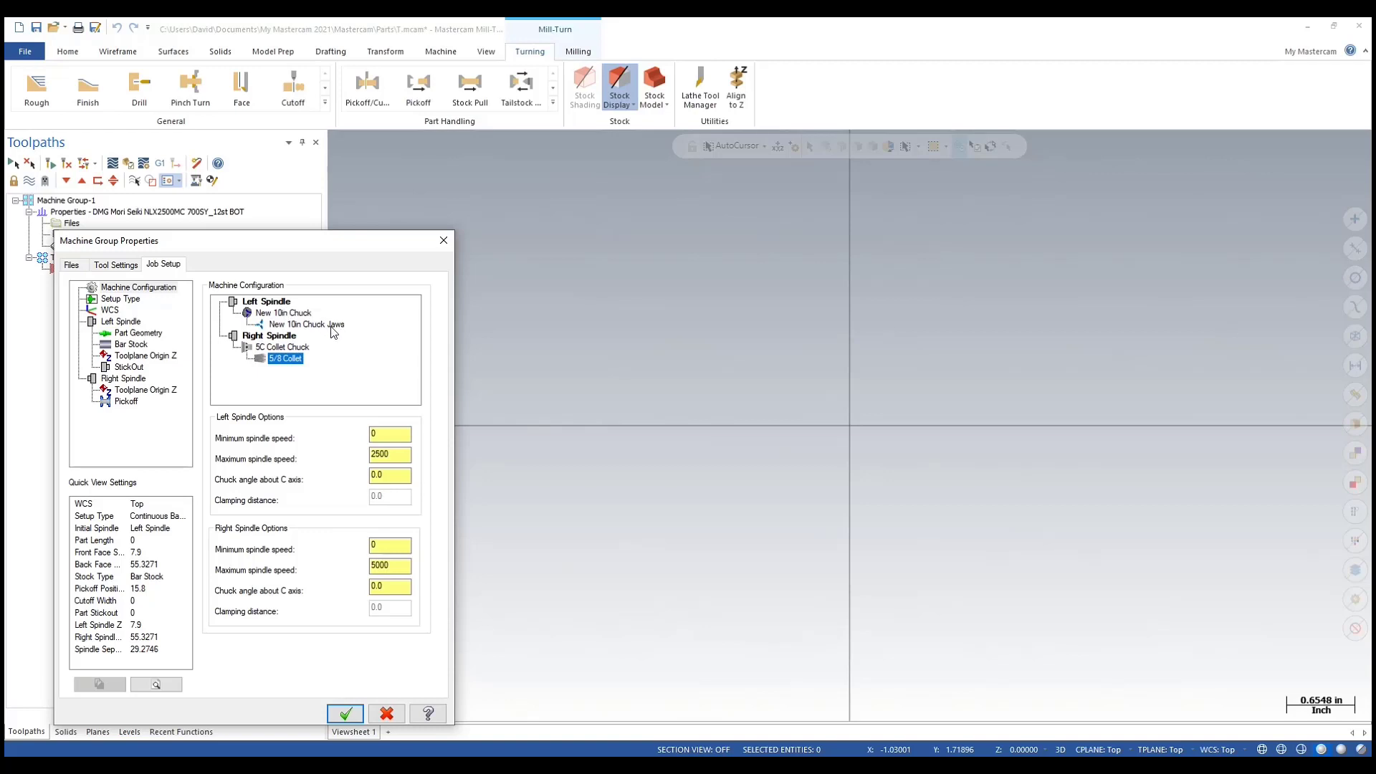
pyautogui.moveTo(332, 332)
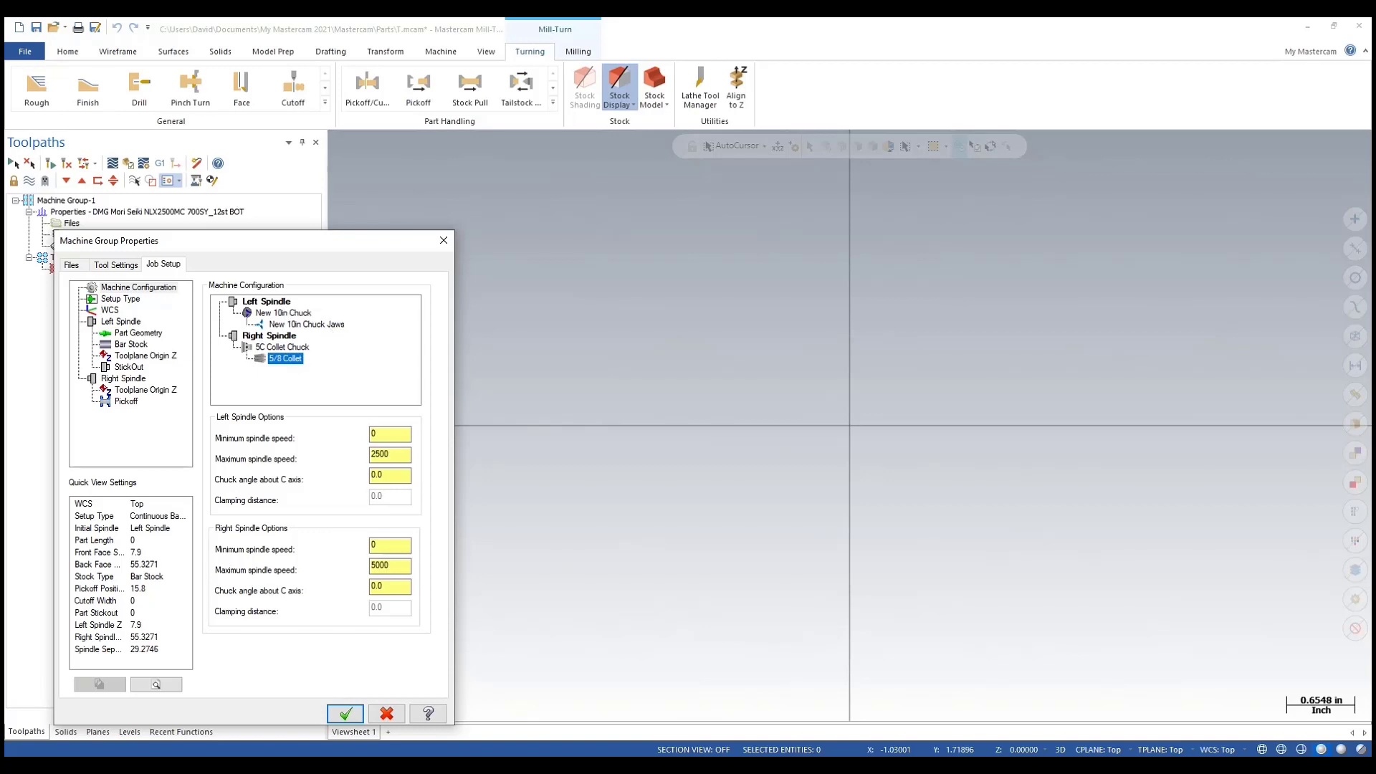
pyautogui.moveTo(904, 359)
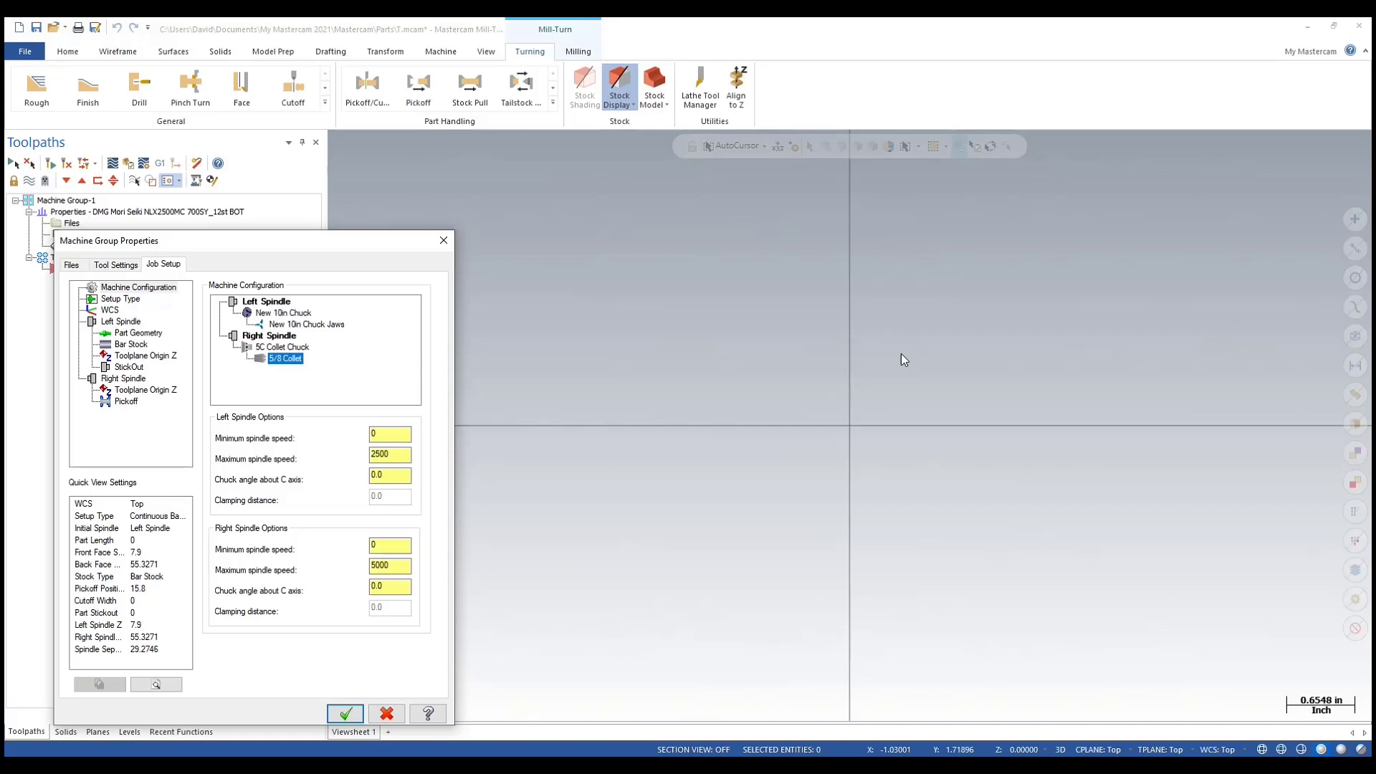
pyautogui.moveTo(699, 302)
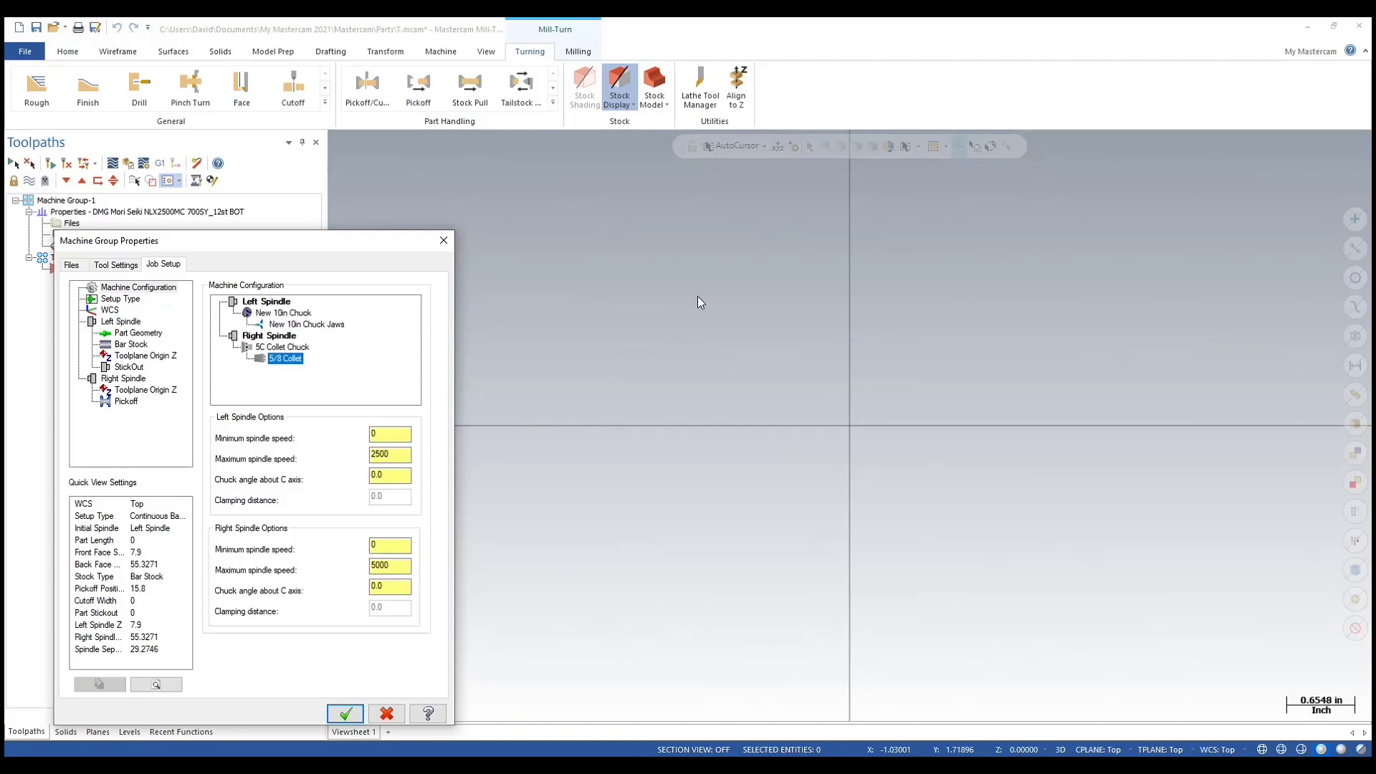